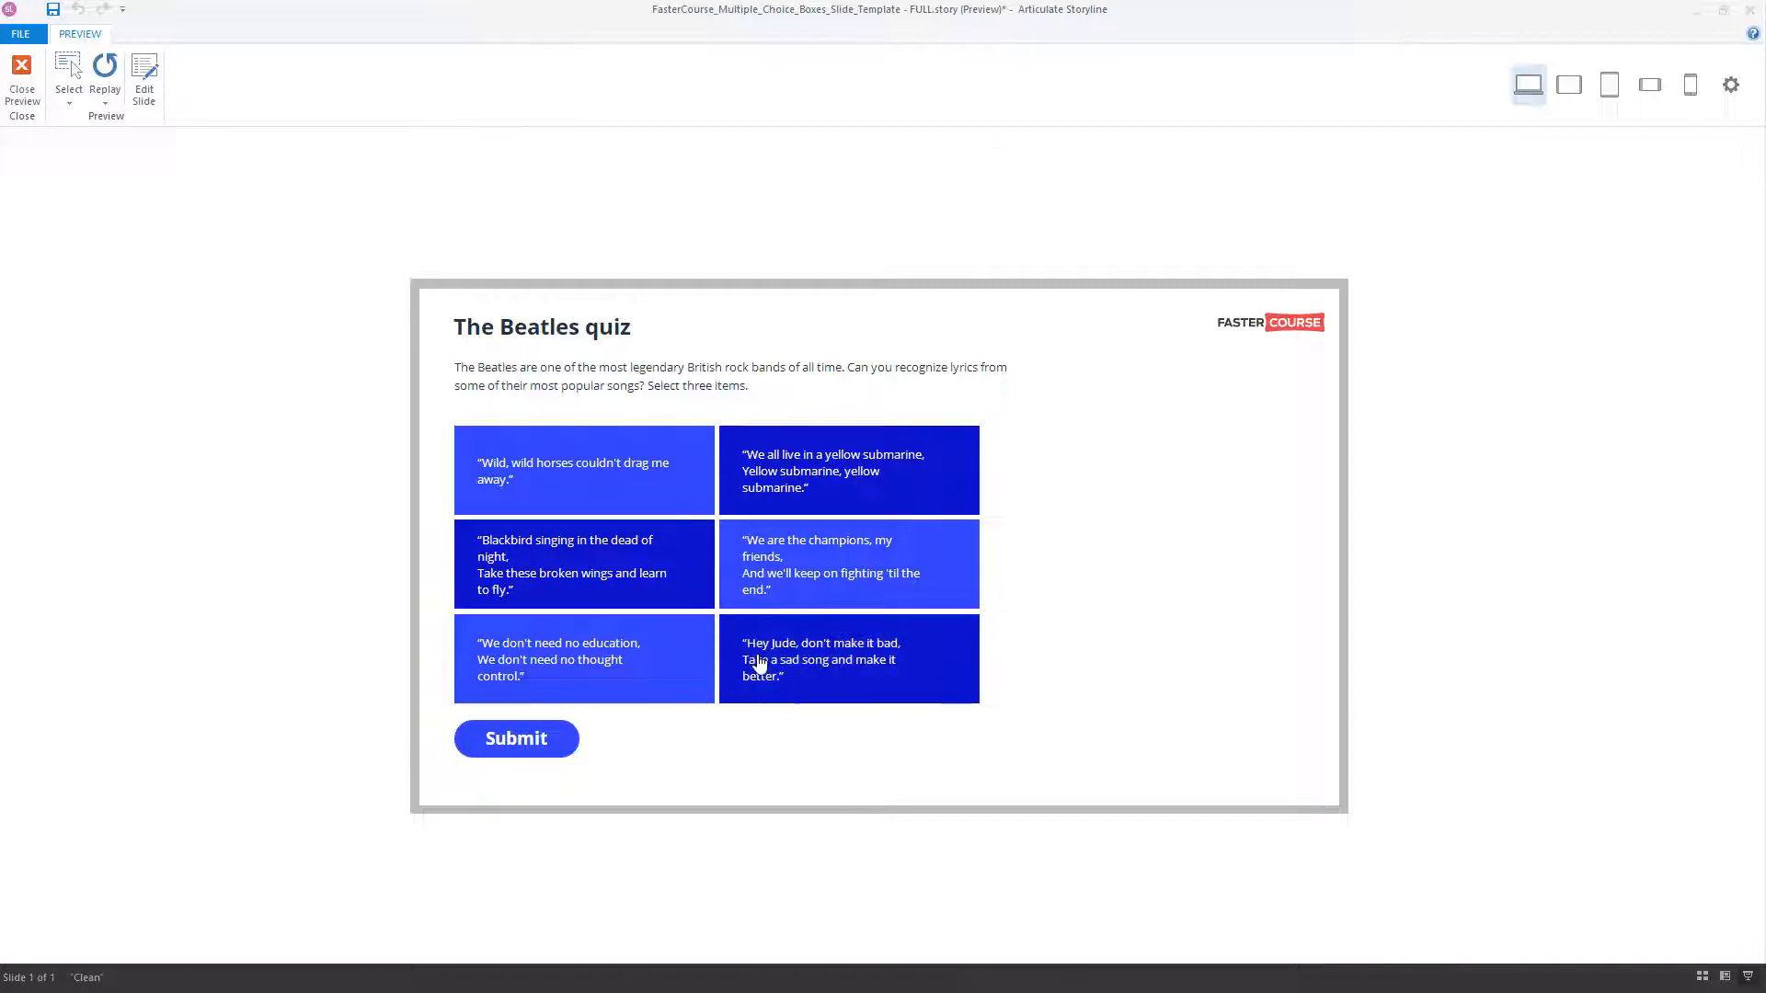
Close the Beatles quiz preview and return to editing the slide
left_click(516, 739)
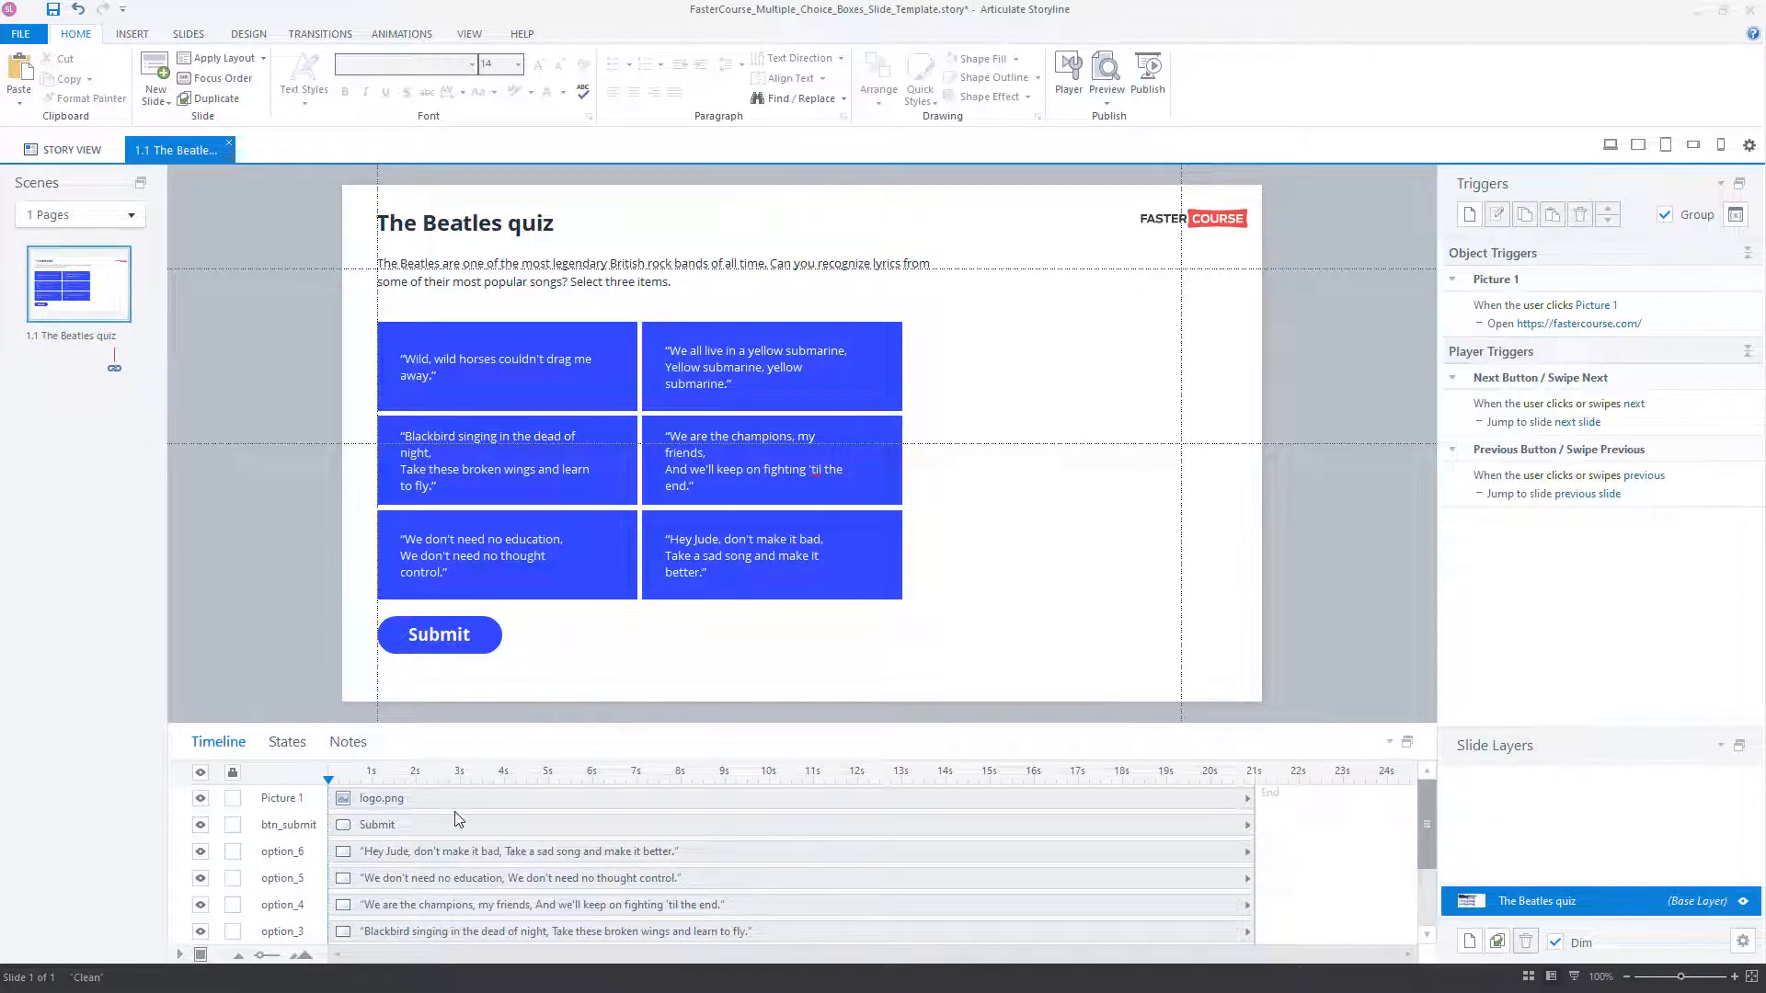
scroll("down", 3)
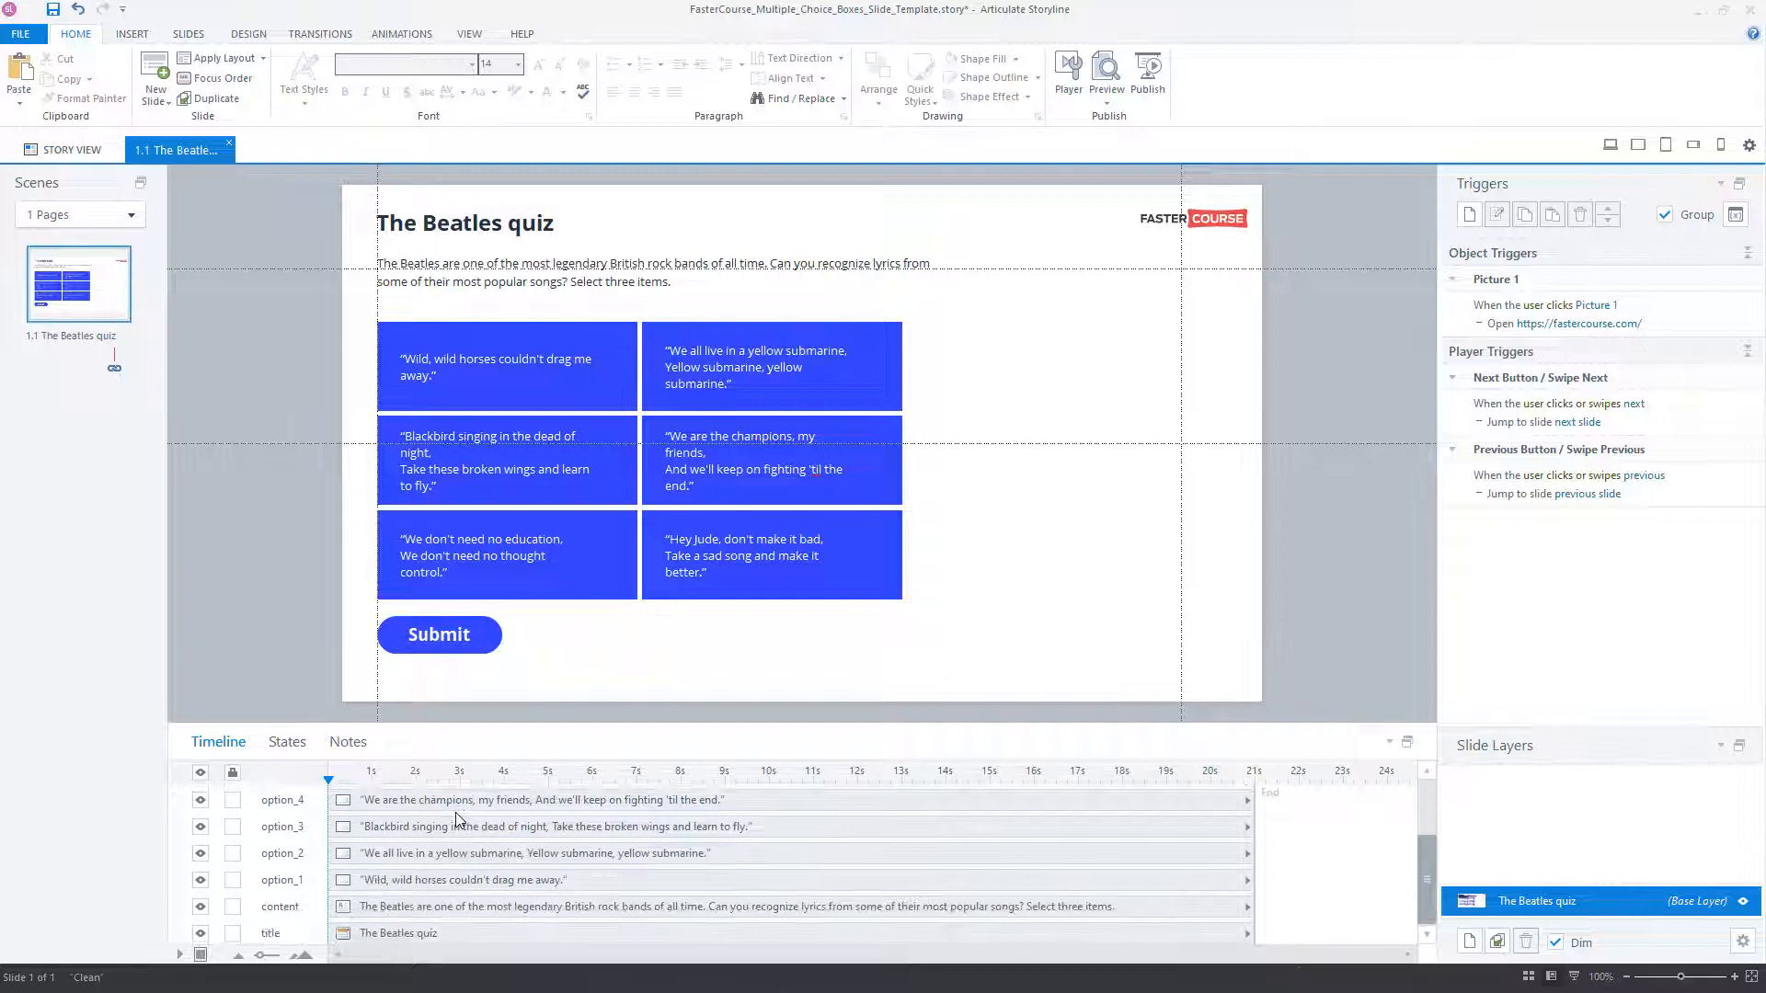
scroll("down", 3)
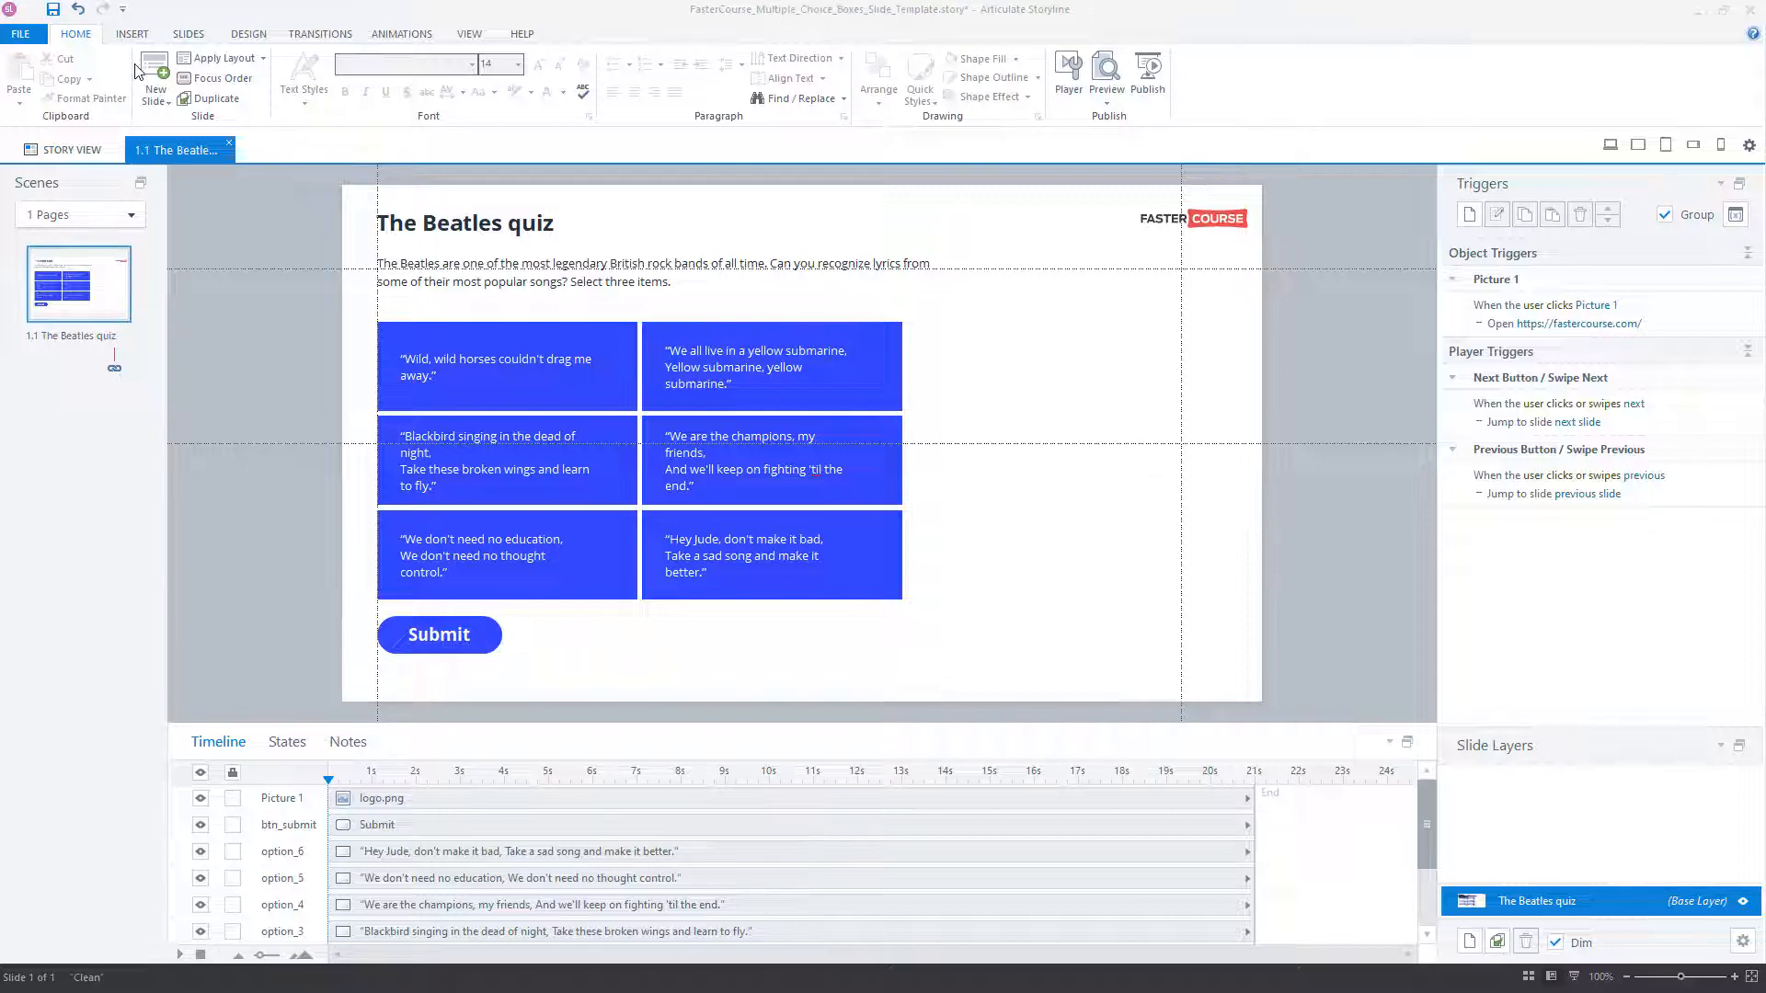
Convert the Beatles slide into a Pick Many freeform question via Convert to Freeform
left_click(129, 34)
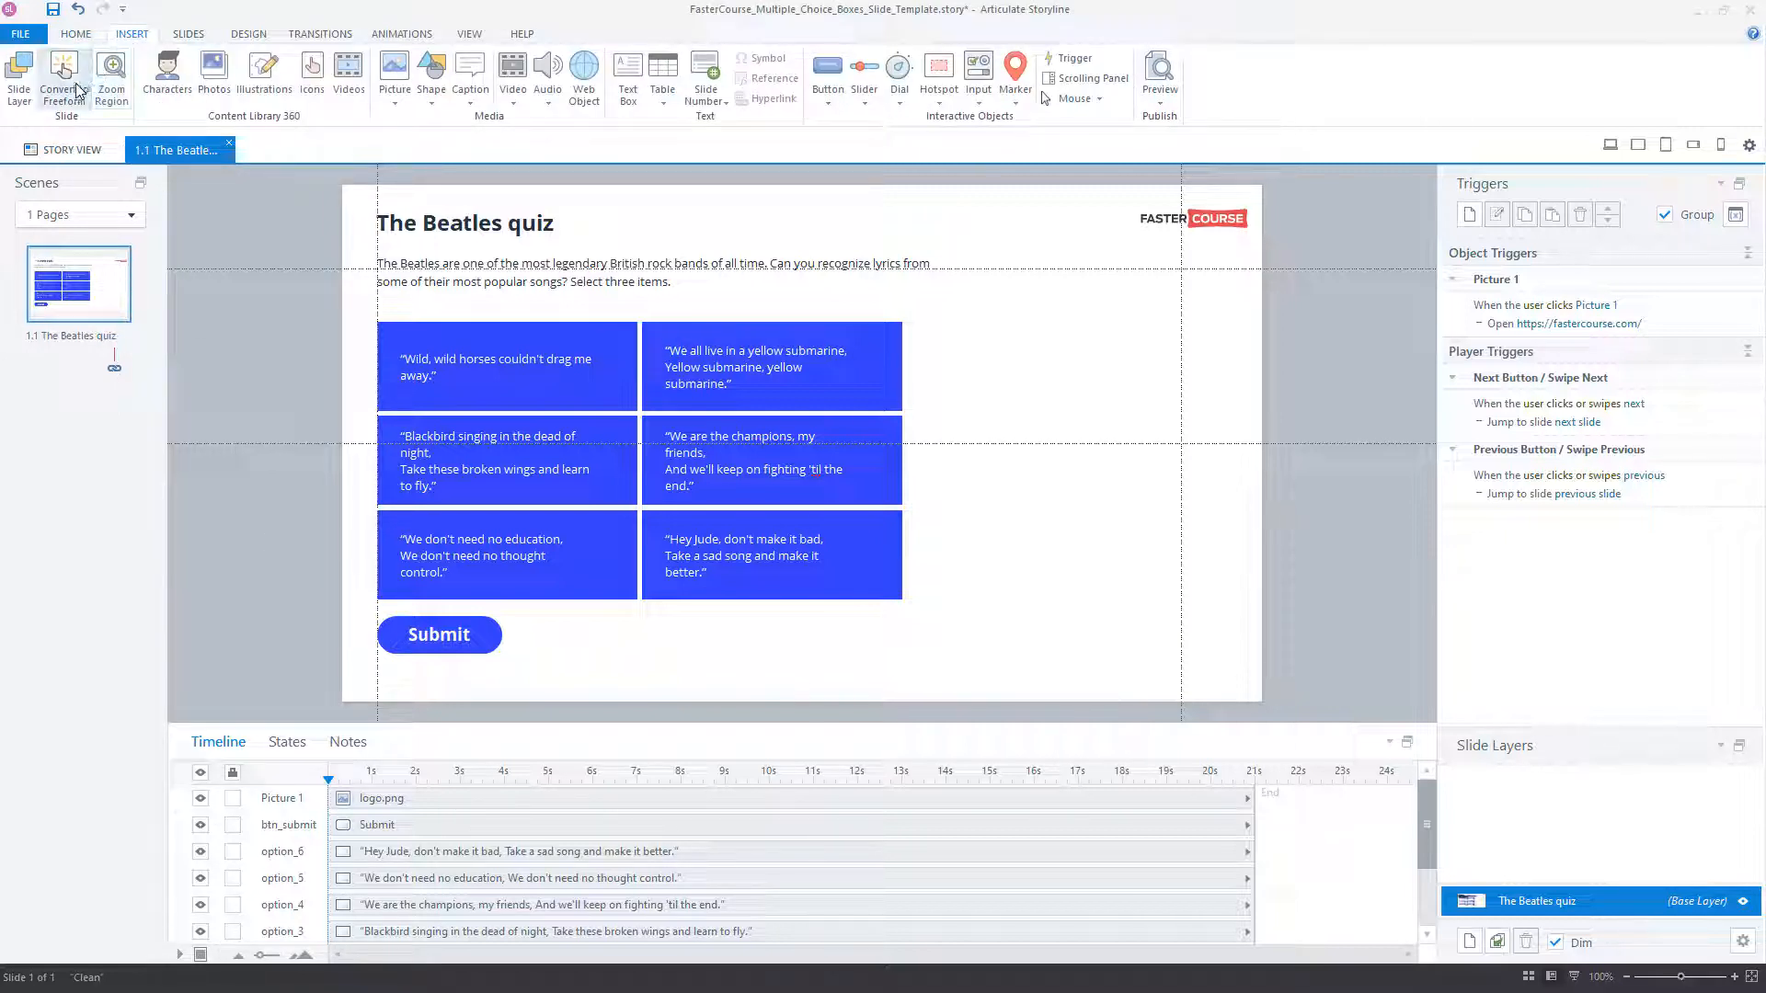
left_click(64, 64)
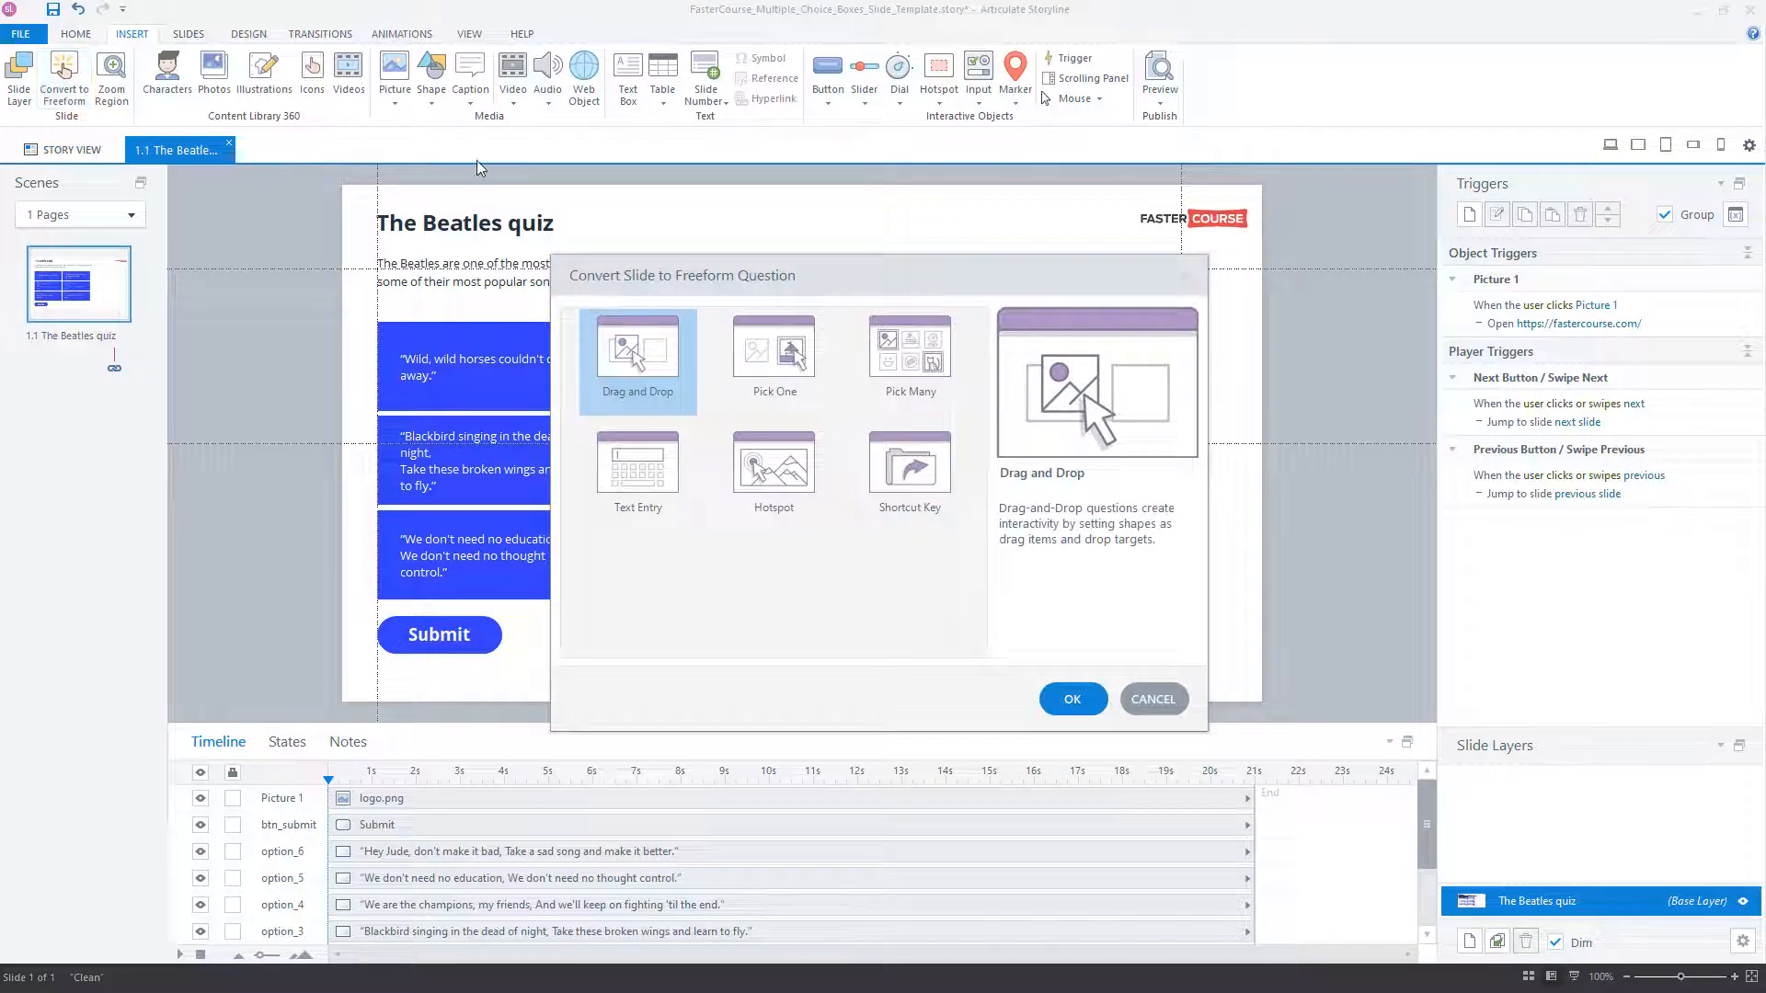
left_click(909, 351)
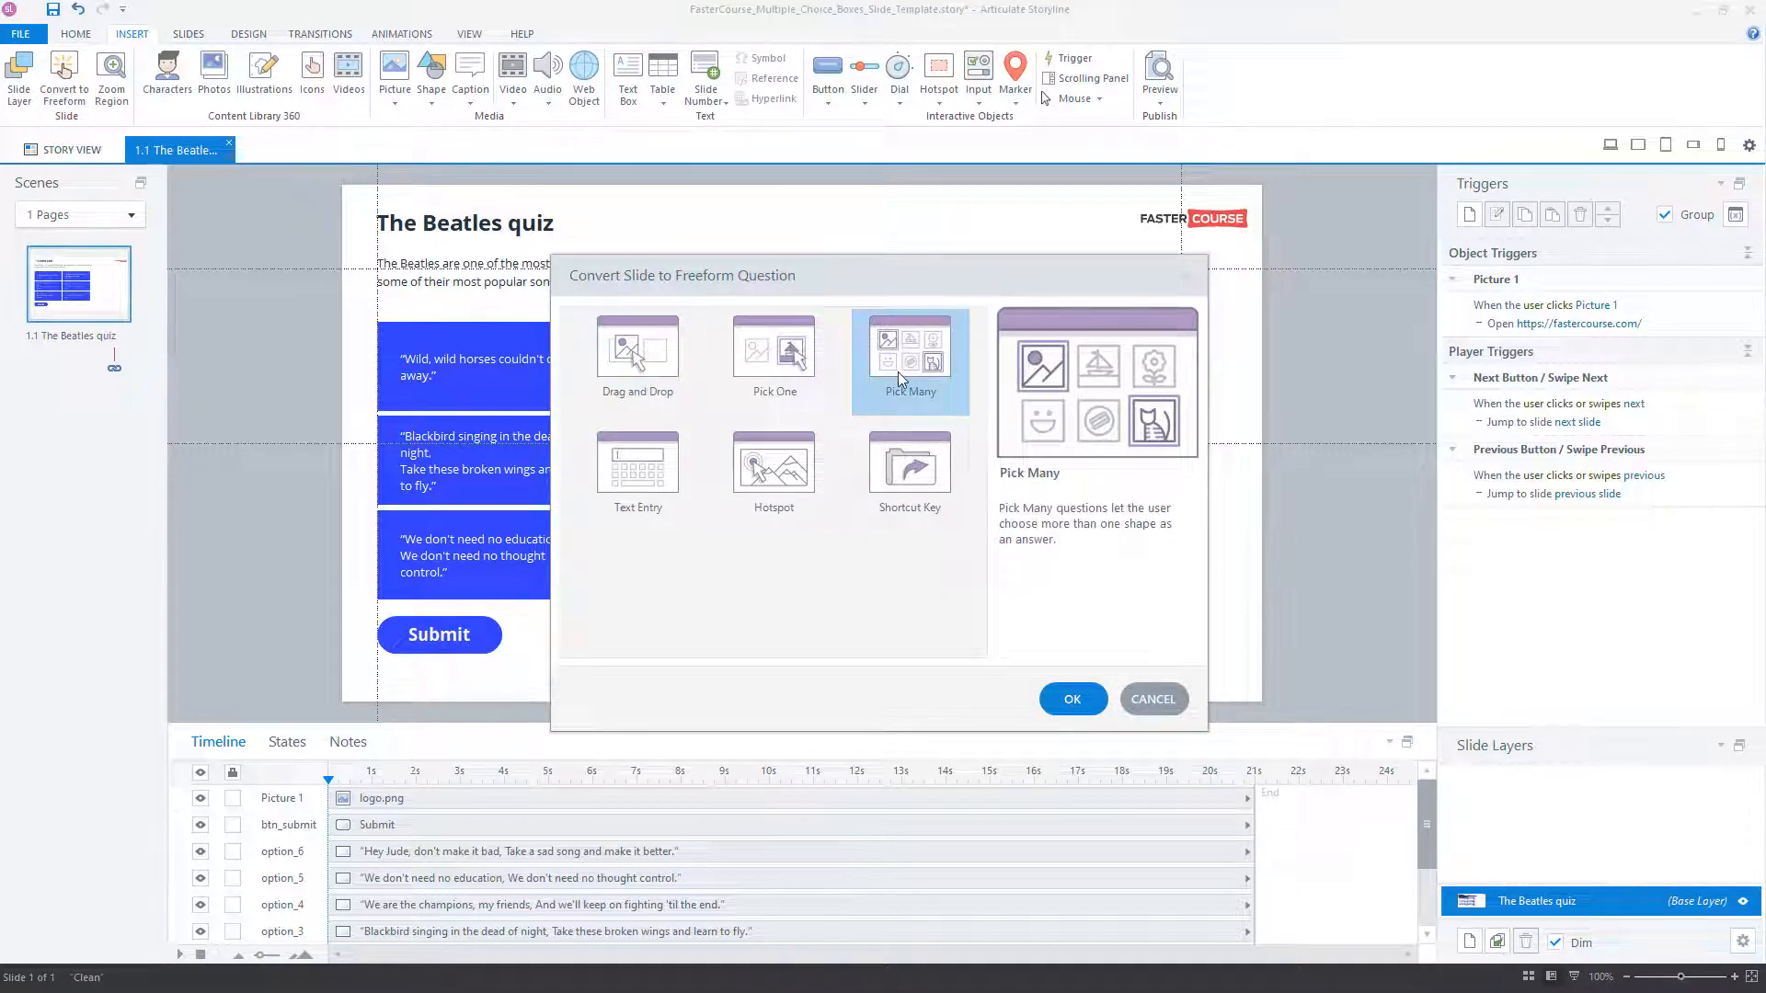
left_click(1073, 699)
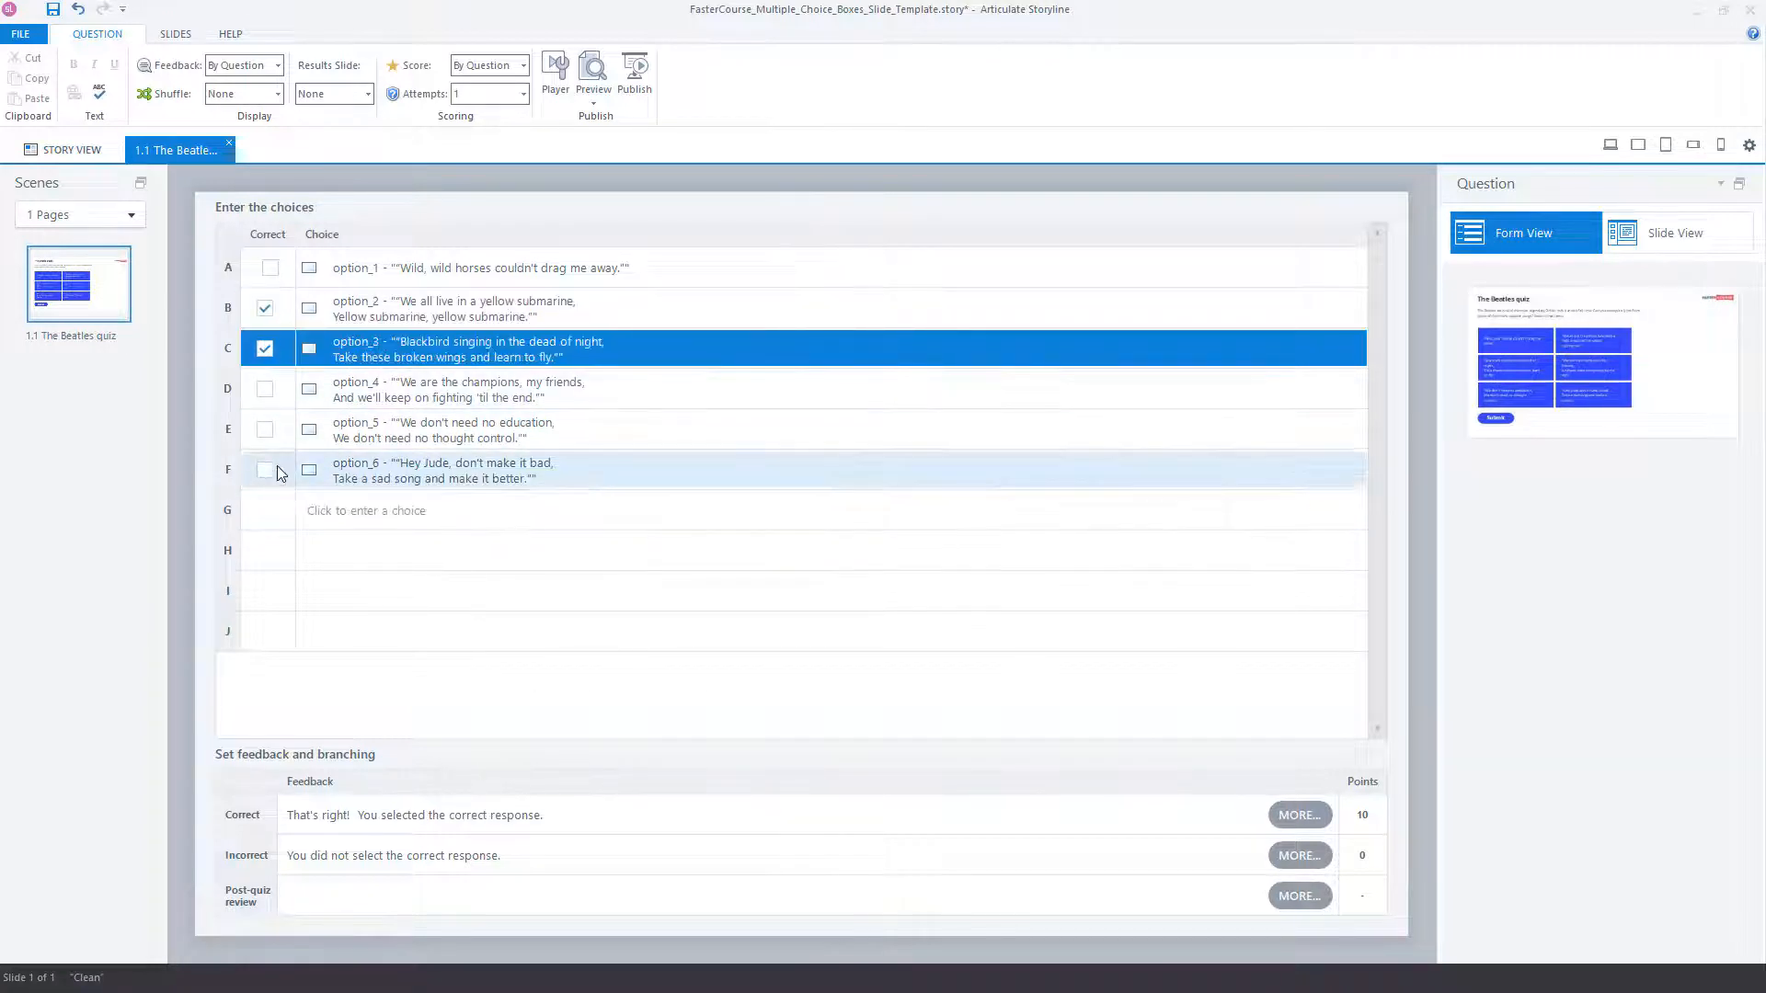
Mark option_6 correct alongside option_2 and option_3, then return to Slide View
left_click(265, 470)
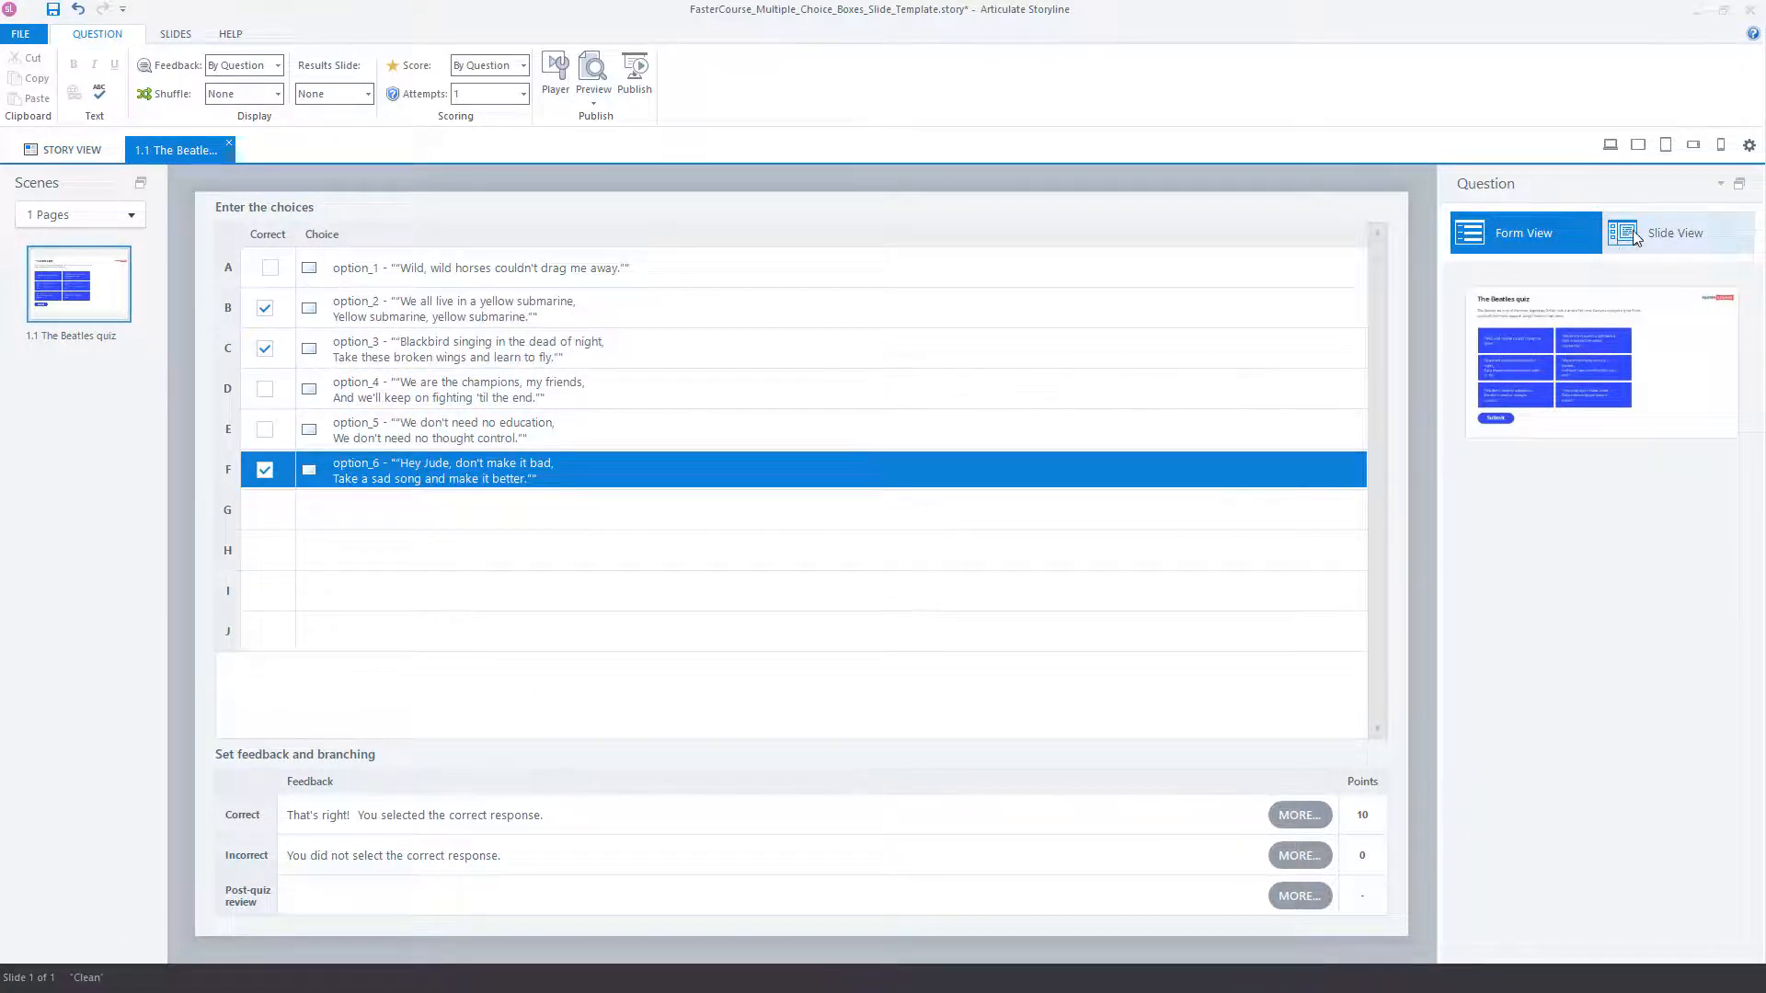
left_click(1674, 232)
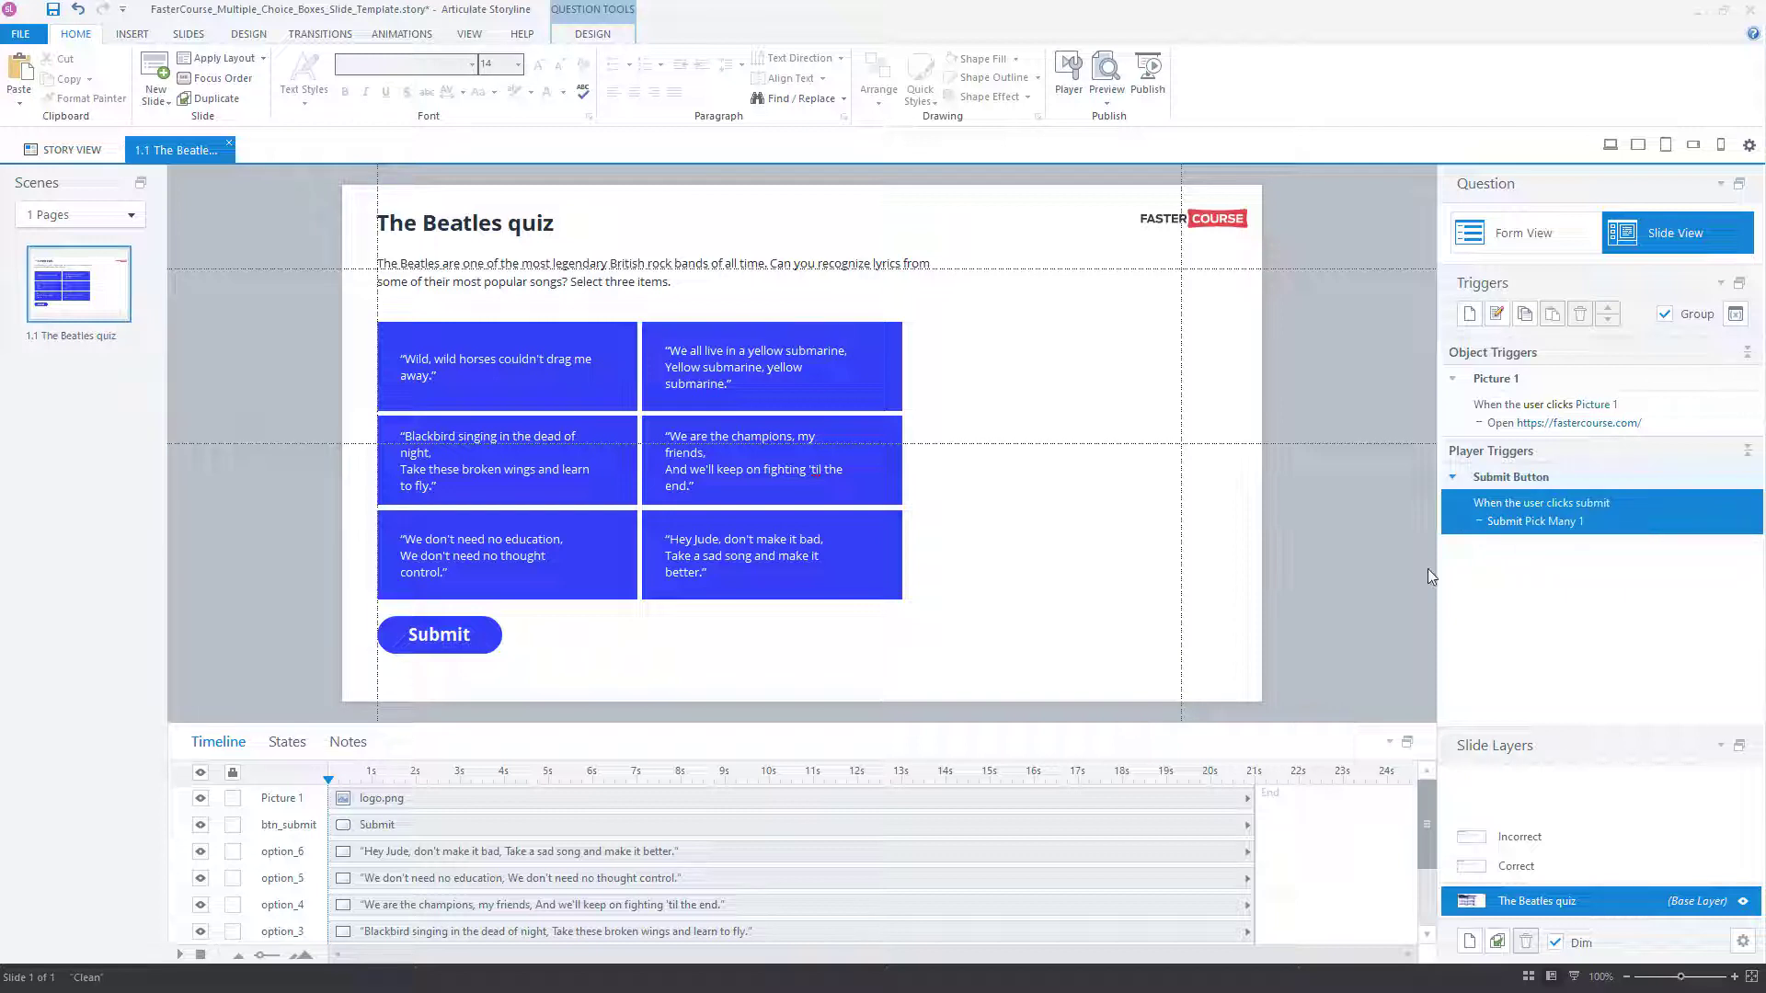
Make btn_submit submit Pick Many 1 when clicked, and disable the player's Submit control
left_click(439, 635)
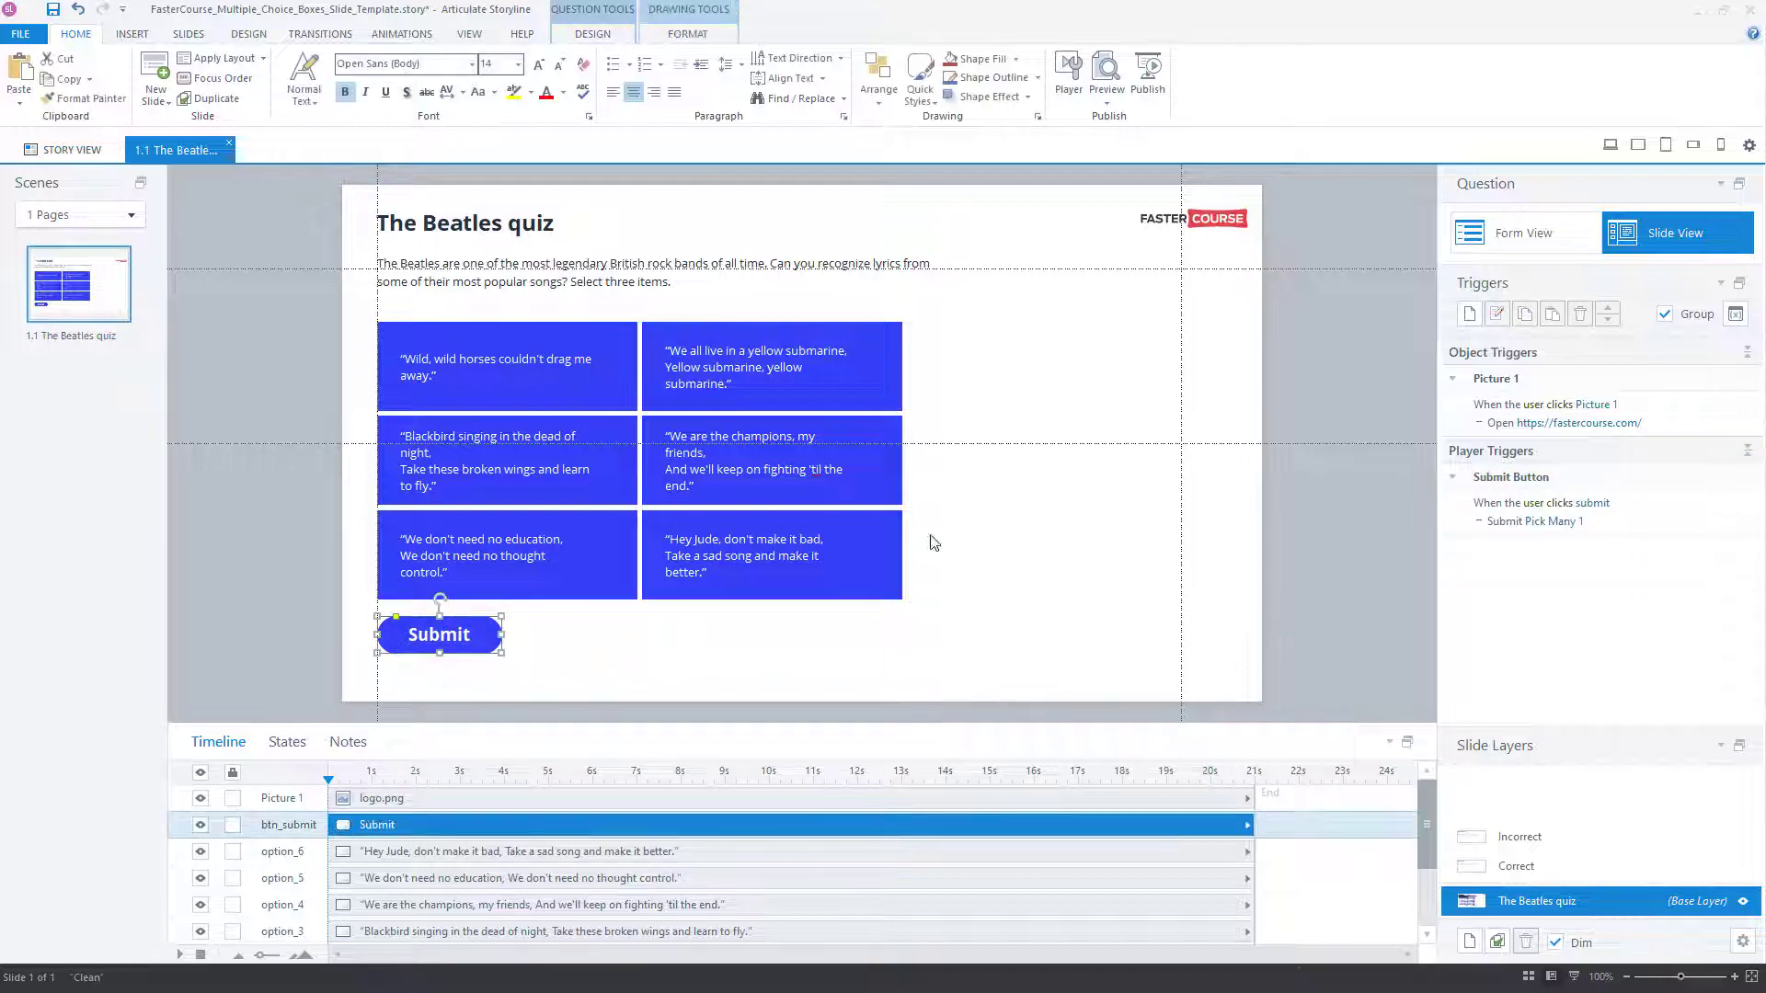
left_click(1469, 314)
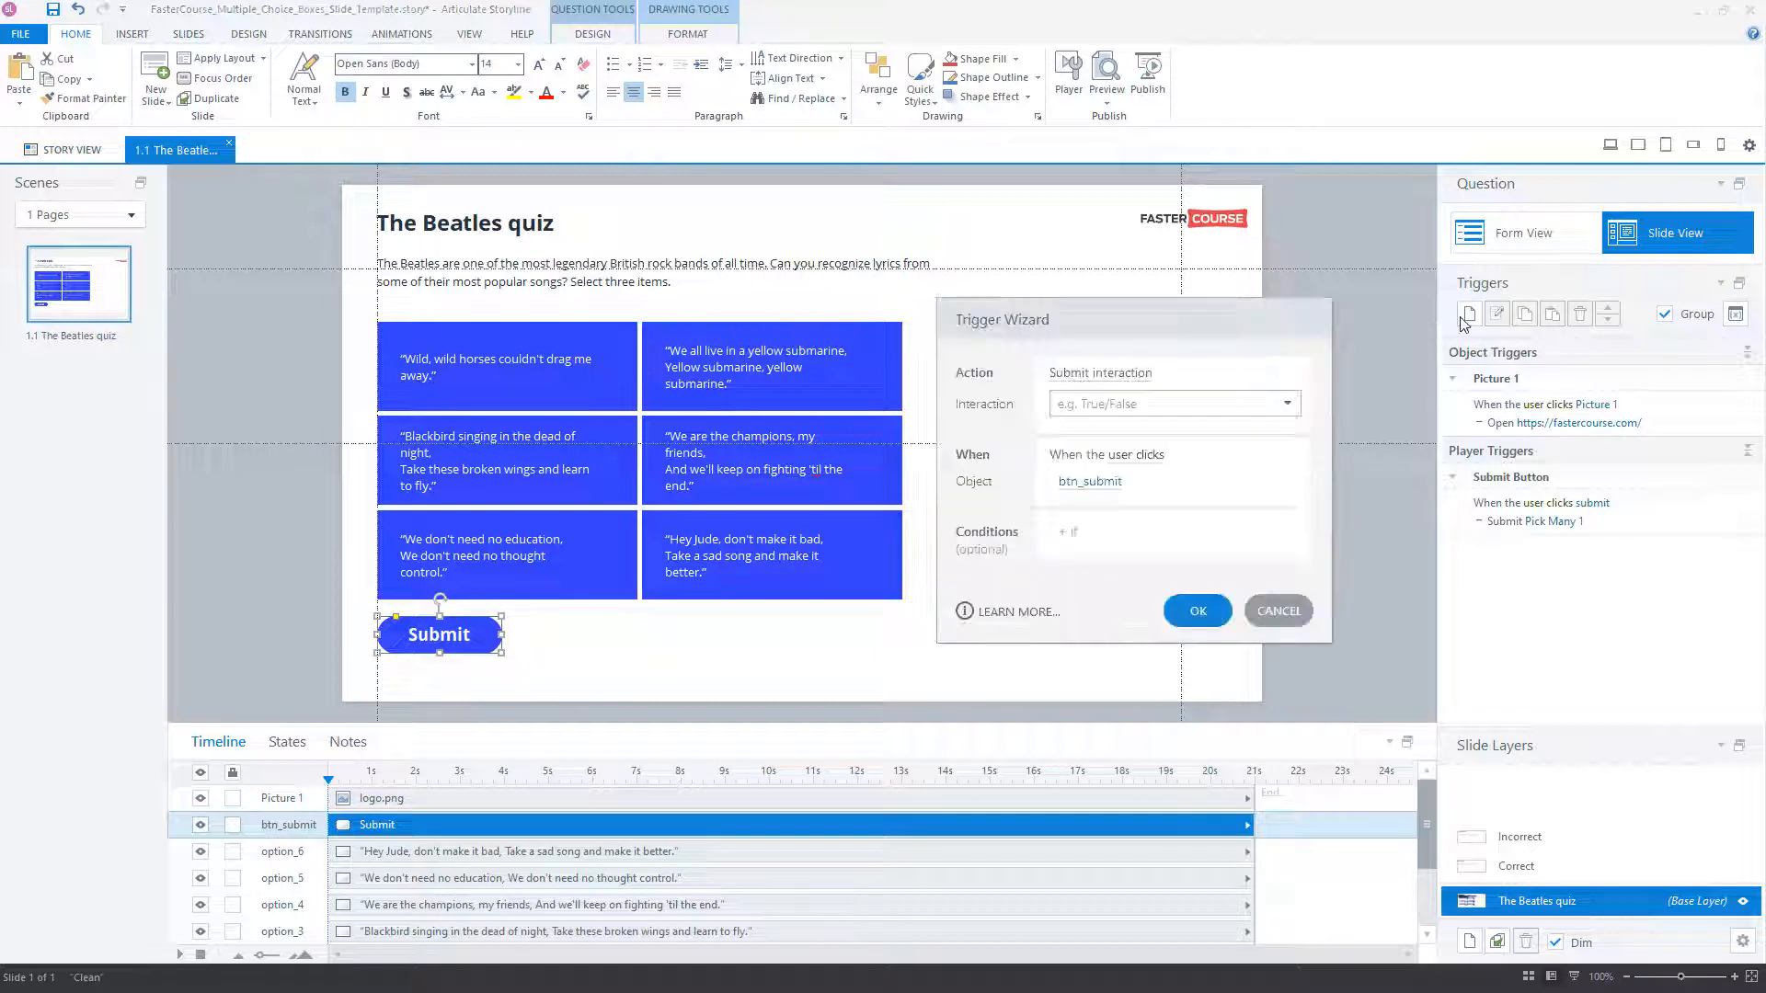
left_click(1286, 404)
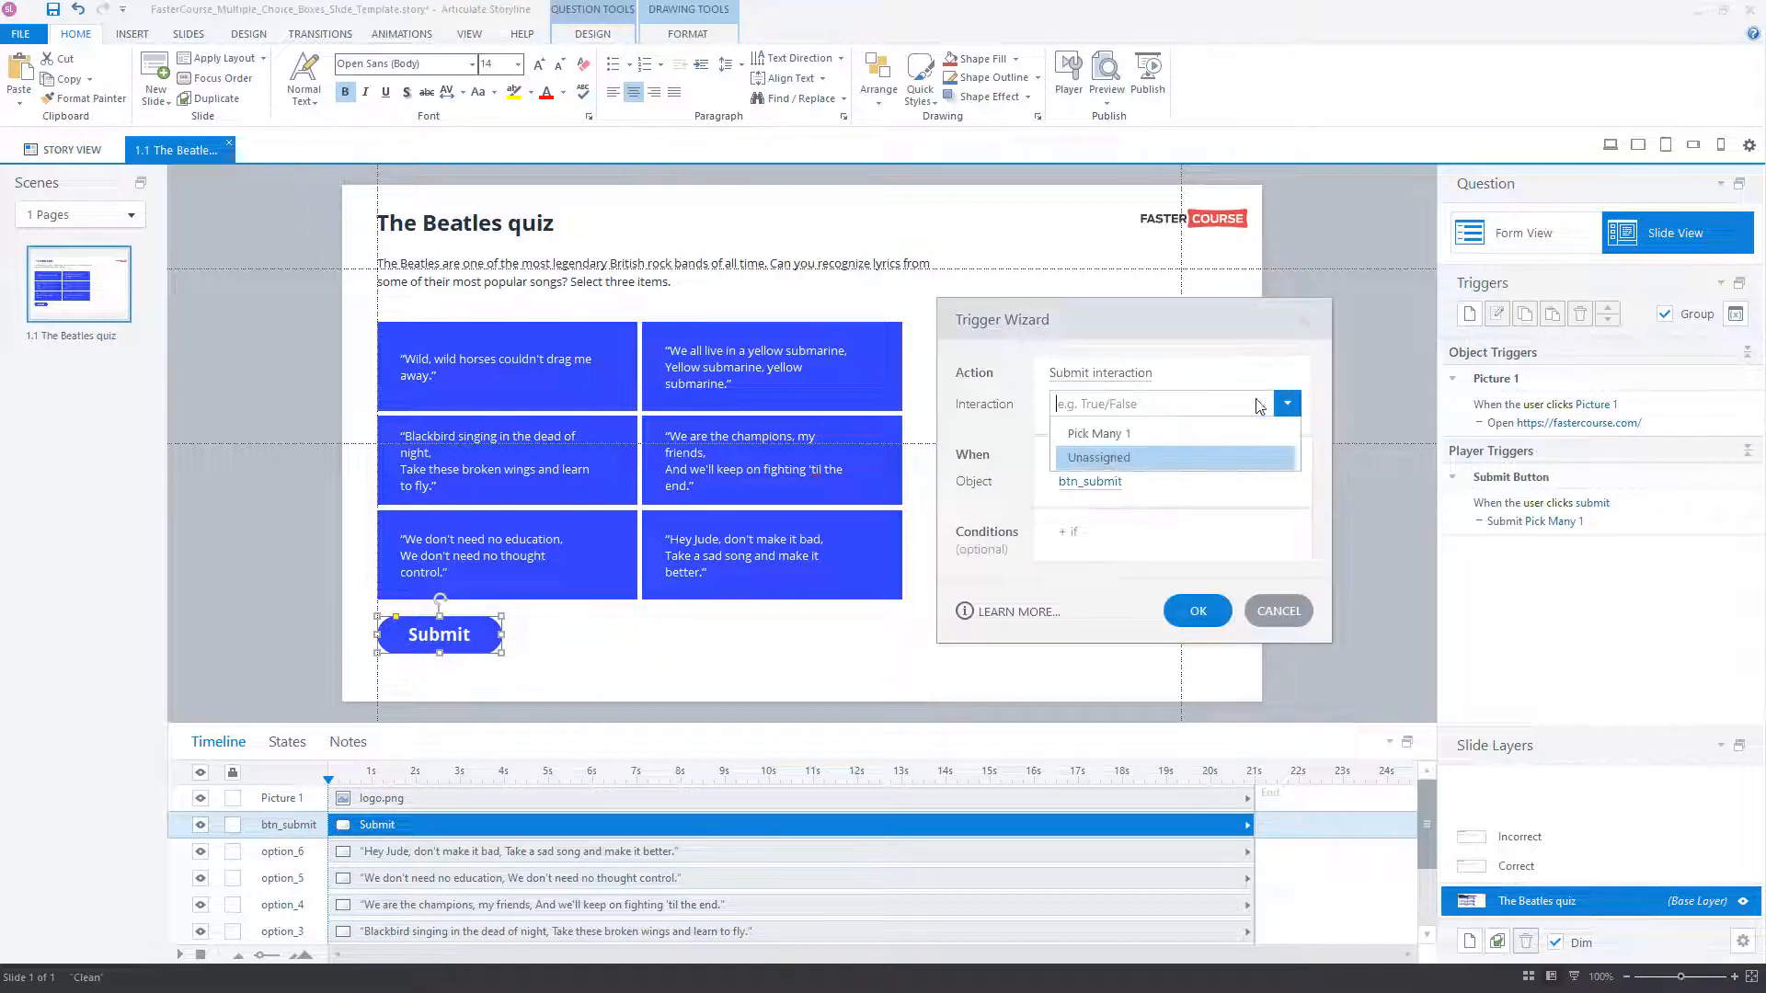
left_click(1098, 434)
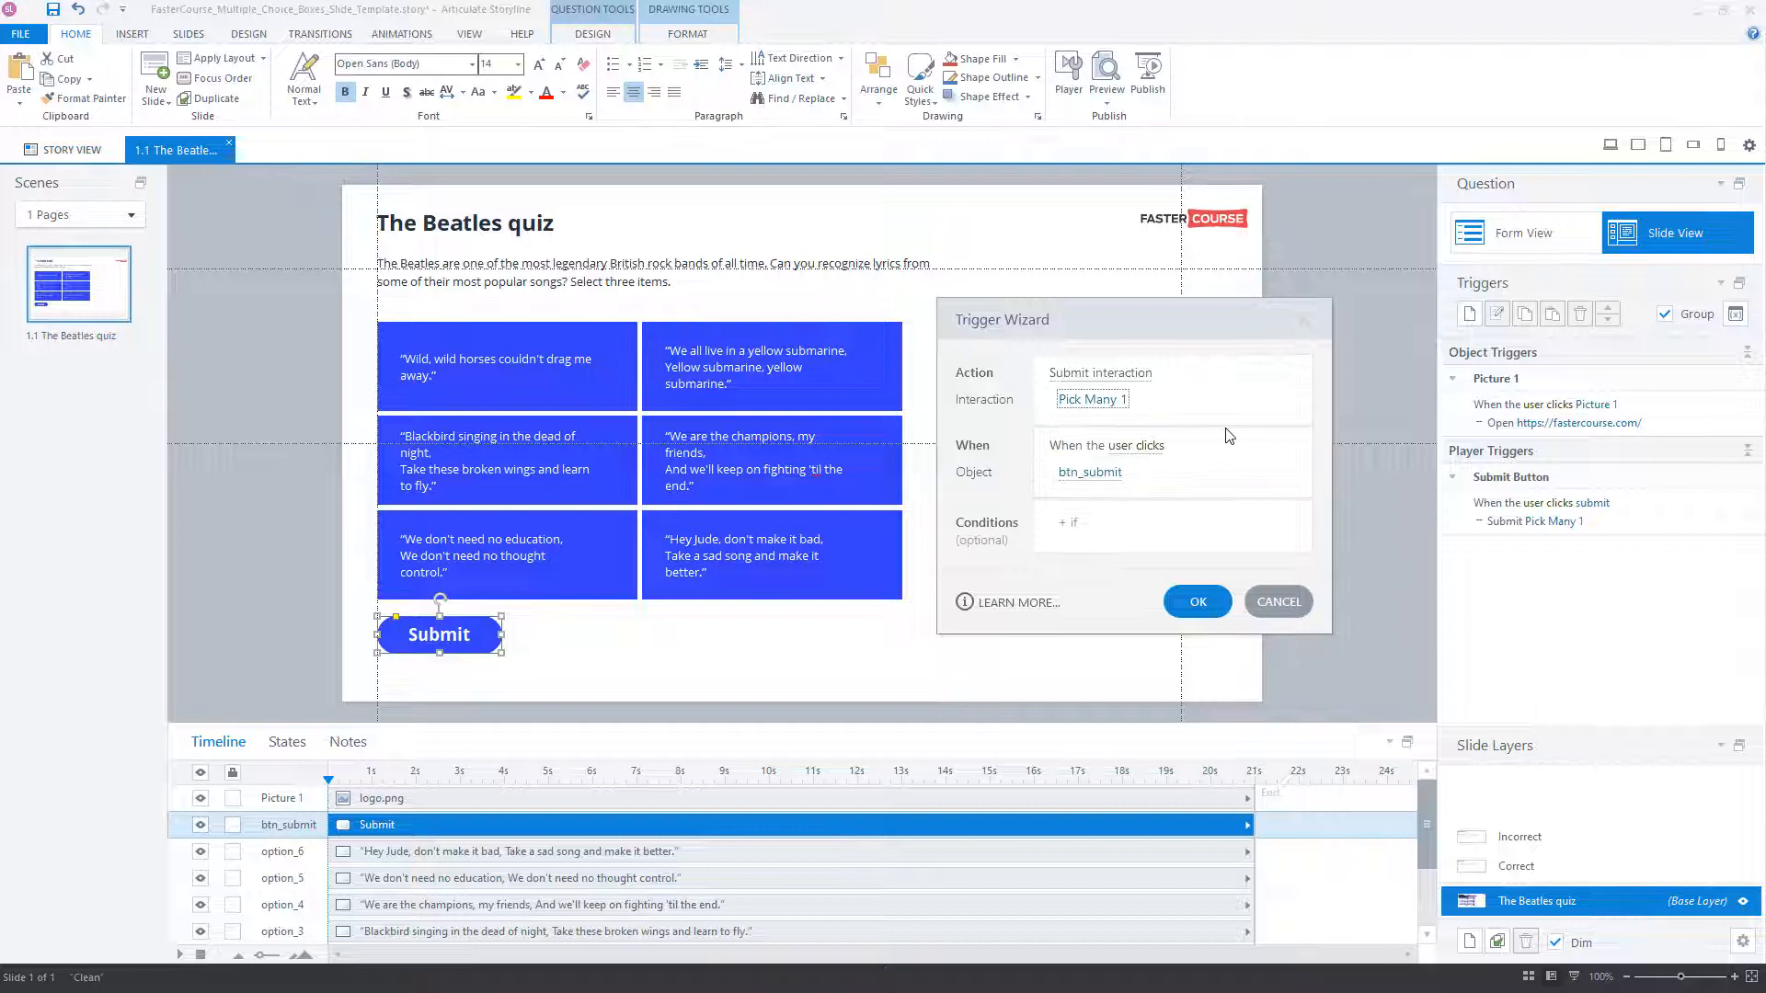
left_click(1197, 602)
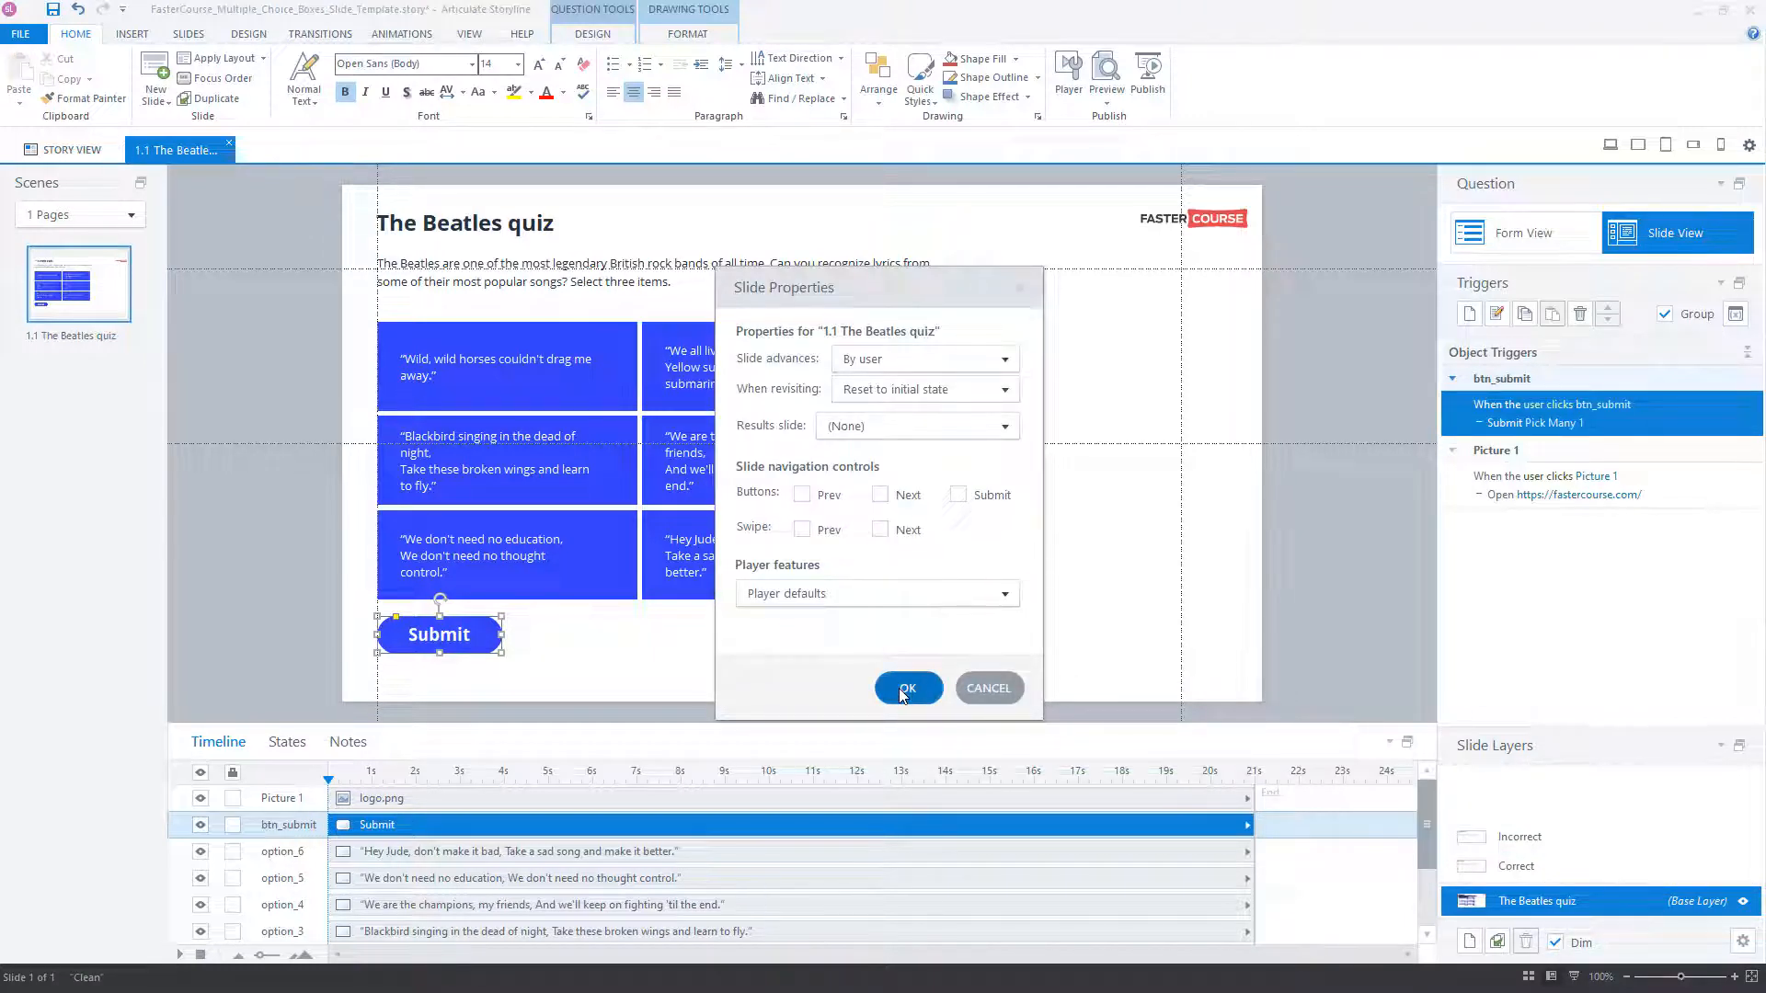
left_click(908, 688)
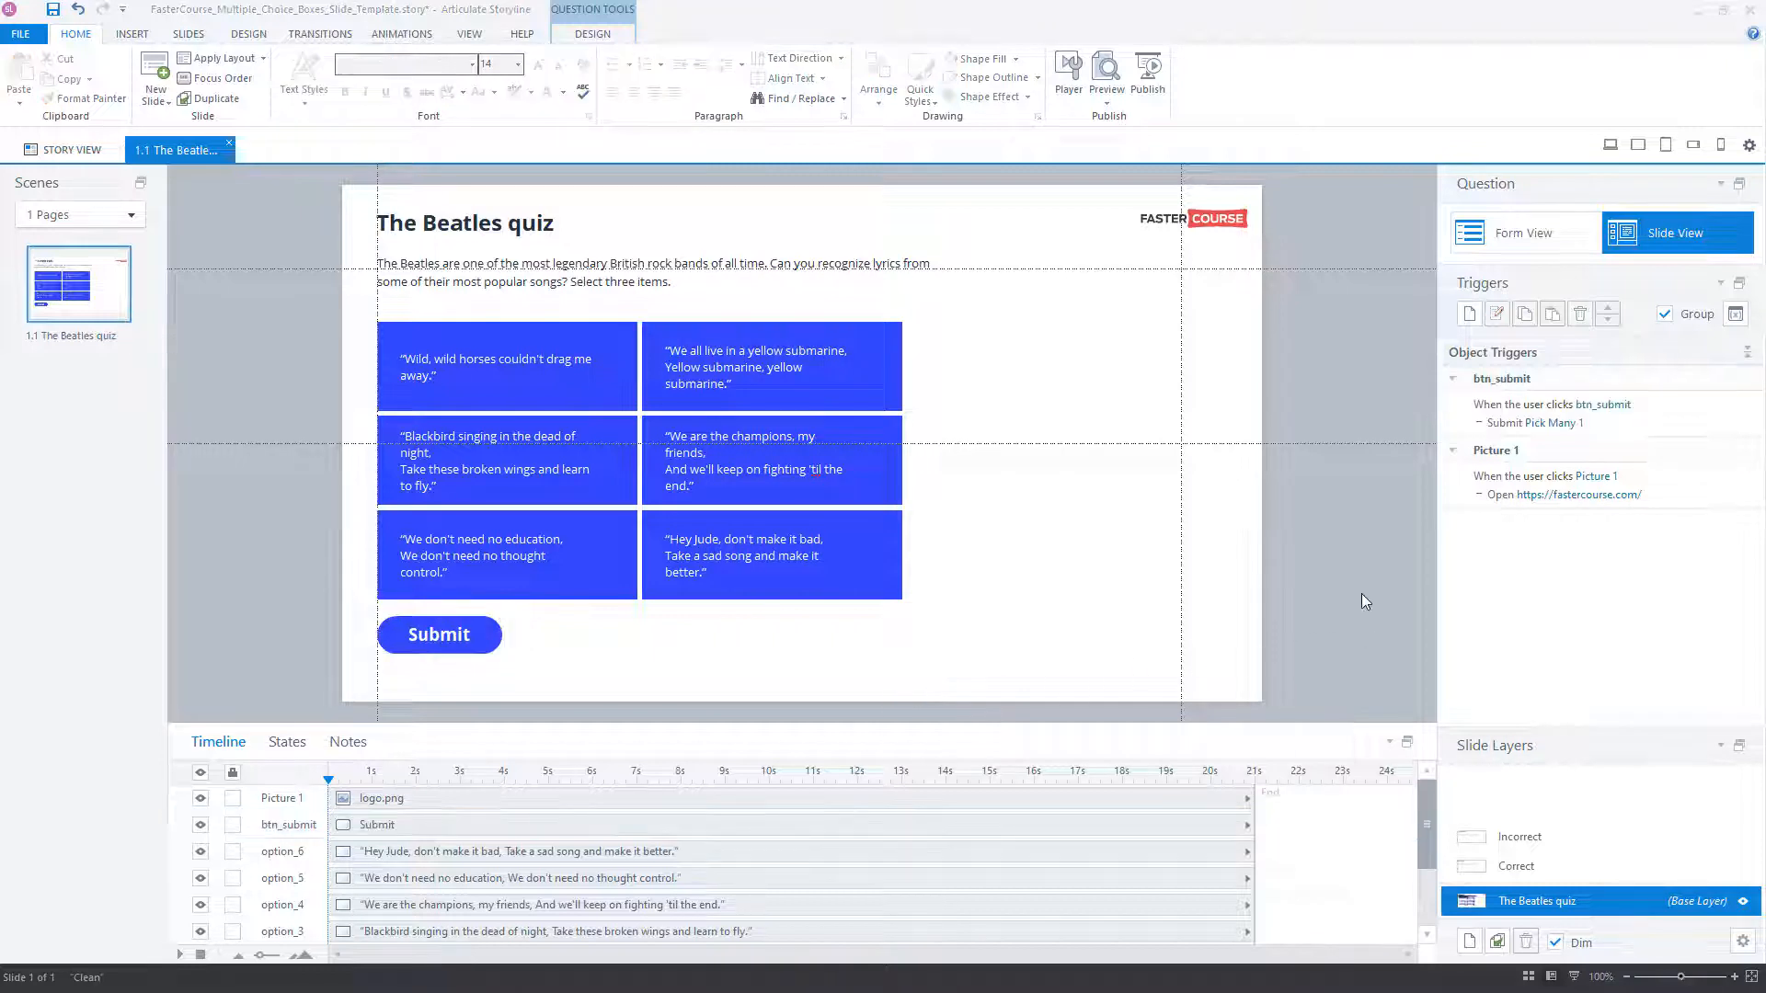
left_click(438, 635)
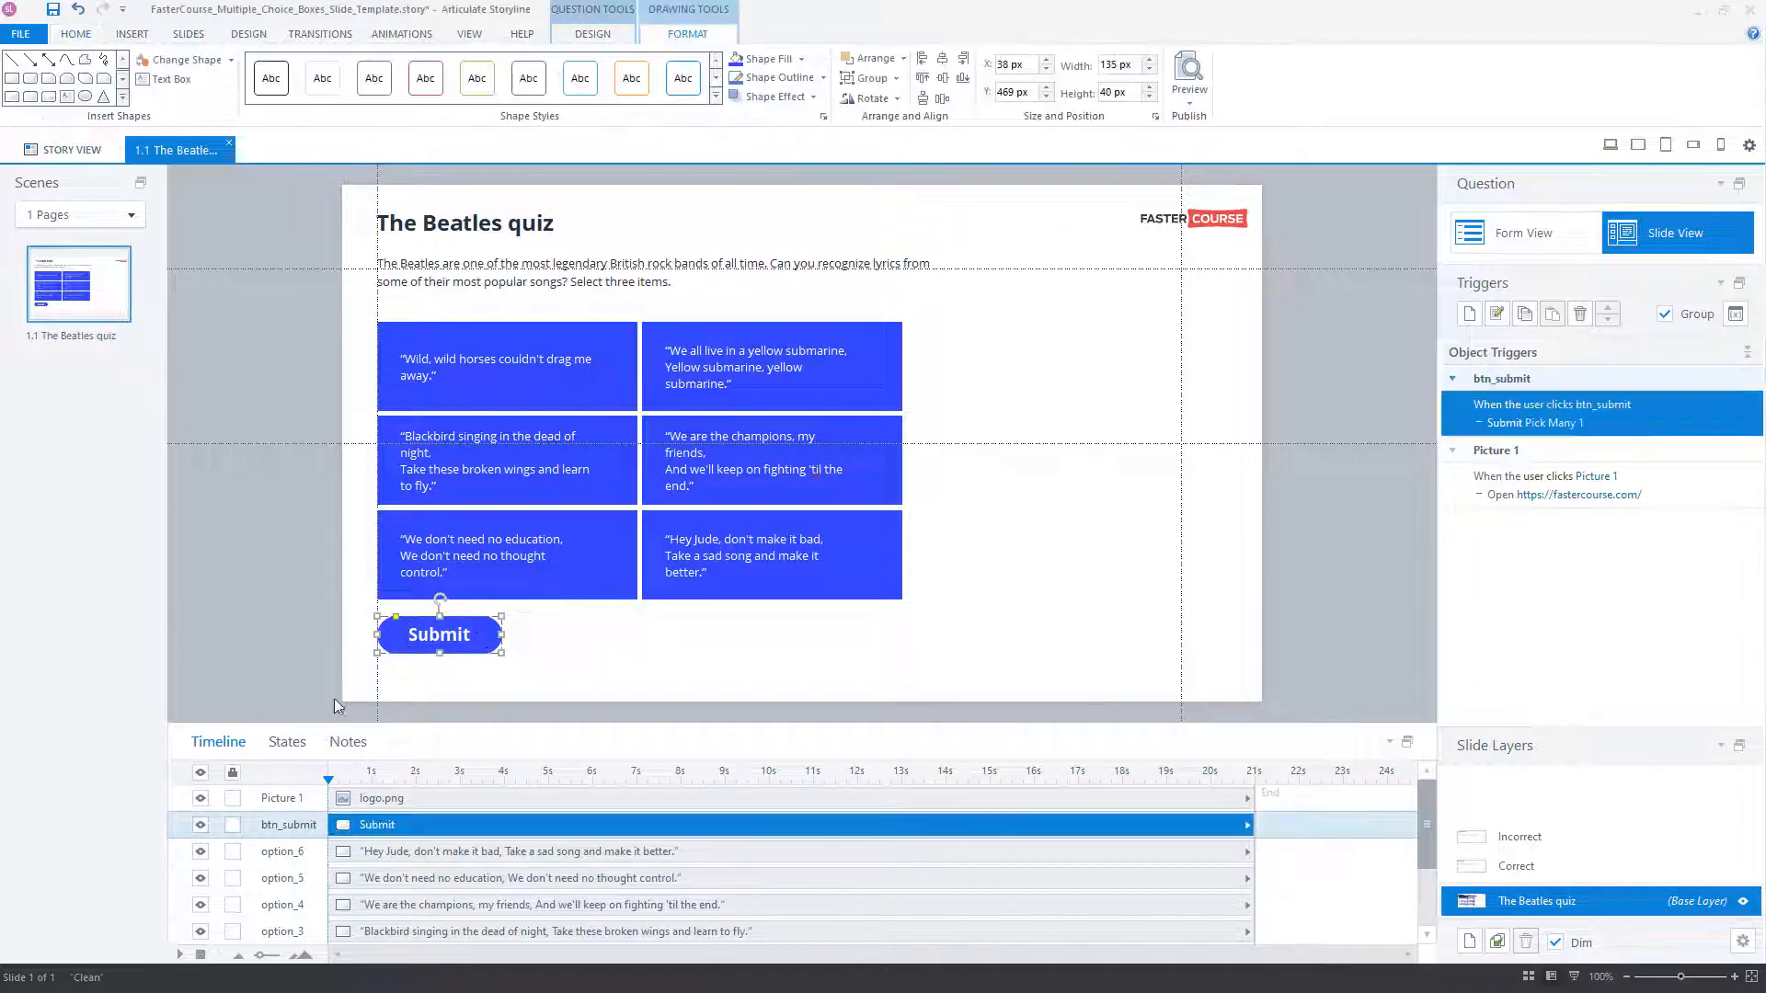
Add Hover and Disabled states to btn_submit and set its initial state to Disabled
left_click(287, 741)
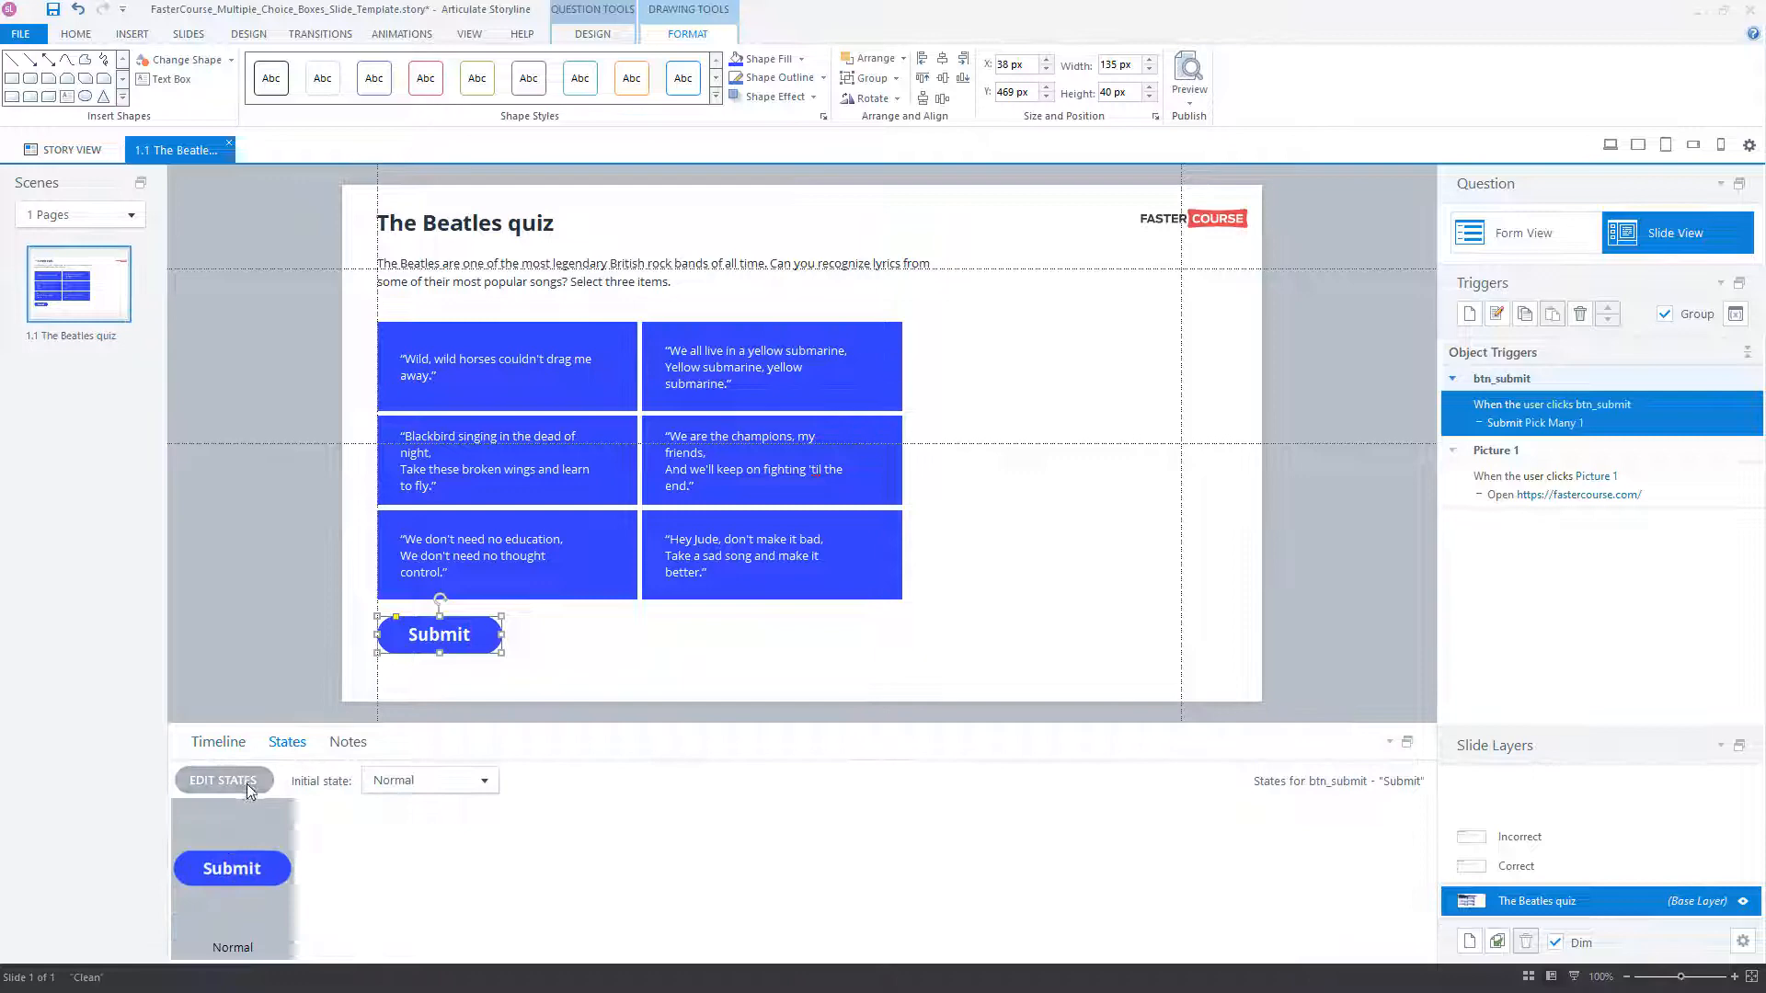
left_click(223, 780)
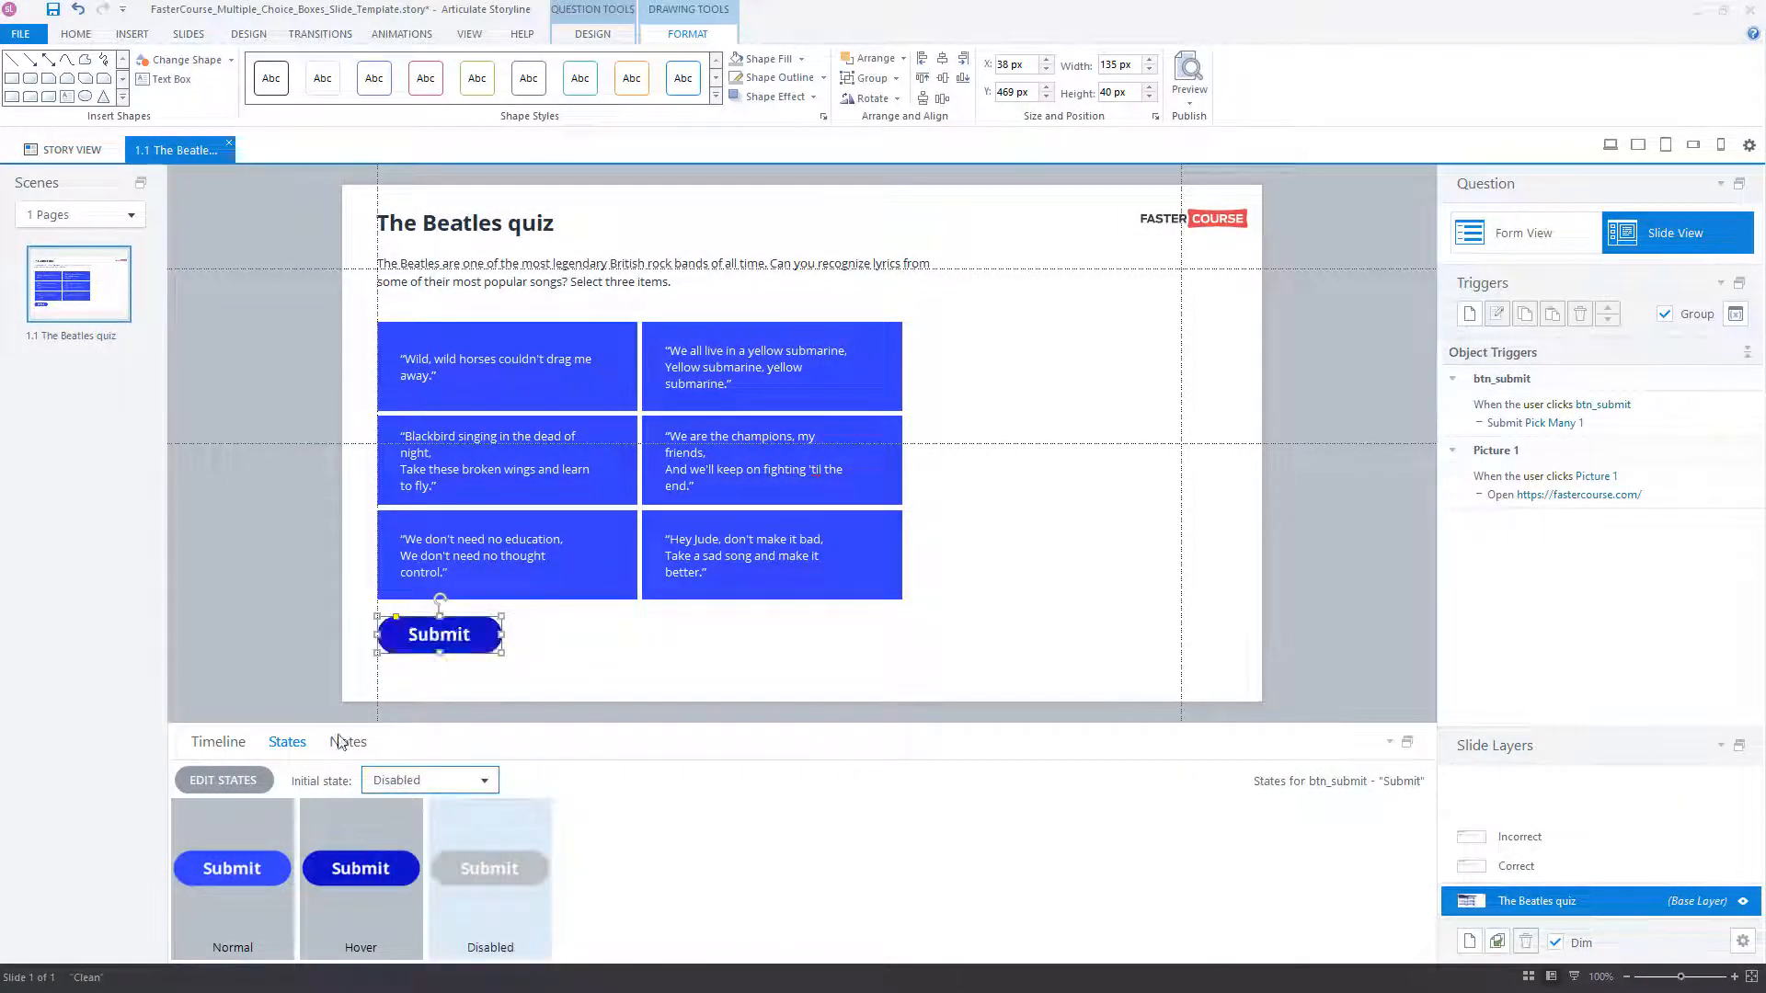
left_click(311, 694)
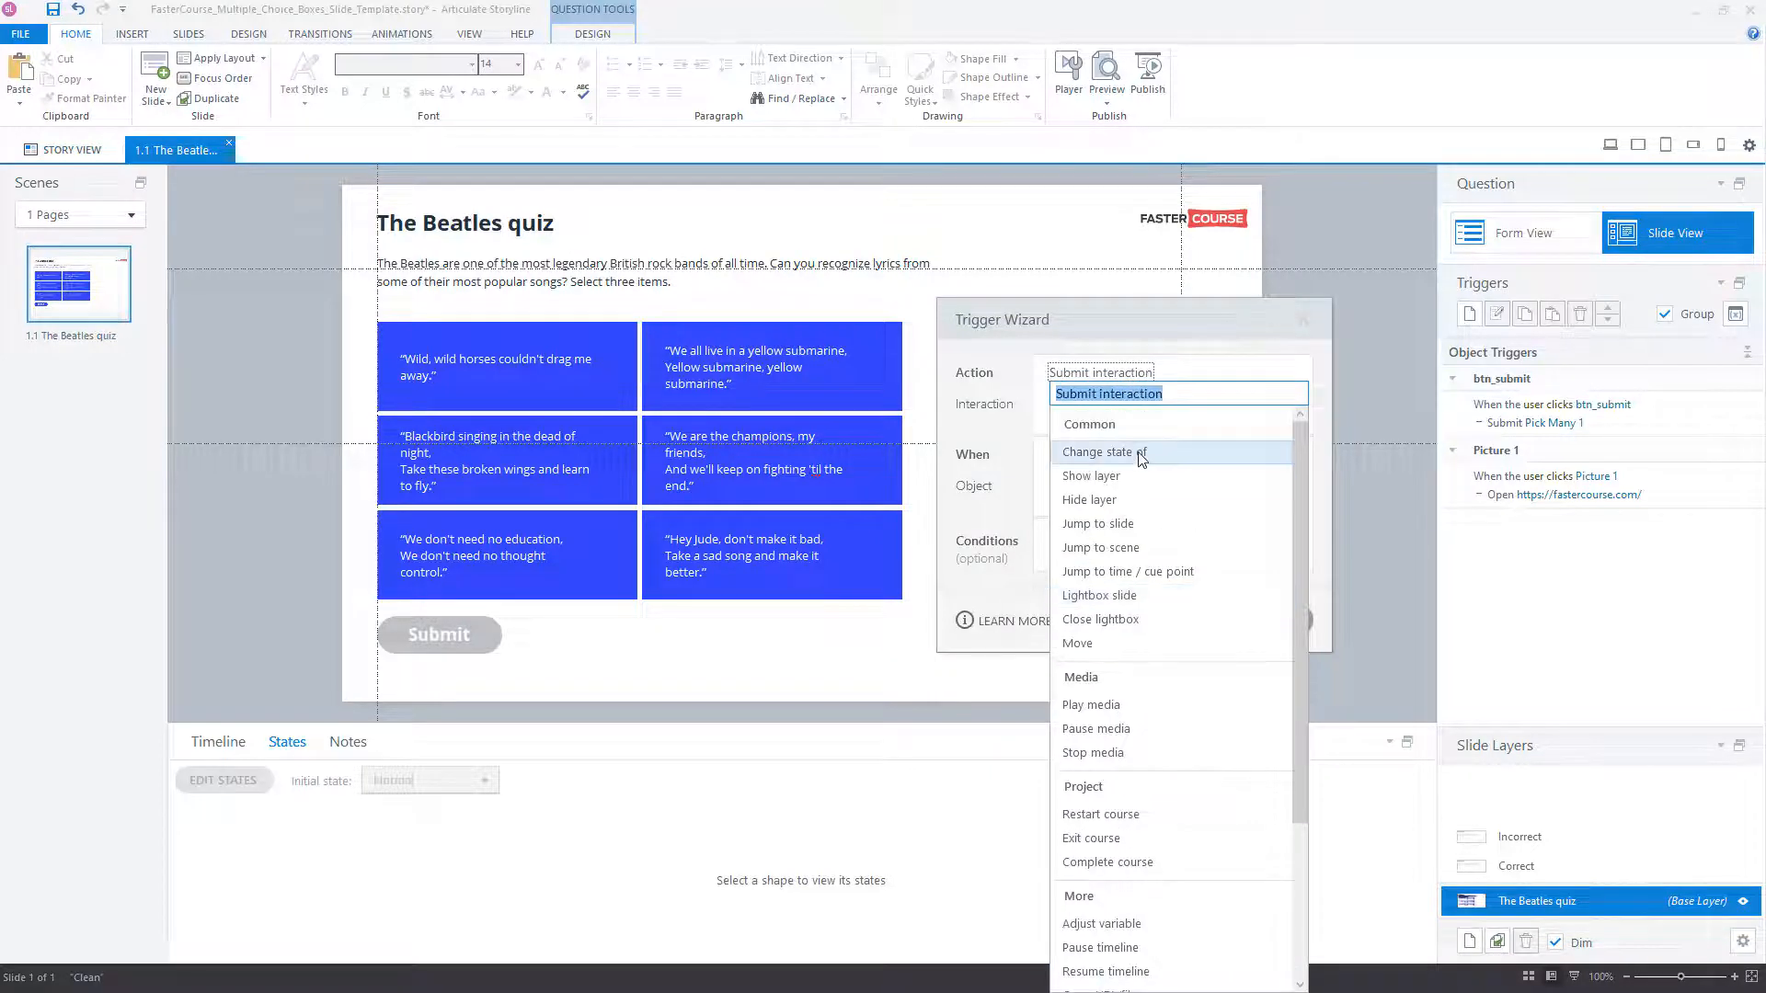
Add a trigger changing btn_submit to Normal when any of option_1–option_6 is Selected
left_click(1104, 451)
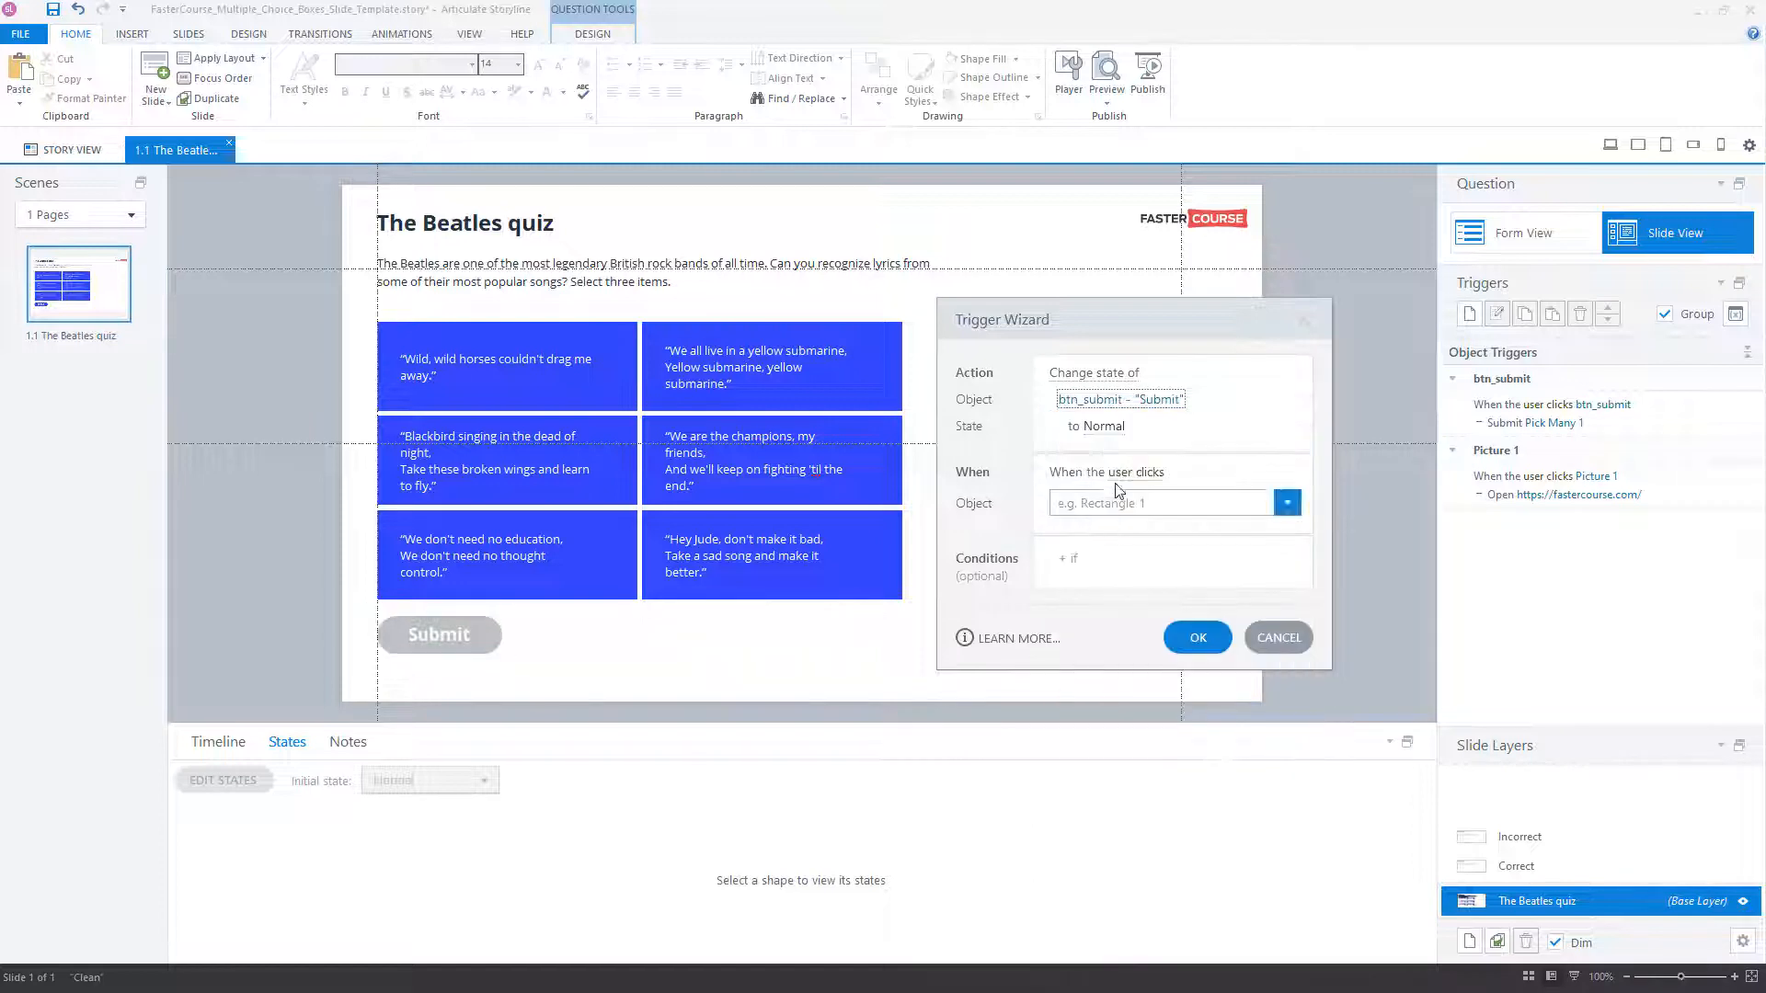
left_click(1133, 472)
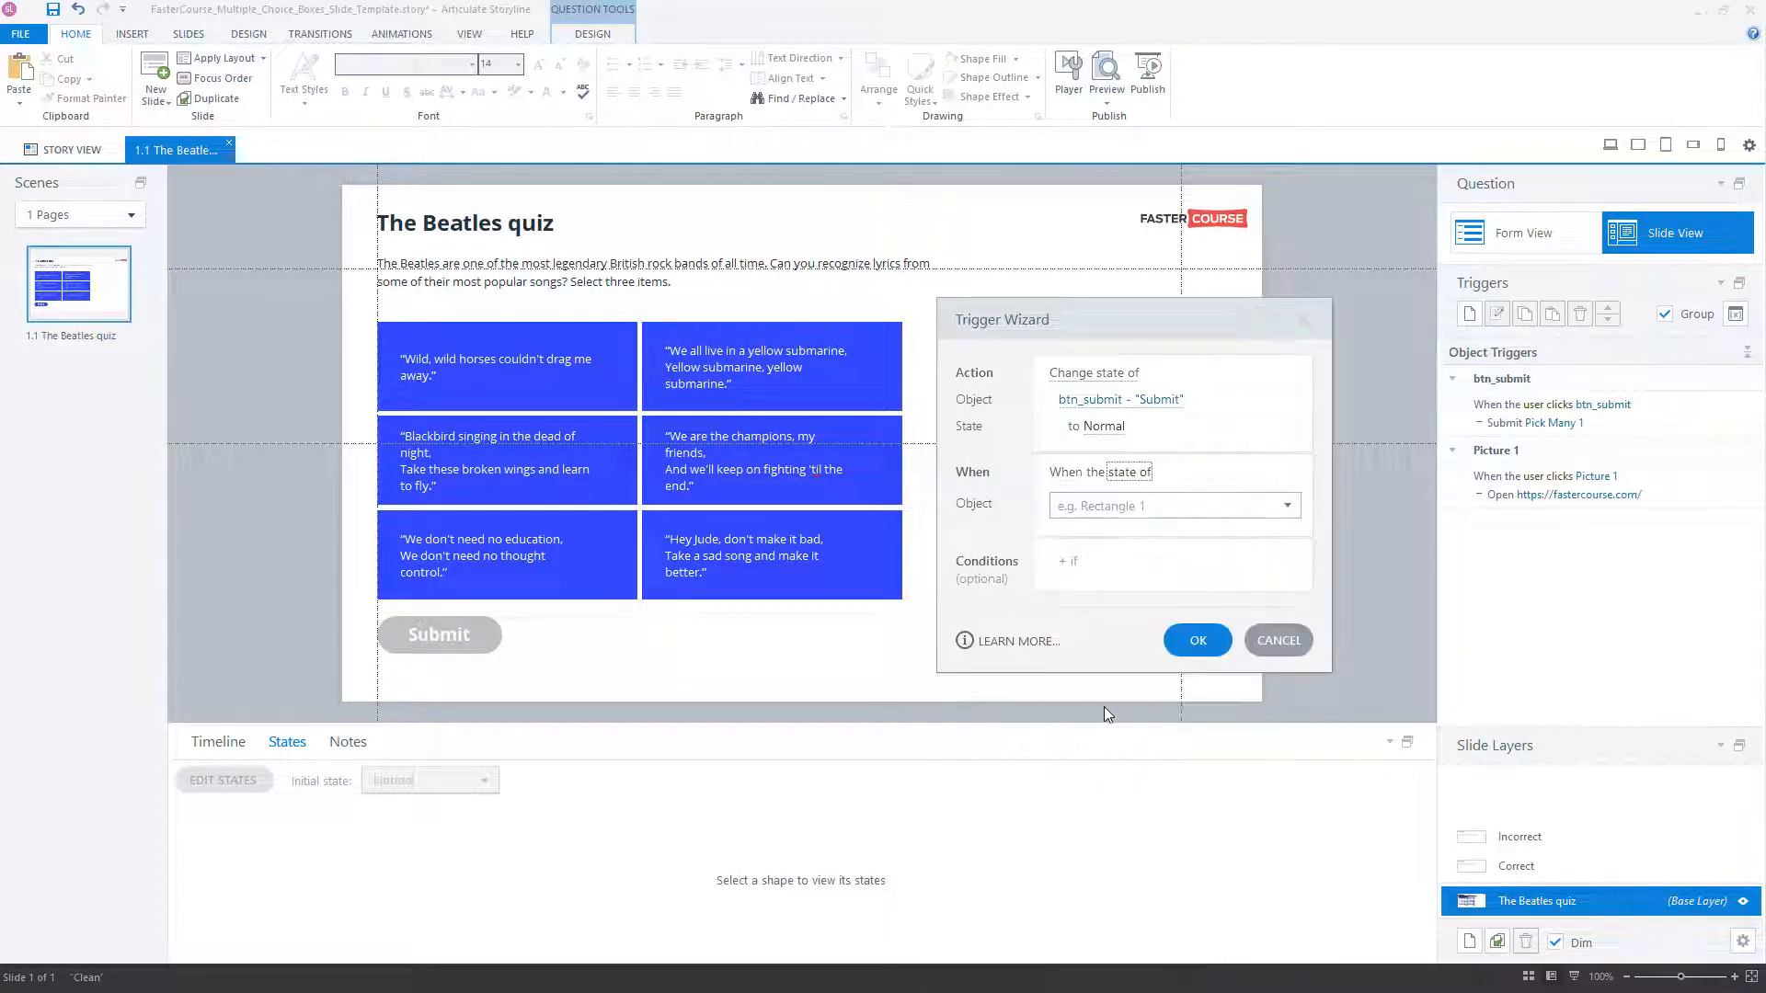
left_click(1287, 505)
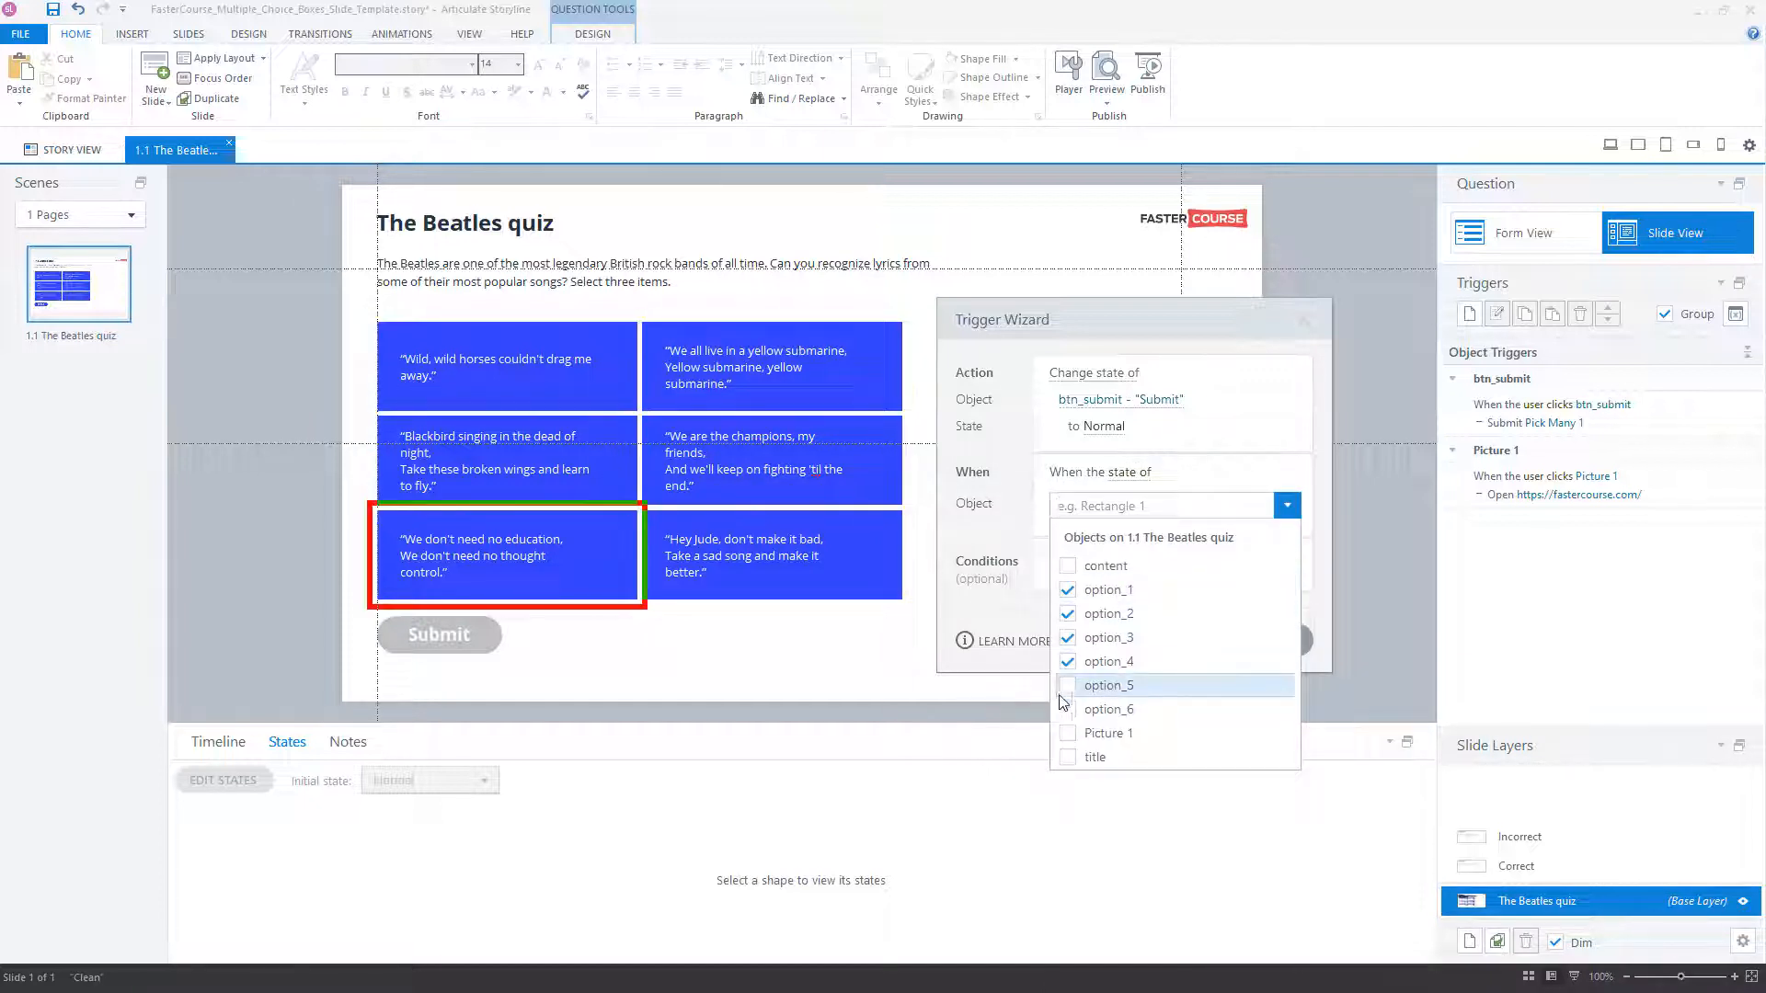
left_click(1108, 709)
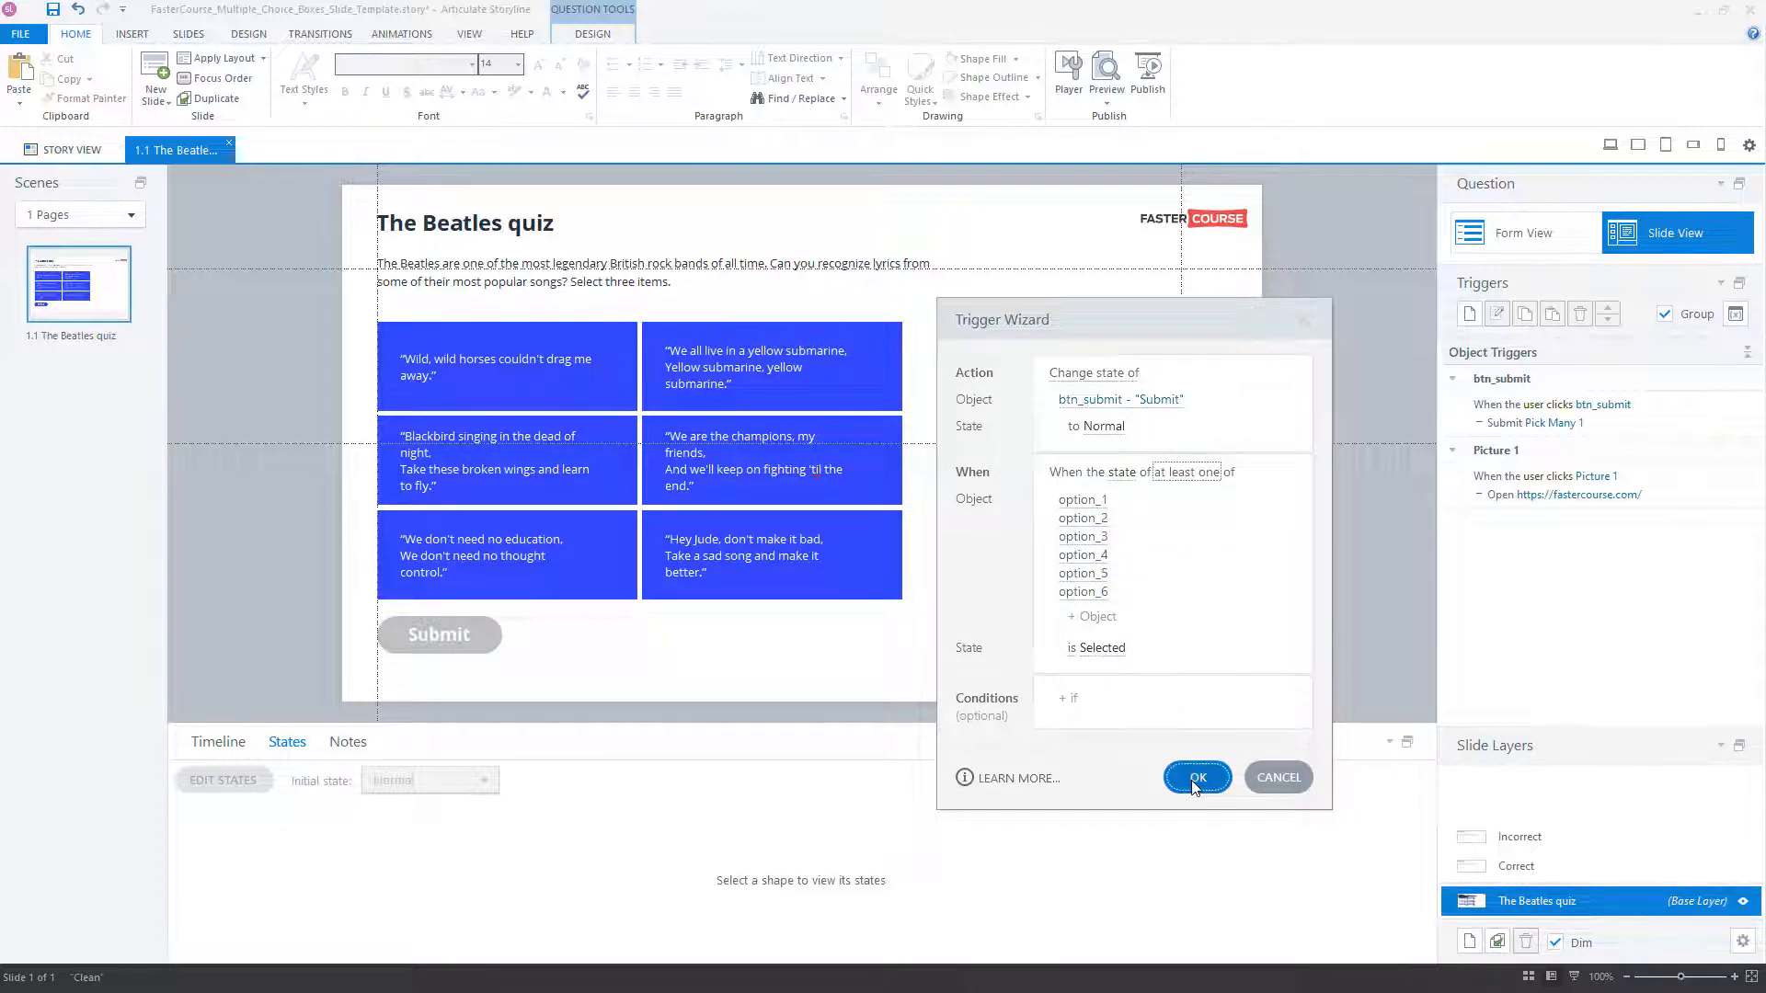
left_click(1196, 777)
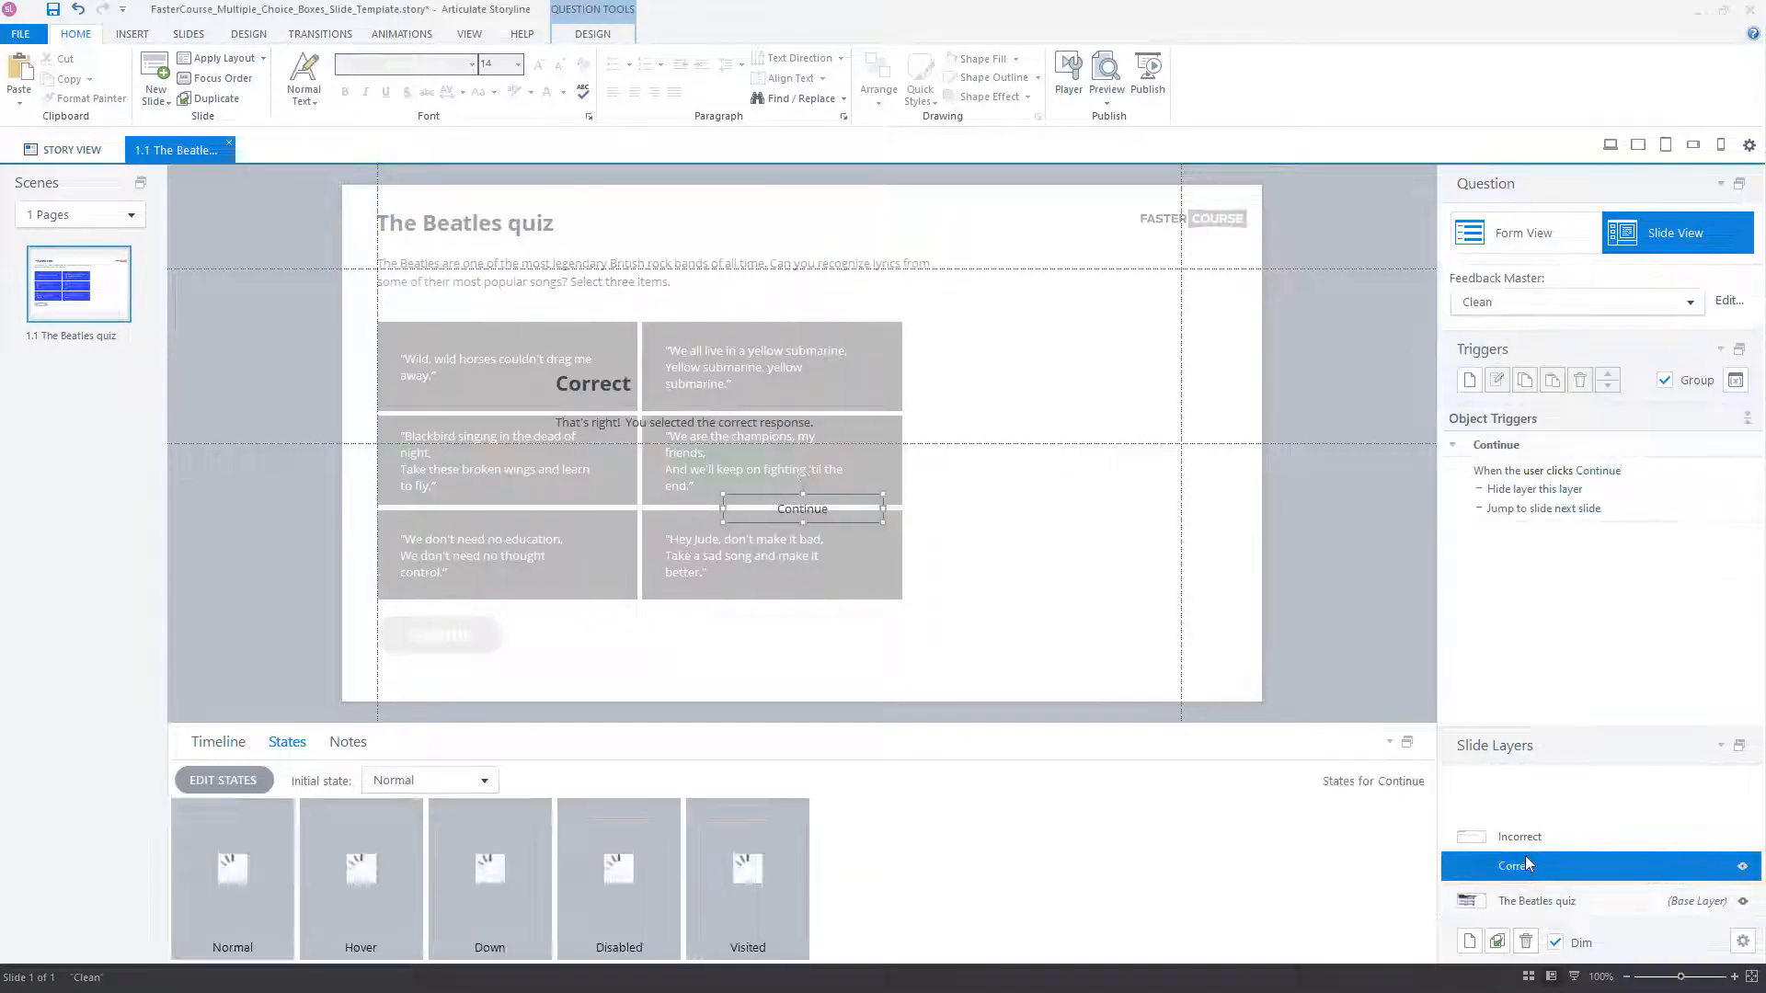
Review the Incorrect and Correct feedback layers before replacing them with styled ones
left_click(1519, 837)
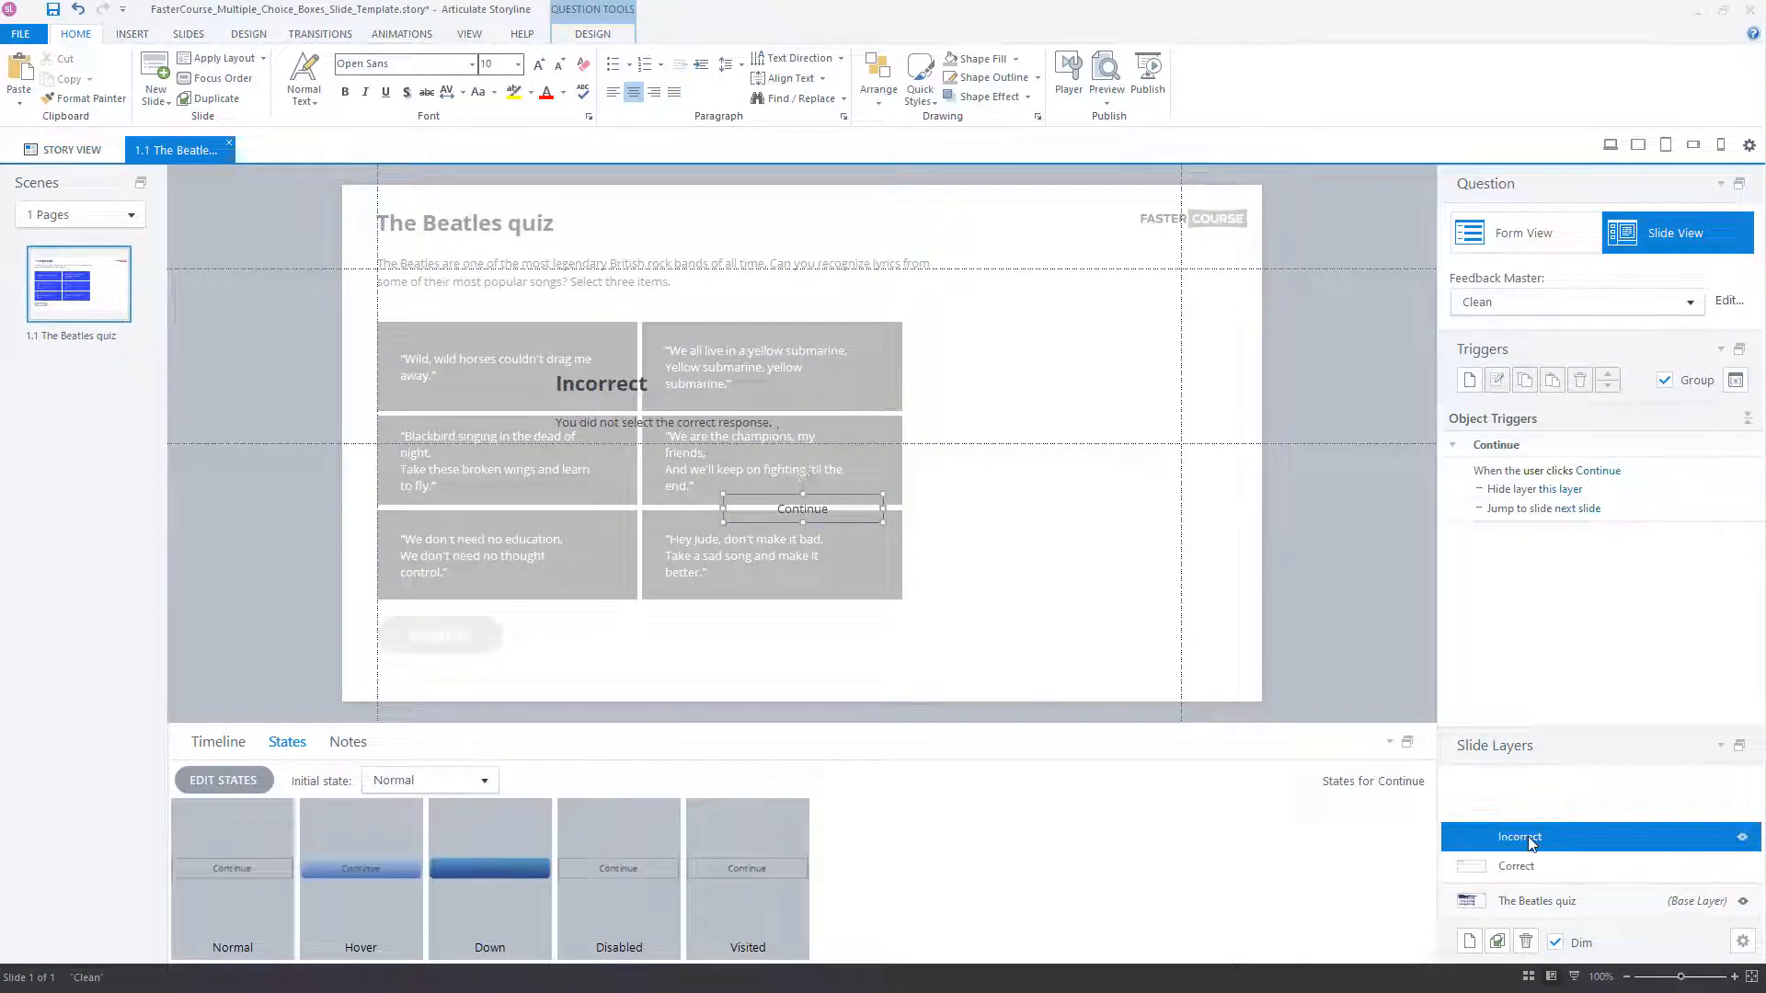
mouse_move(1530, 869)
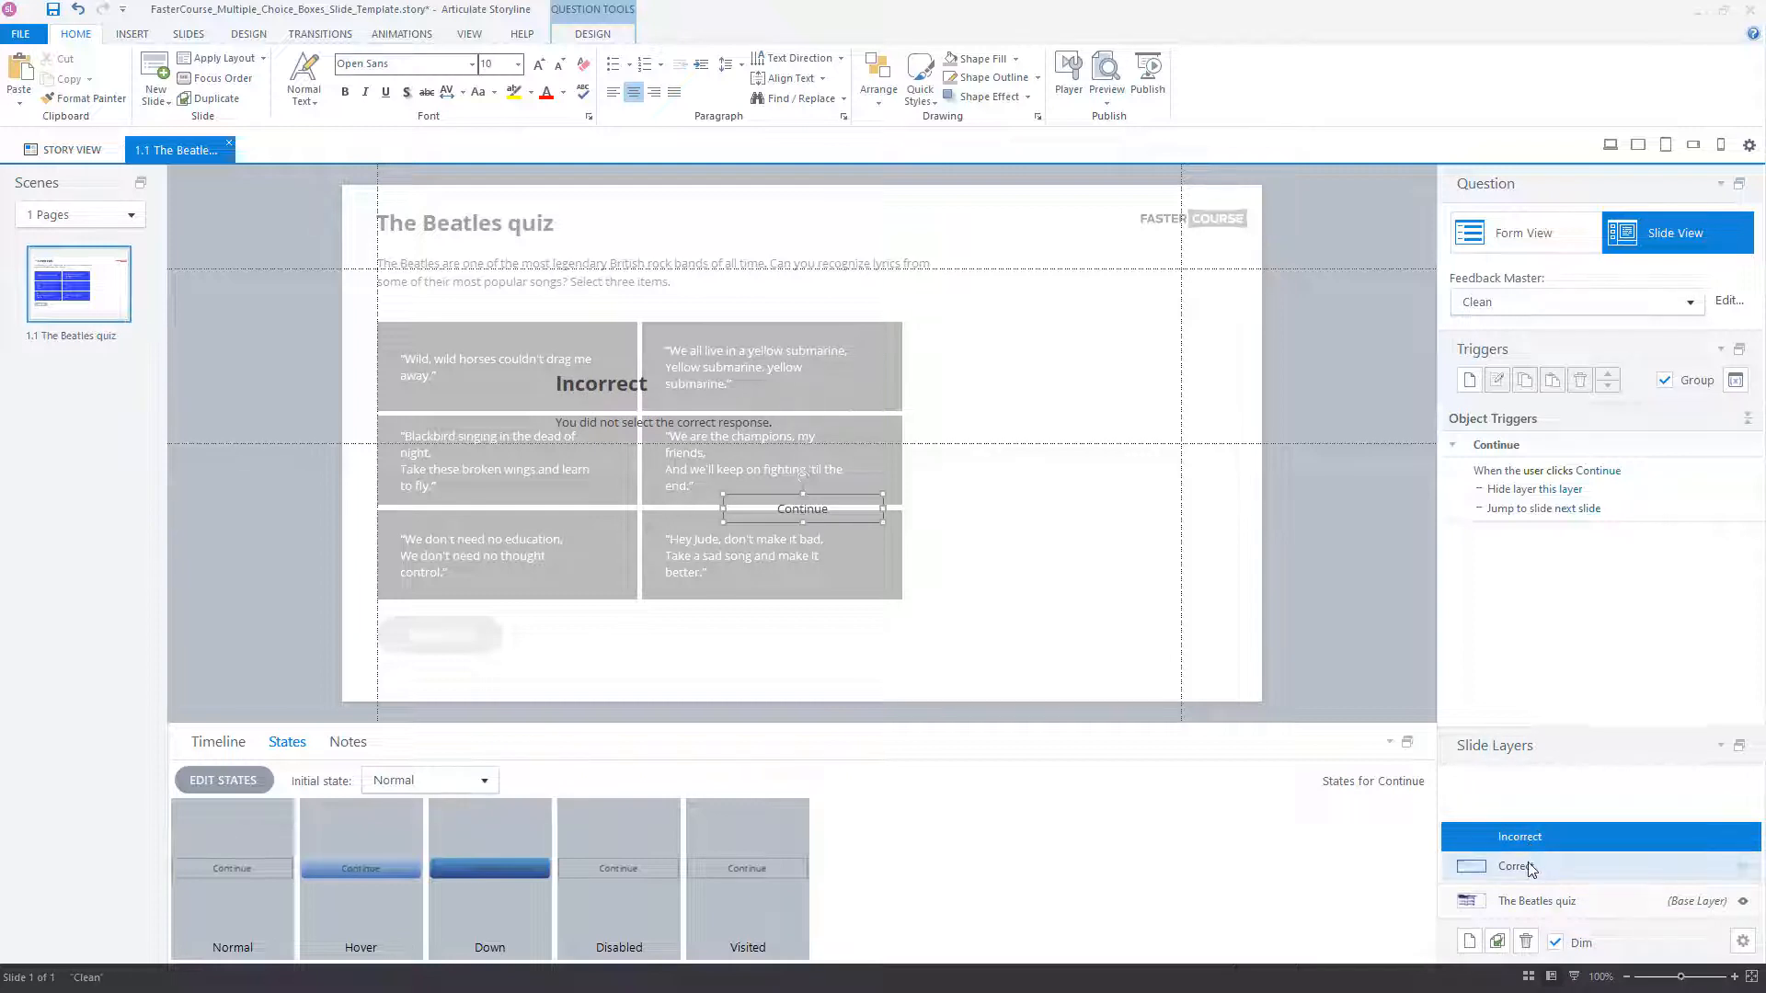
left_click(1537, 900)
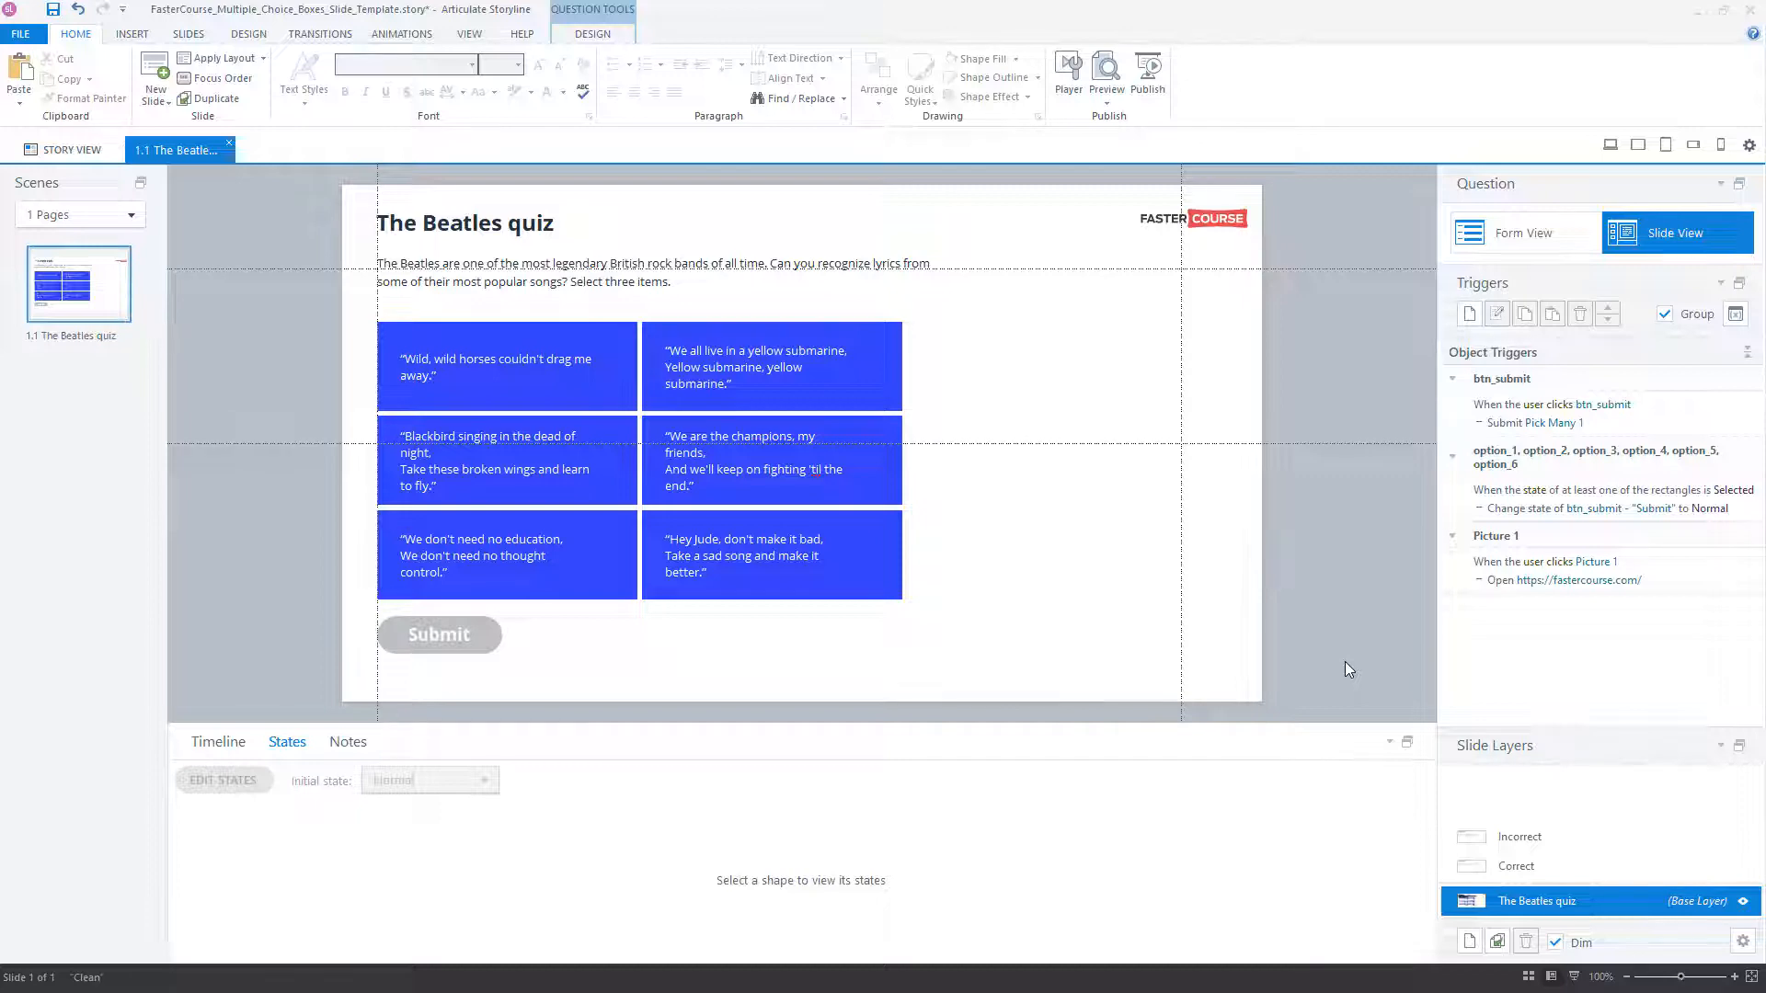
mouse_move(1348, 586)
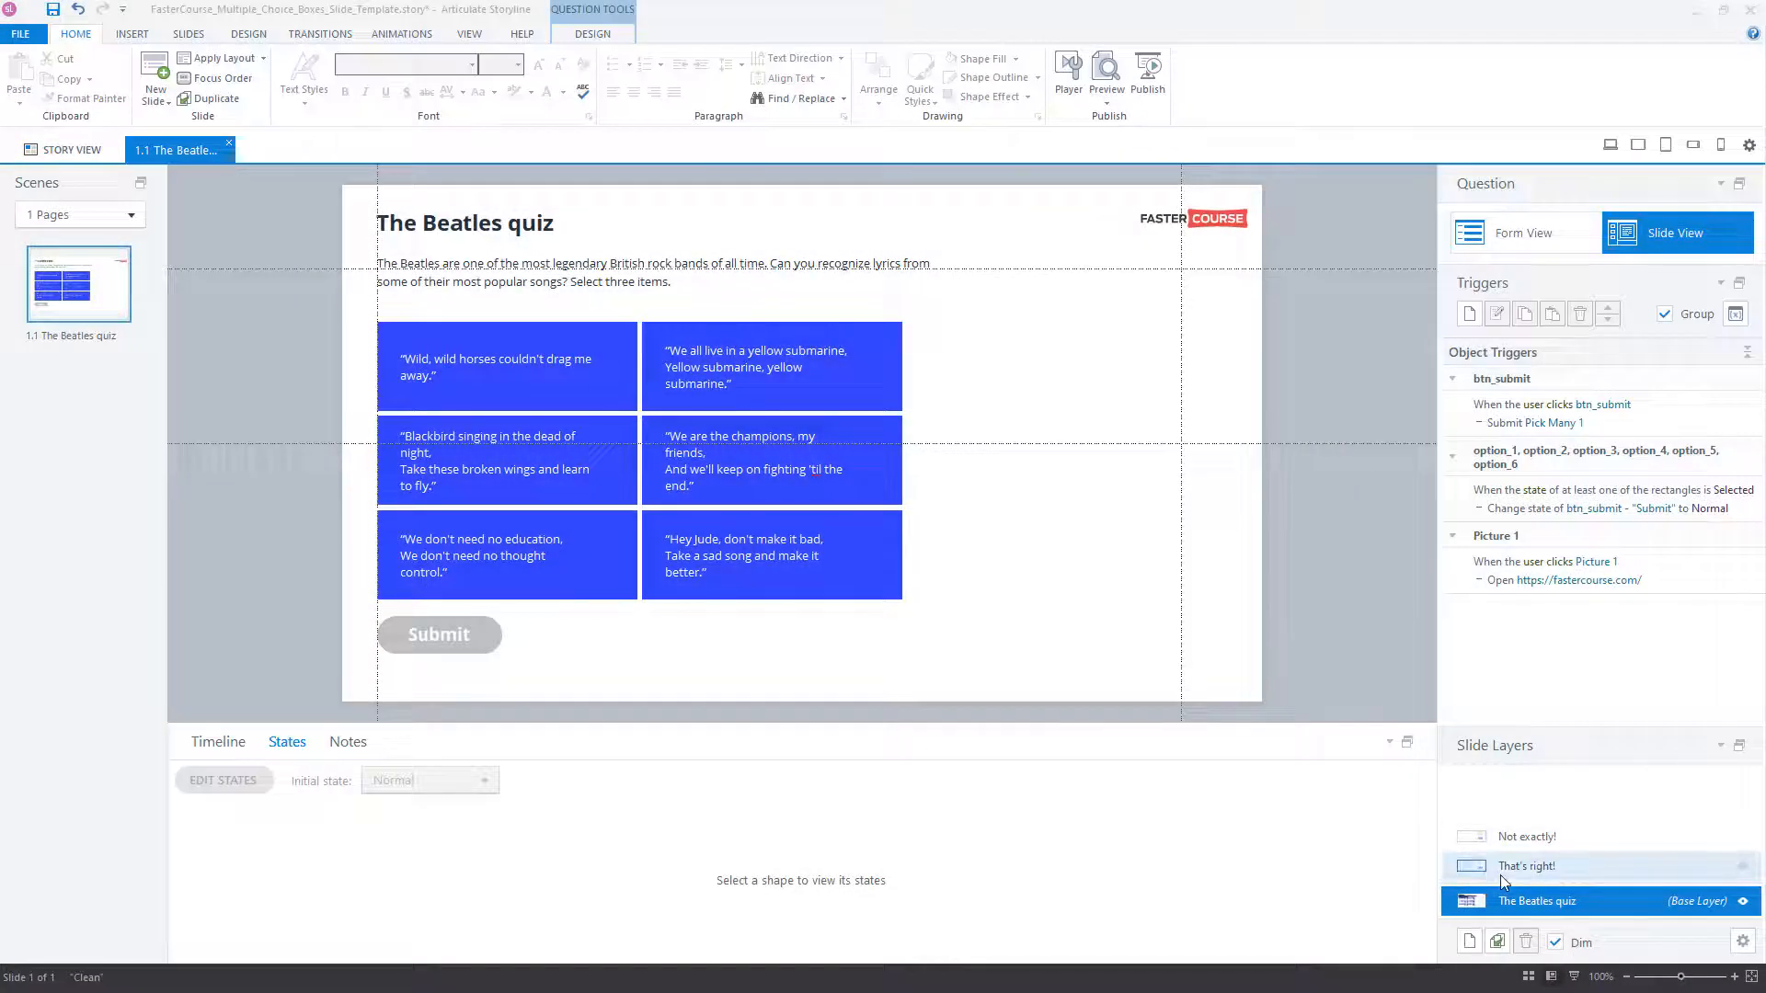
left_click(1527, 865)
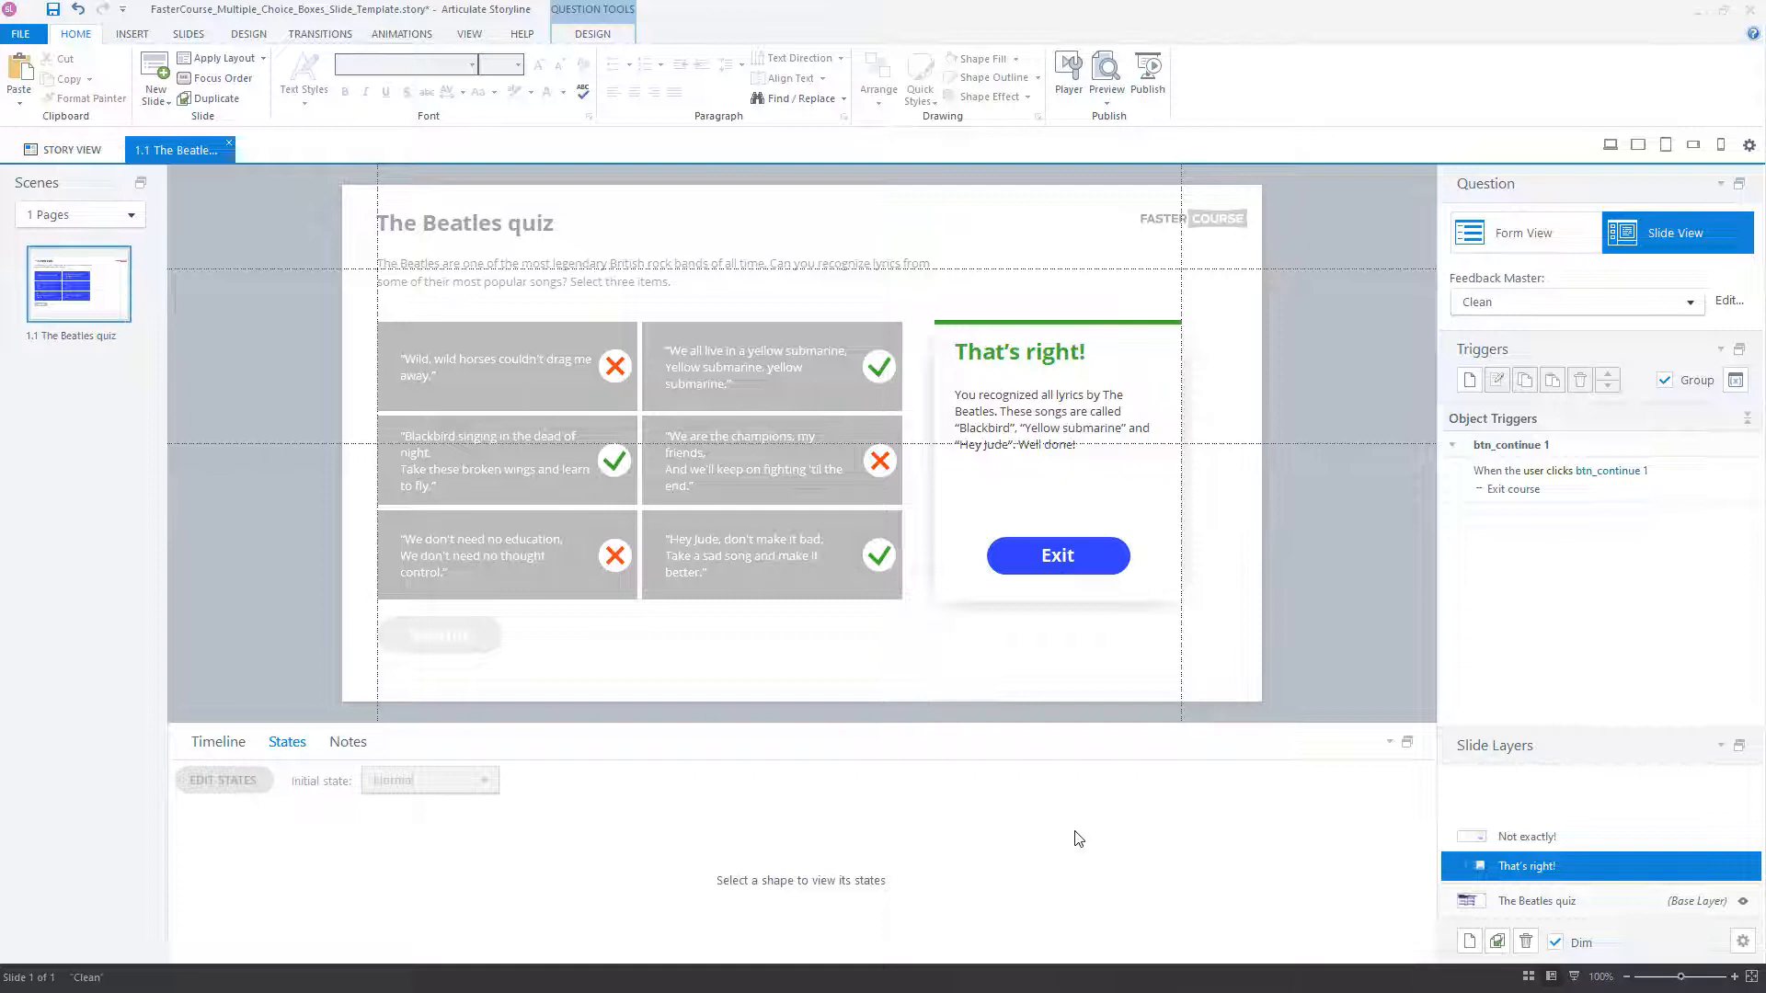
left_click(218, 742)
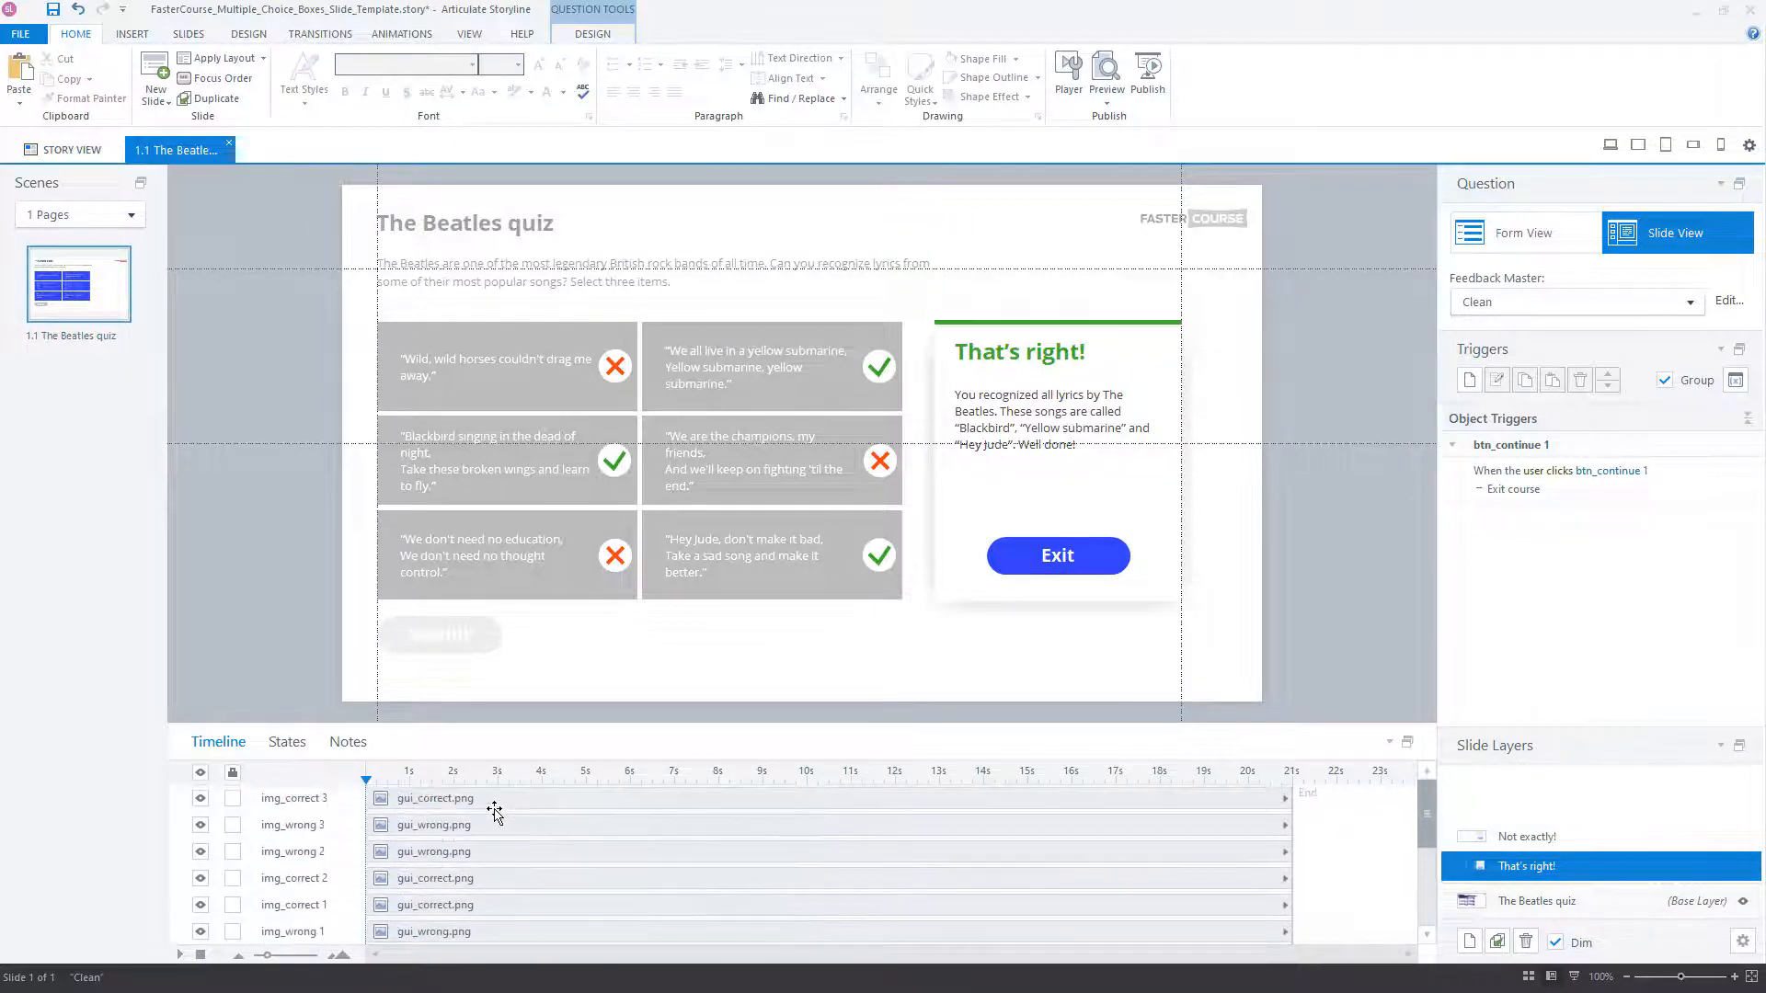
left_click(1056, 556)
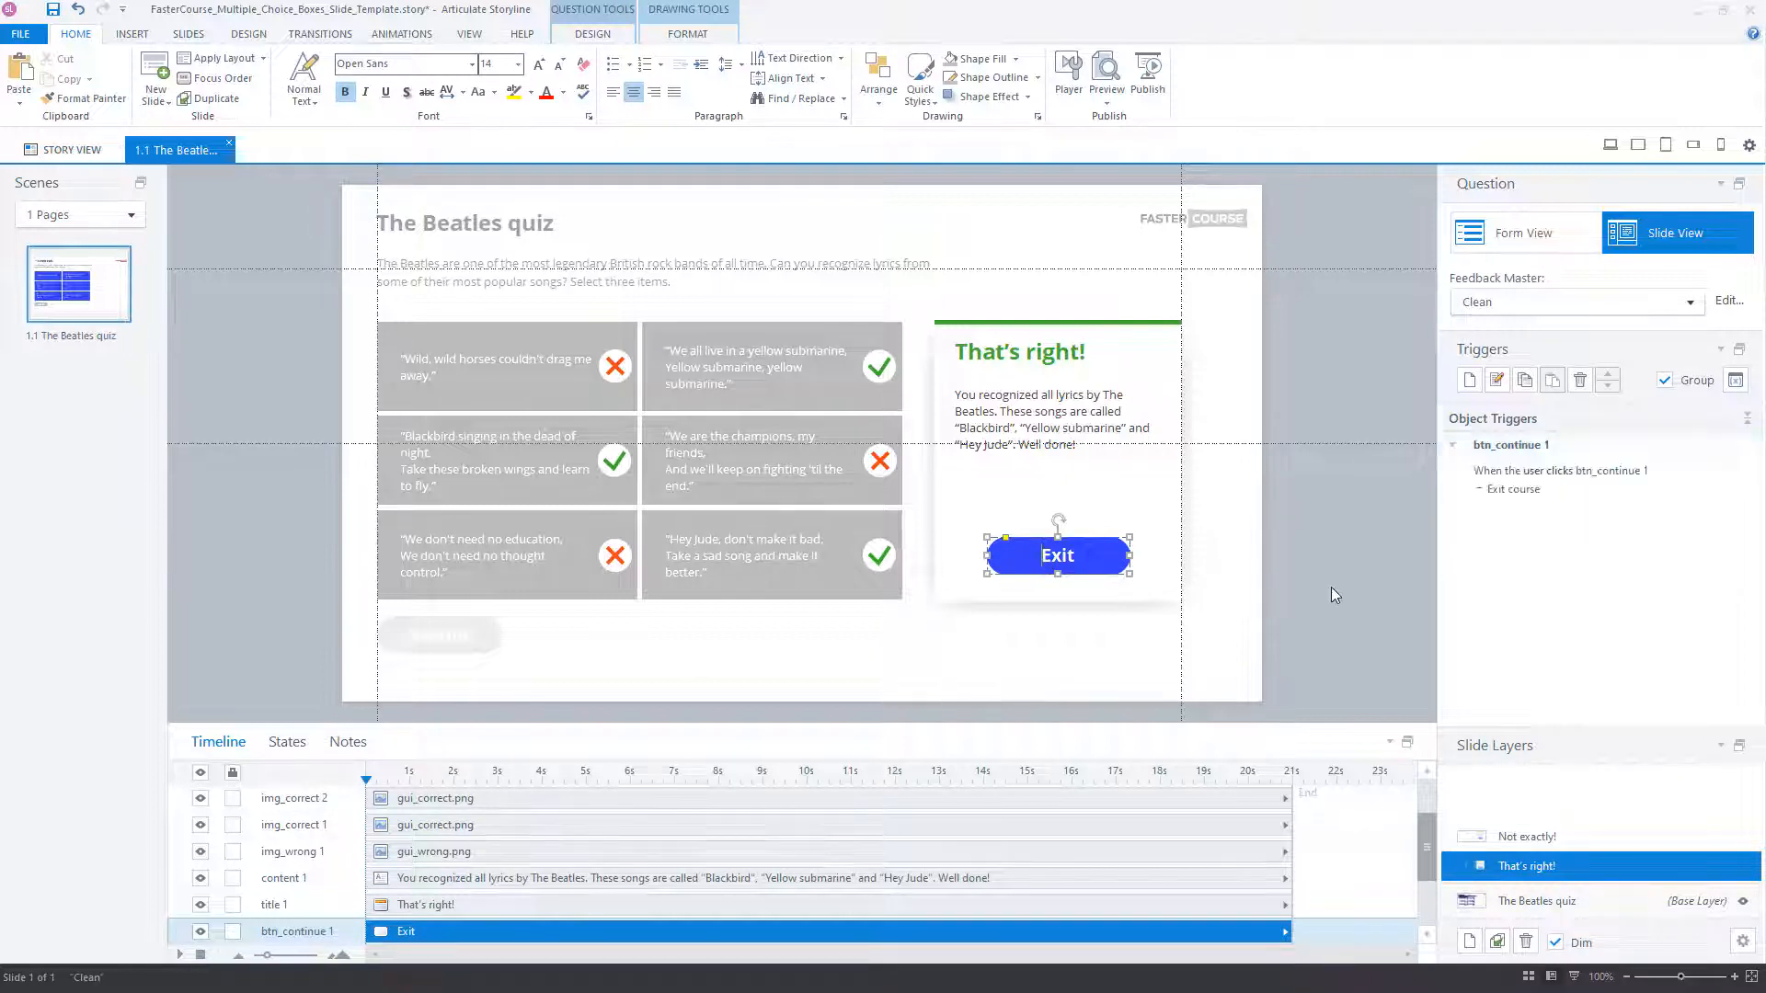
left_click(1527, 836)
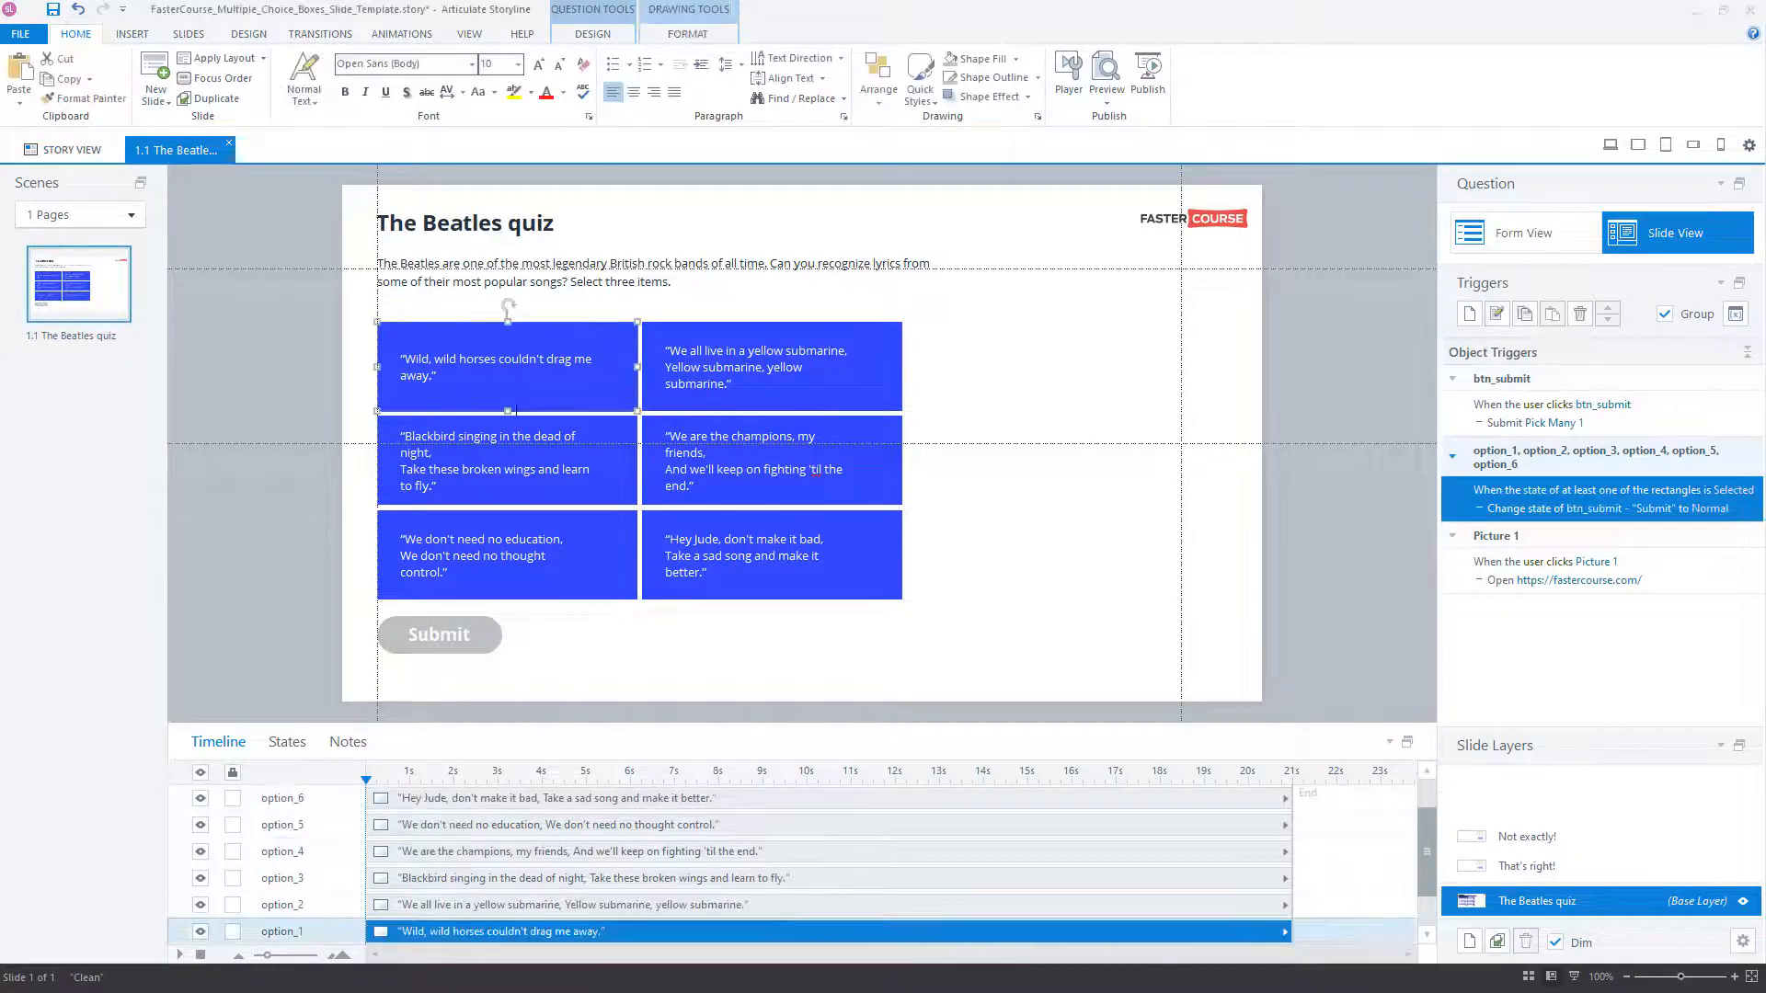
Give option_1's Selected state a darker blue fill and add a Hover state
left_click(287, 741)
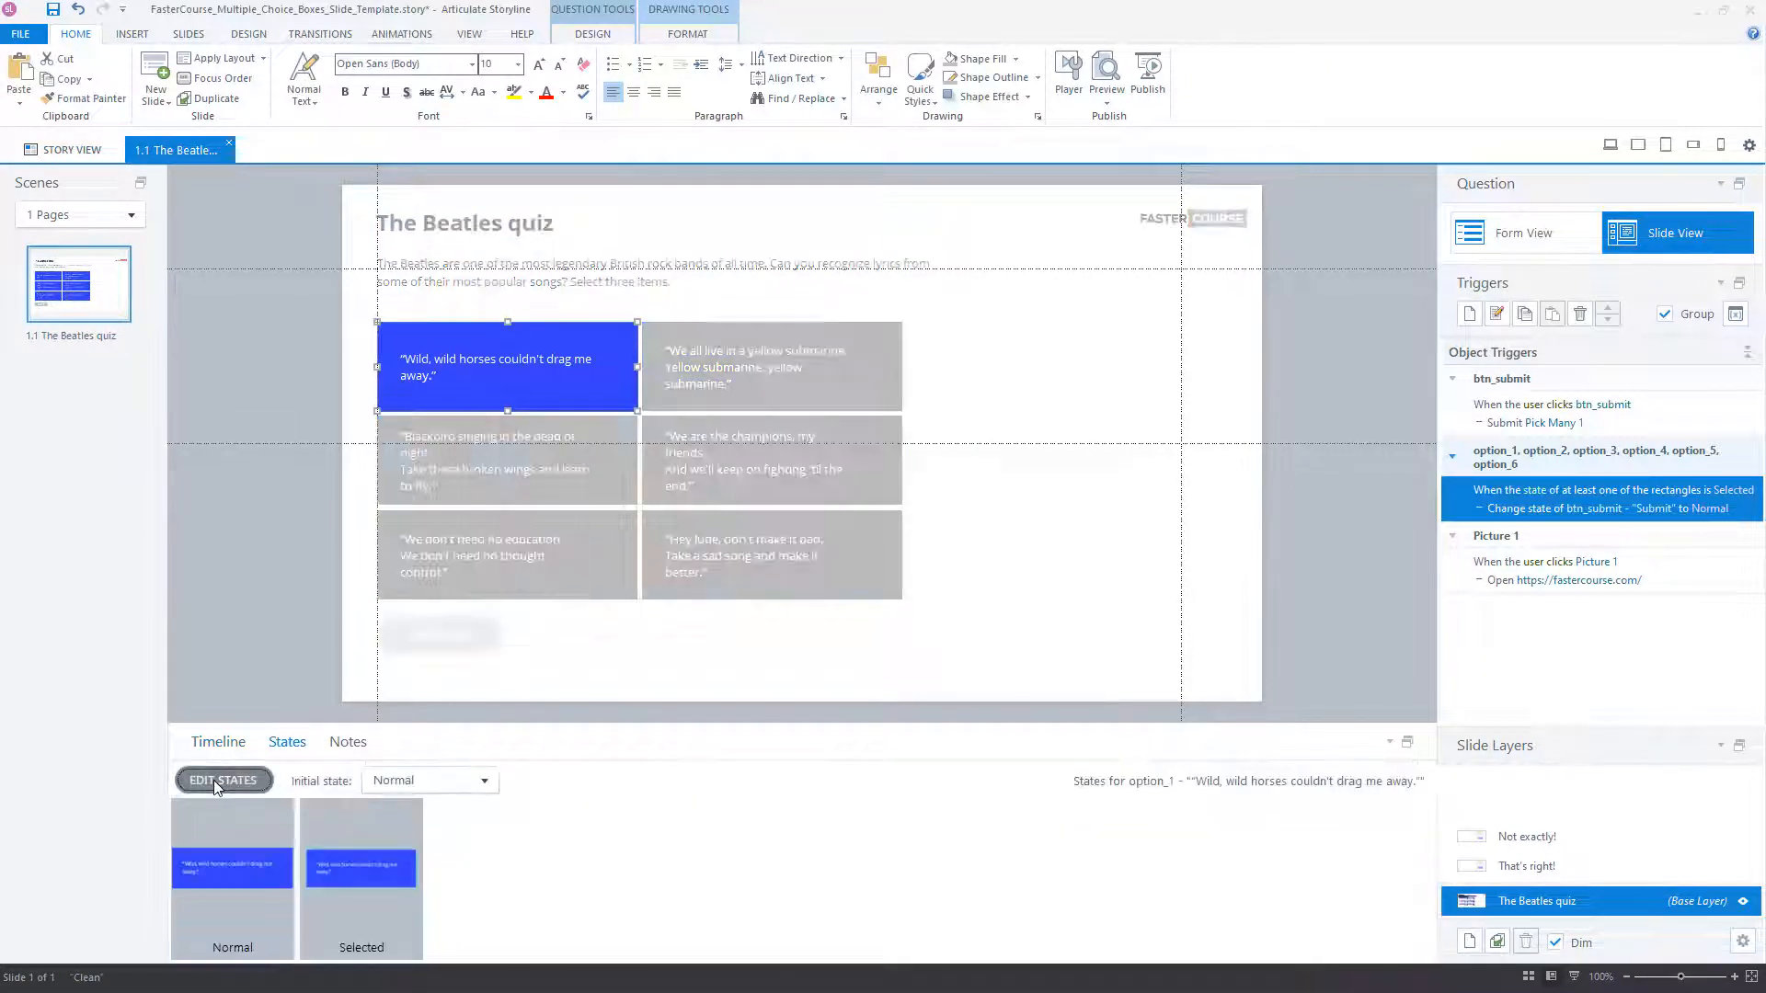
left_click(223, 780)
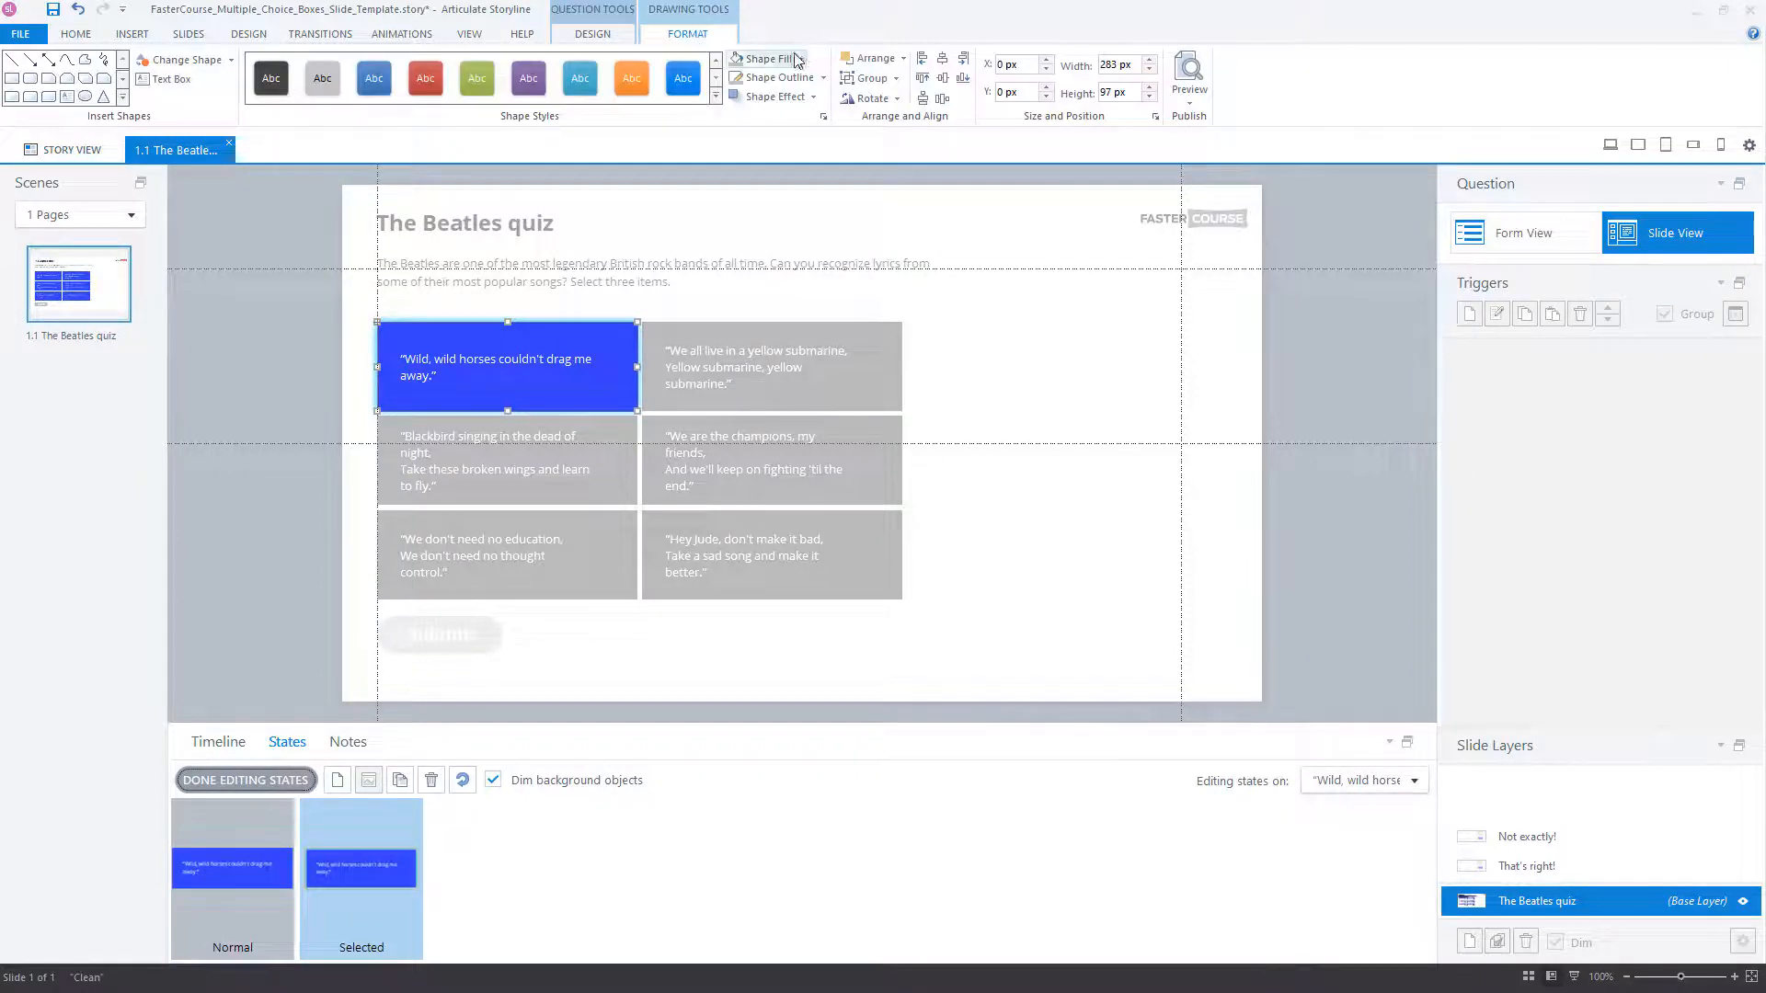
left_click(807, 58)
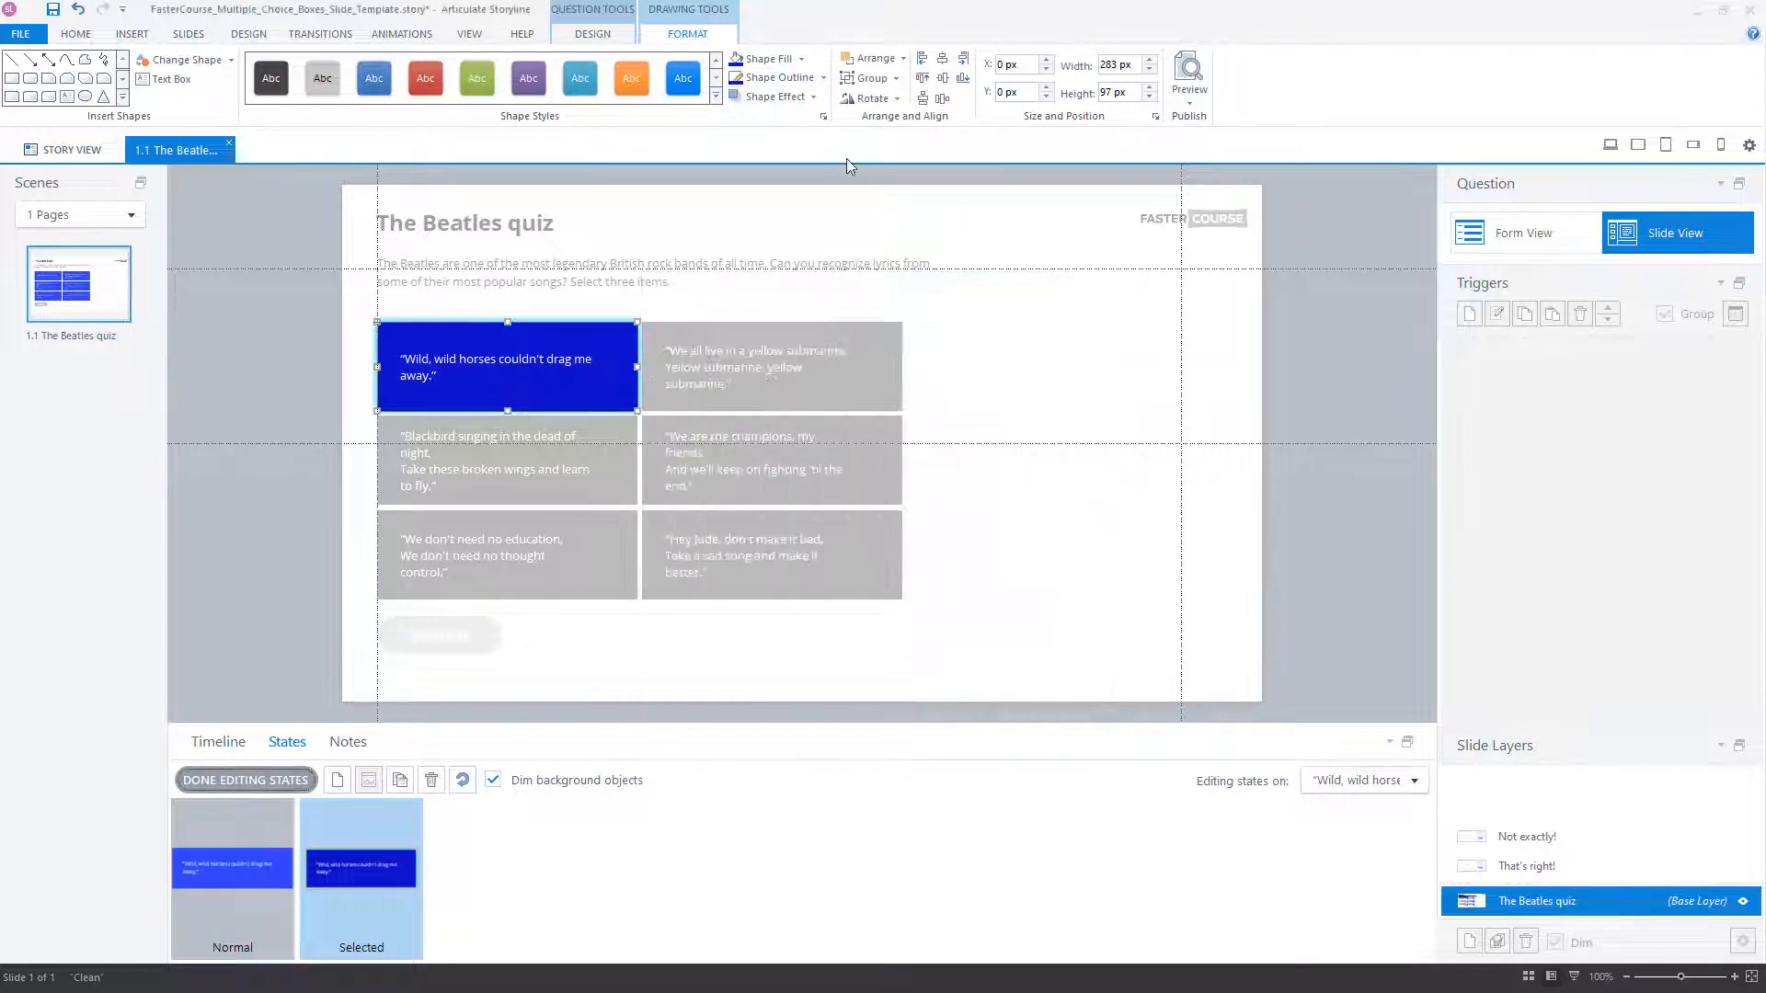
left_click(773, 96)
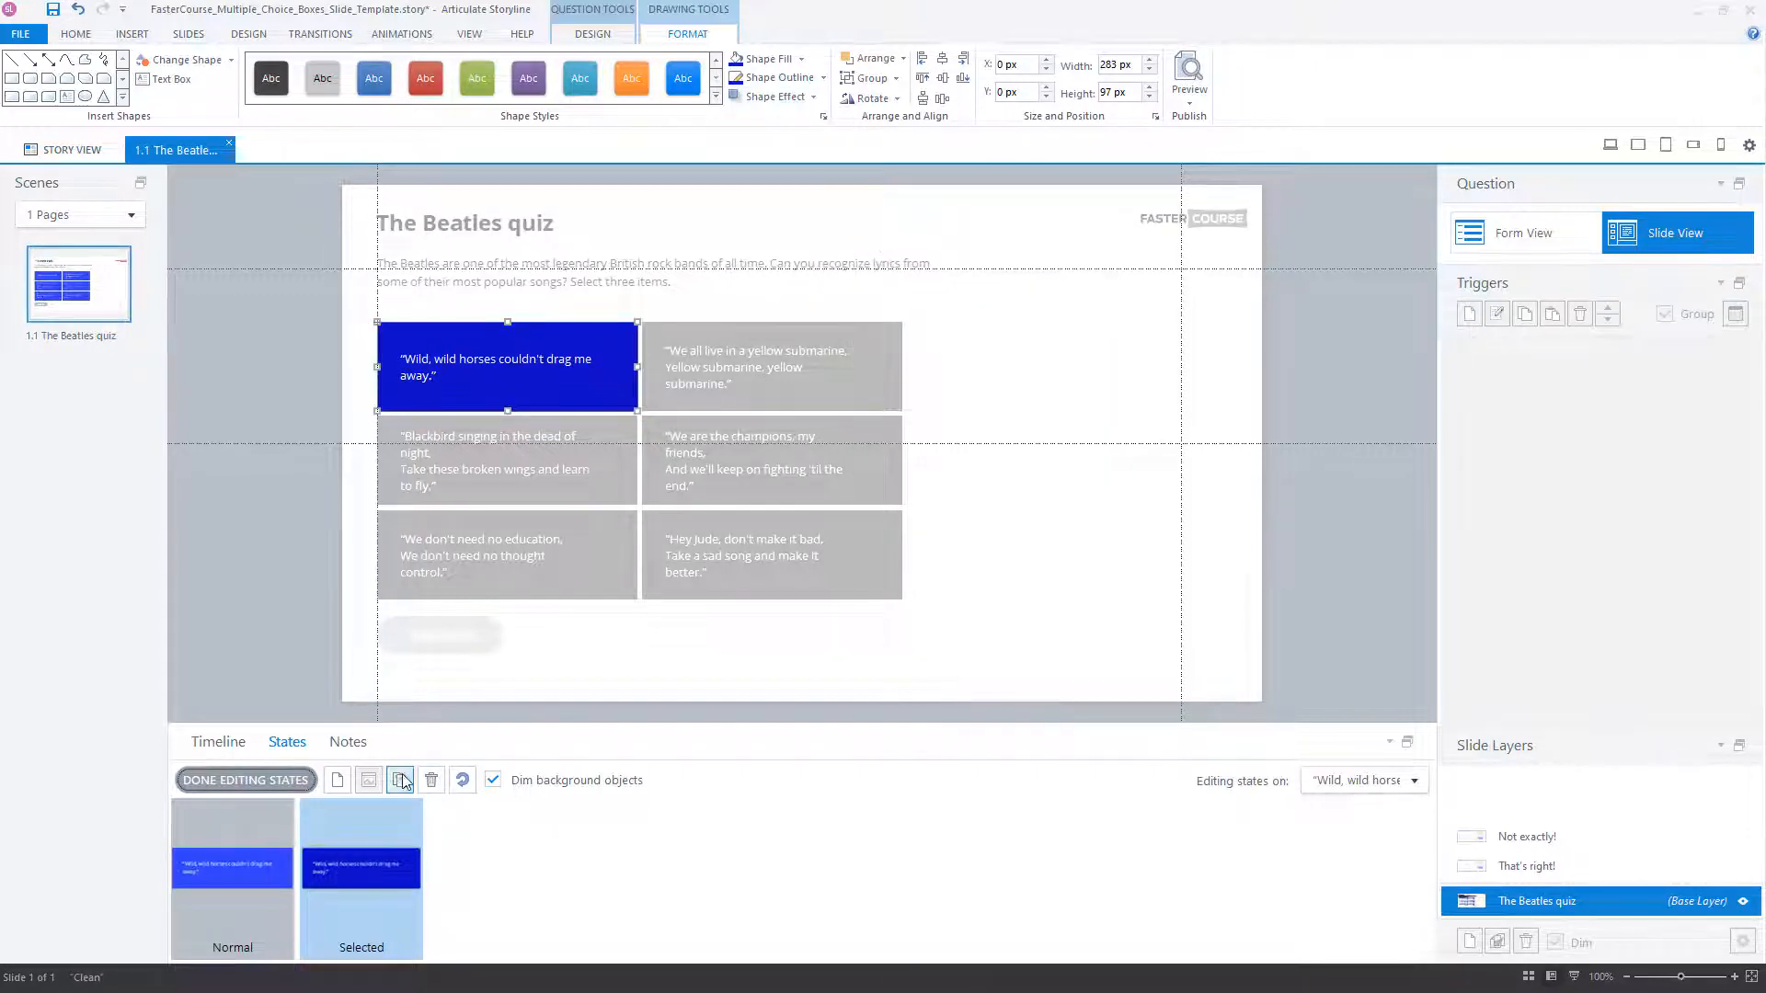
left_click(399, 780)
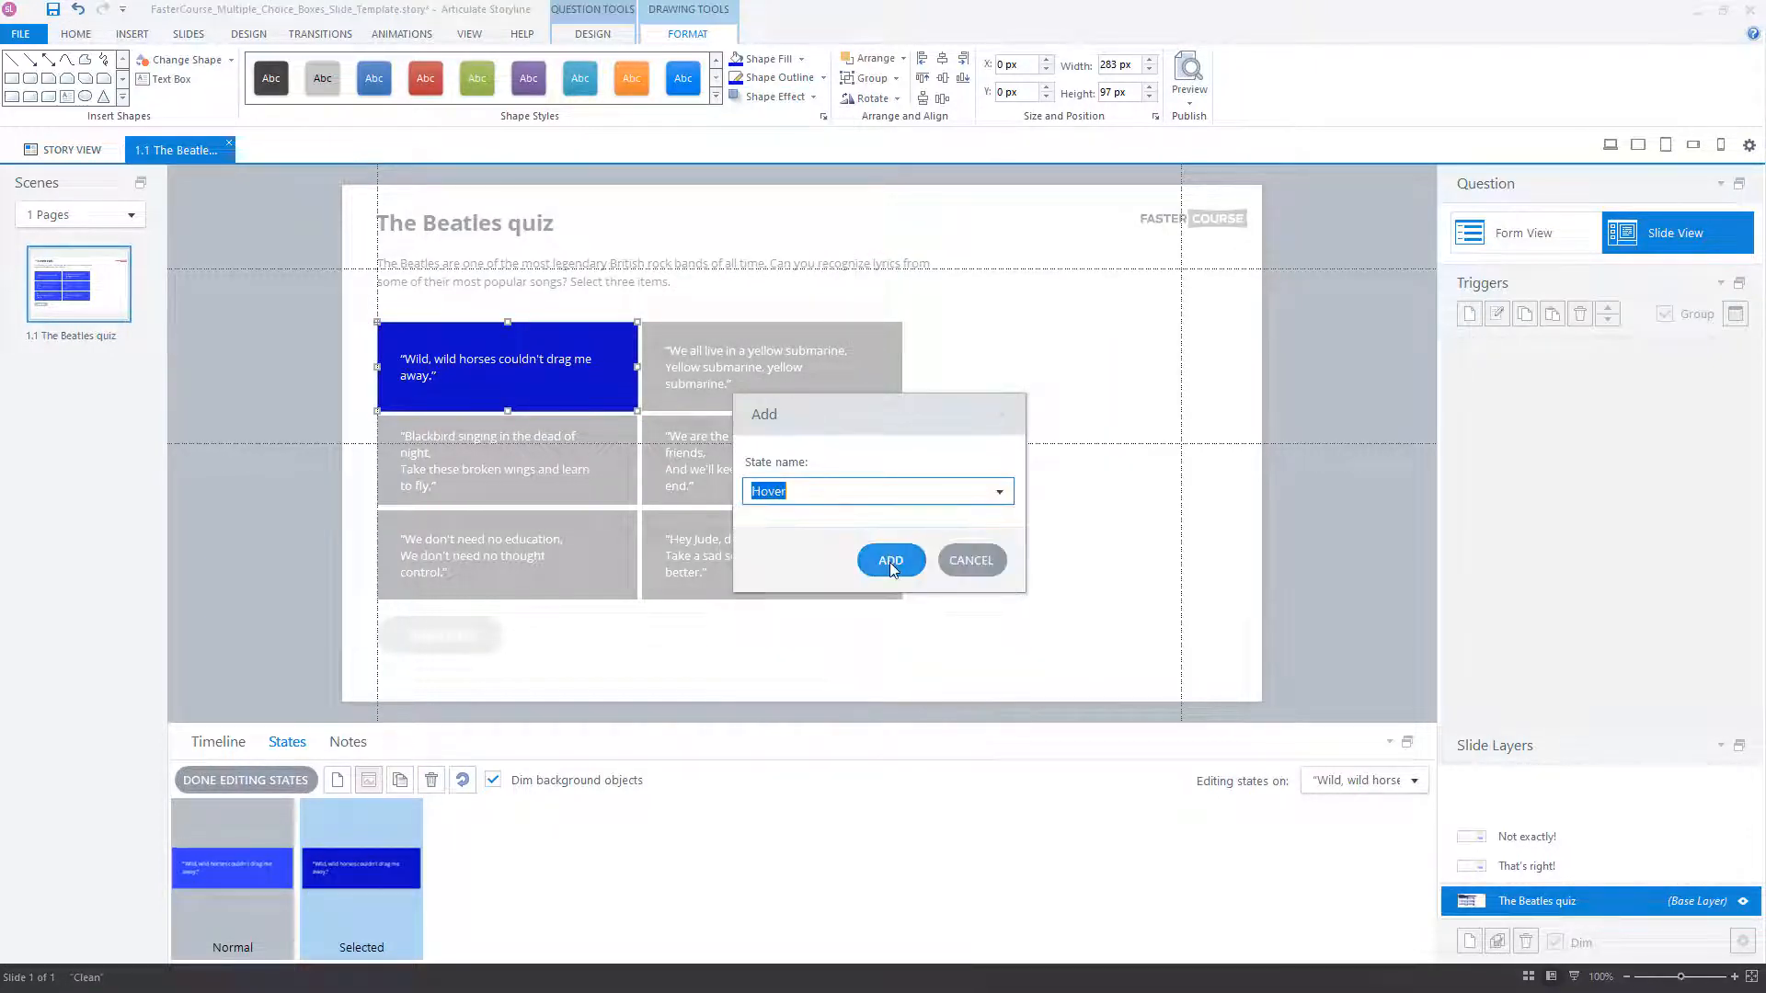
left_click(891, 560)
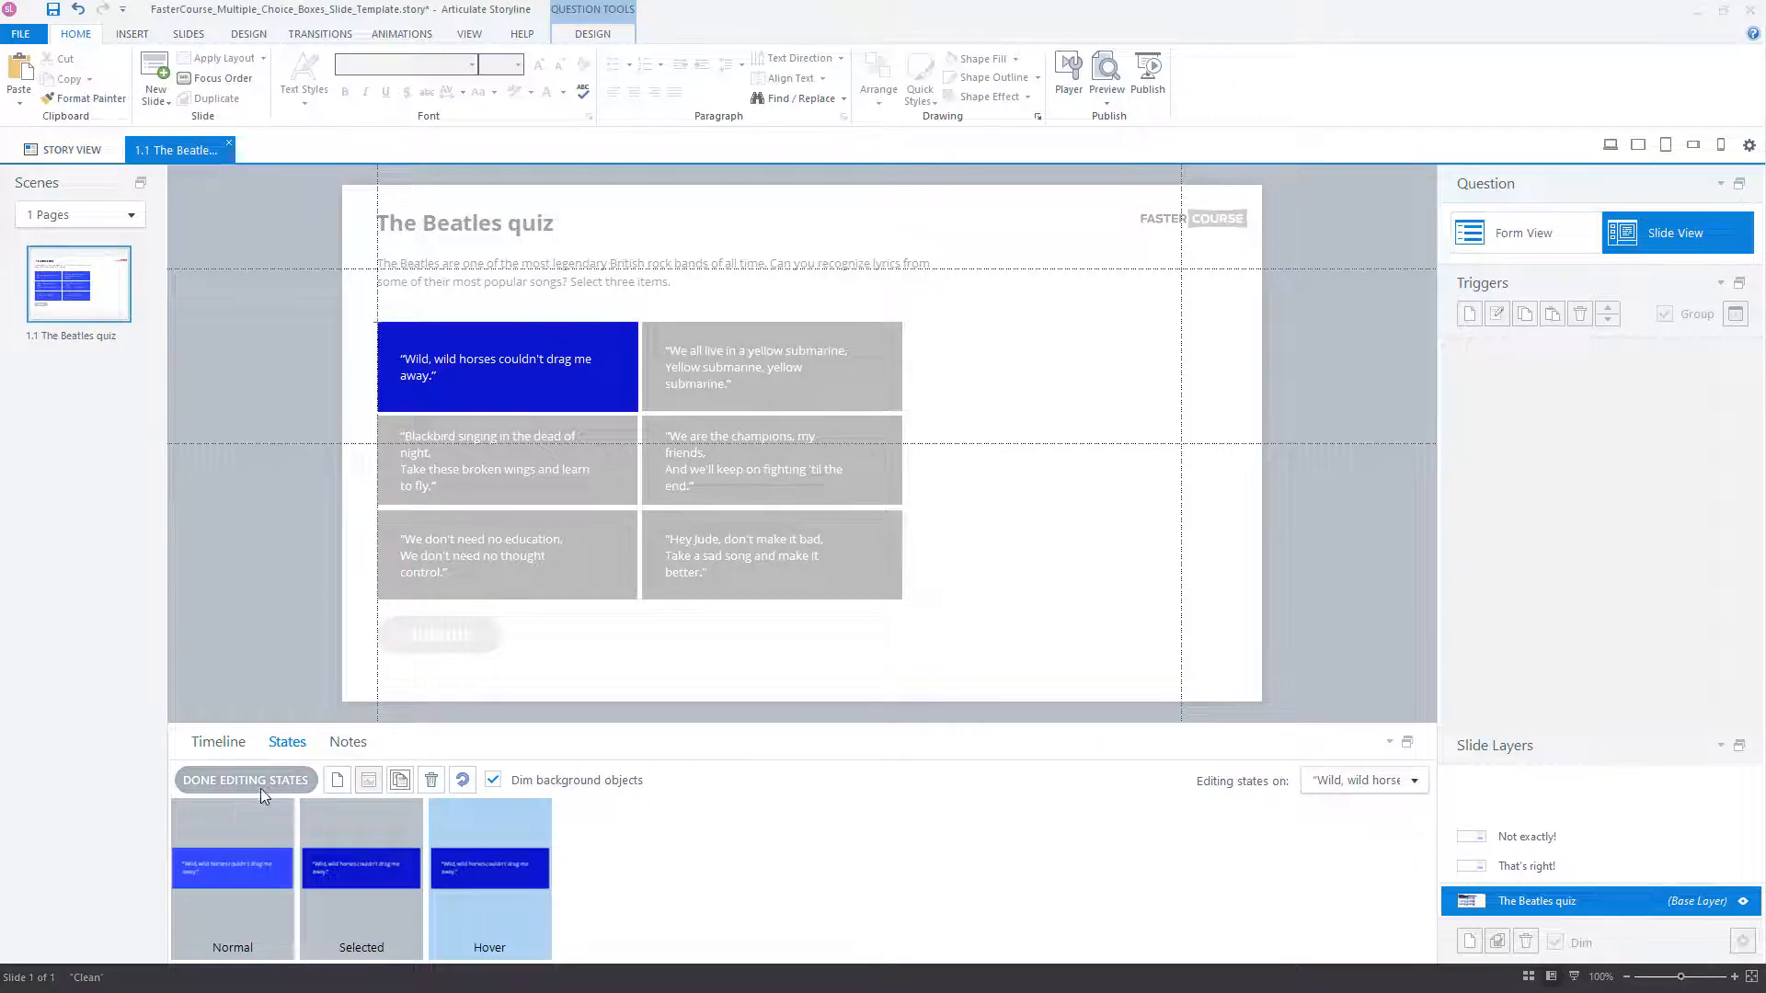
Finish option_1's state edits and insert a hotspot over the first lyric option
left_click(246, 780)
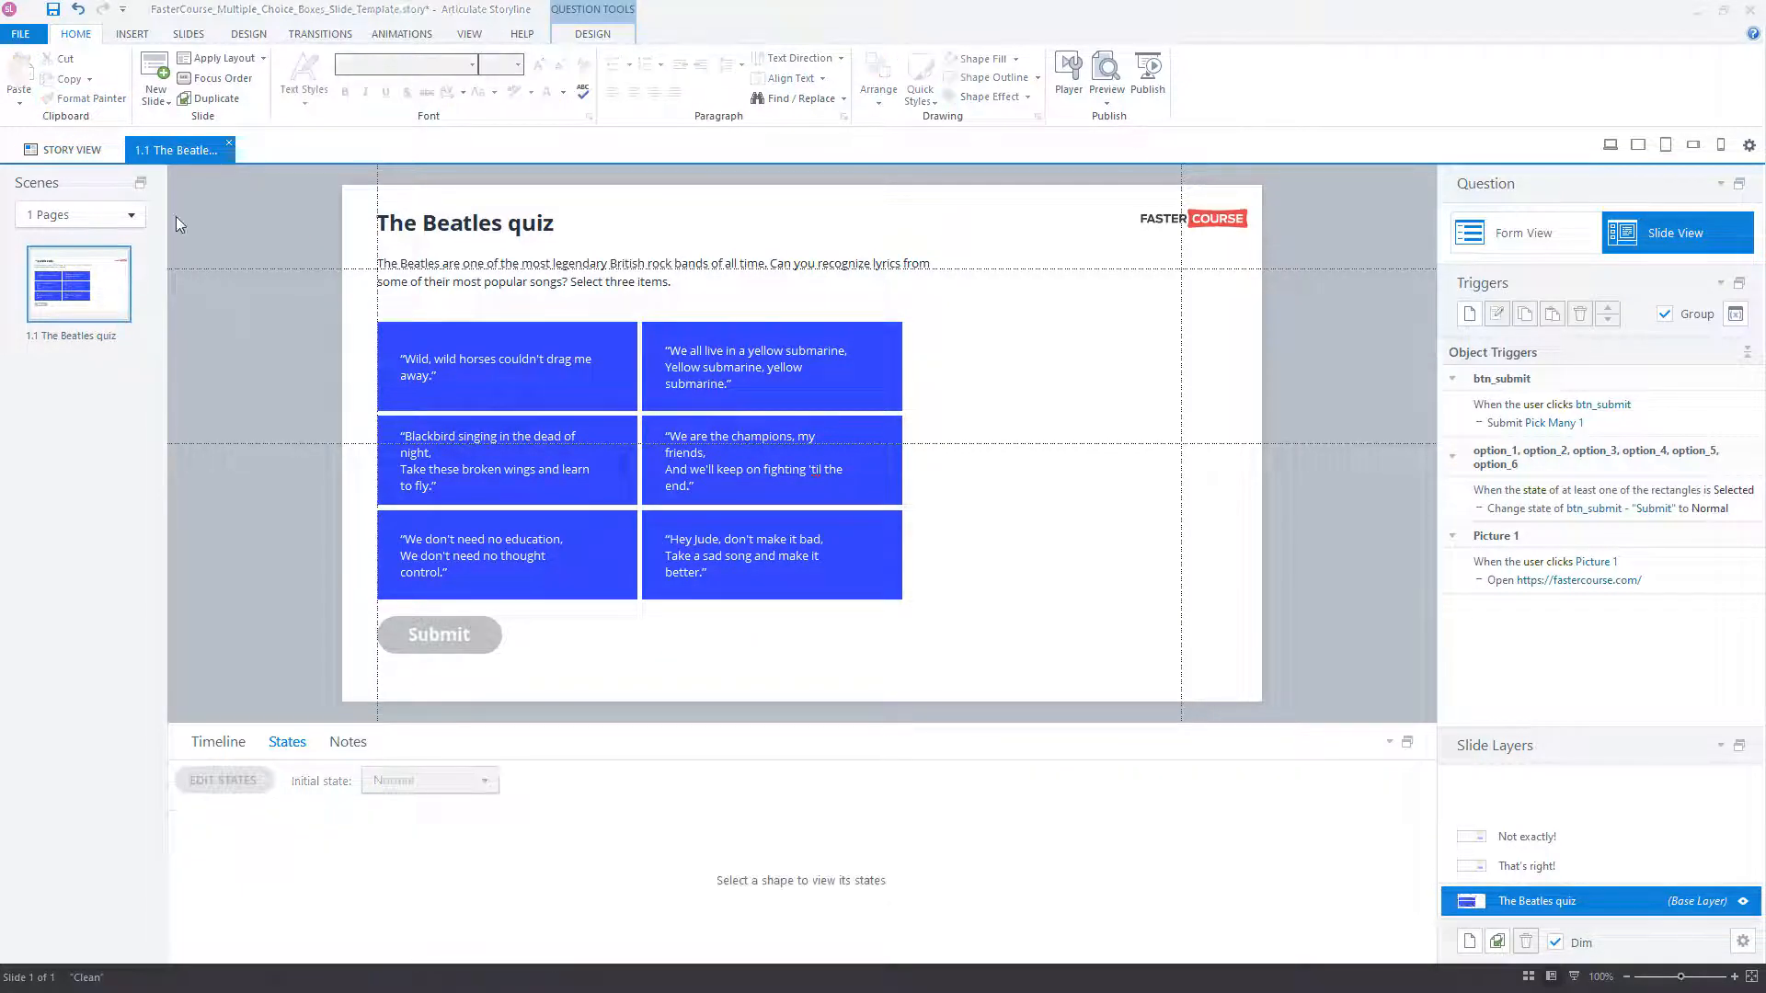
left_click(133, 34)
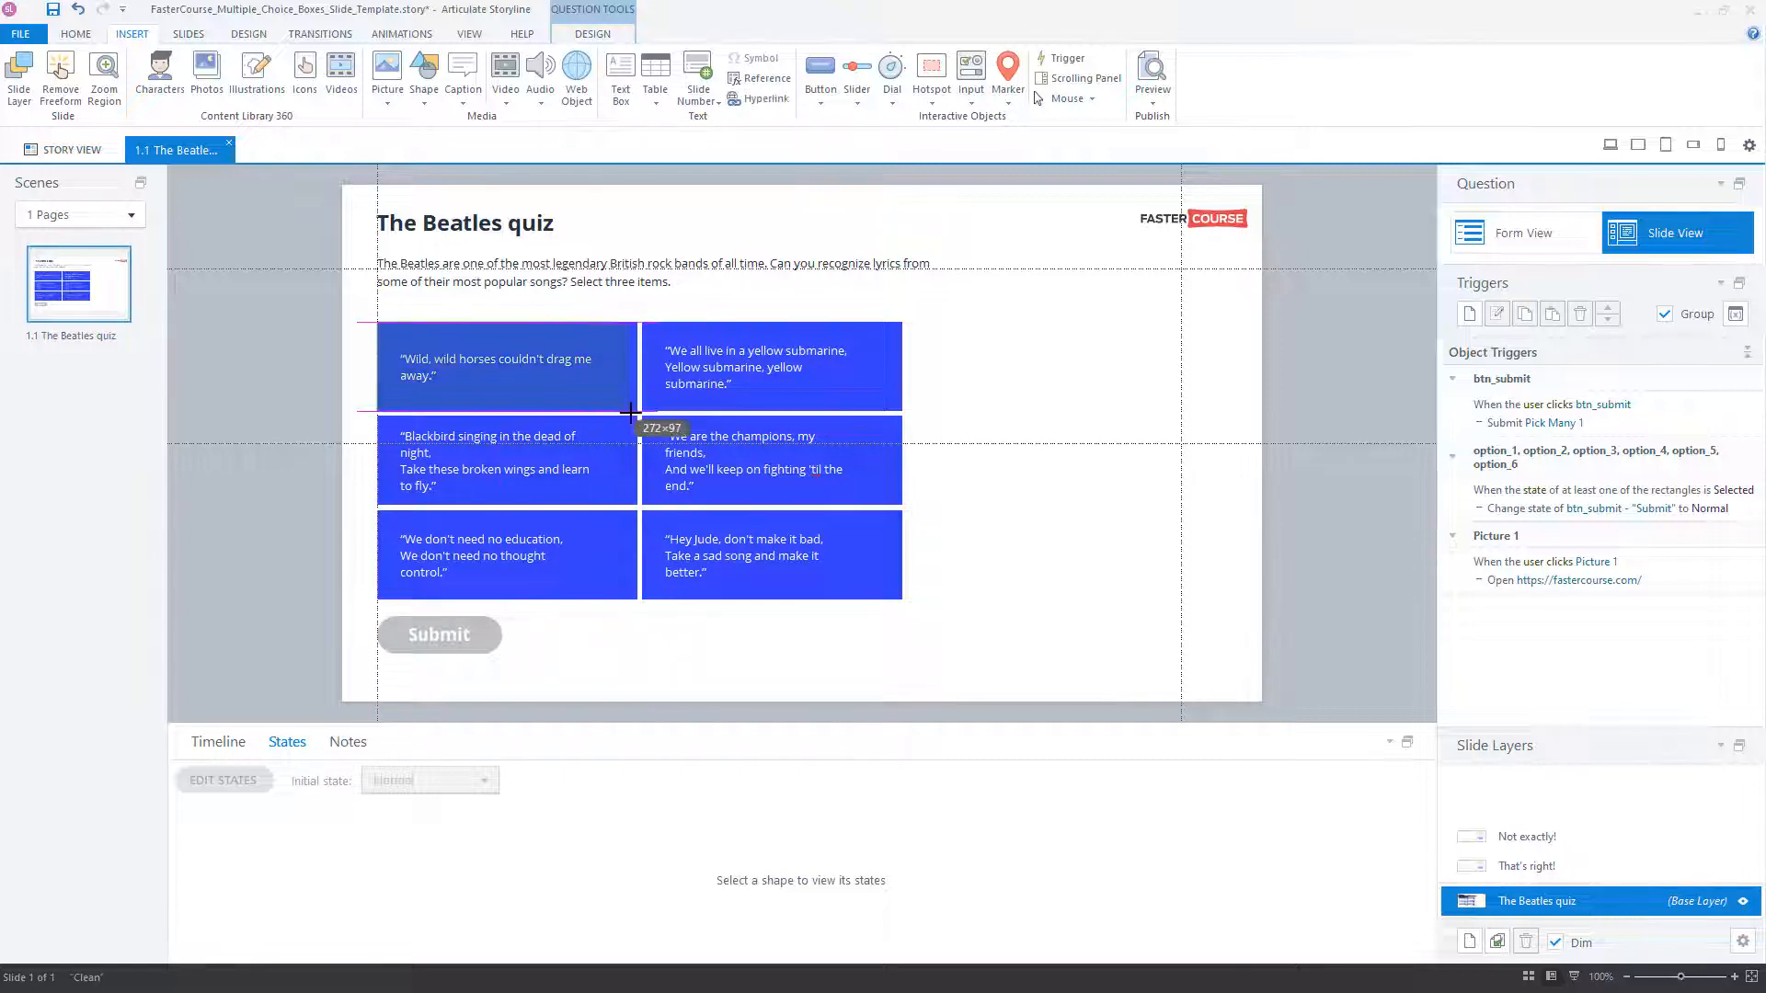
left_click(507, 367)
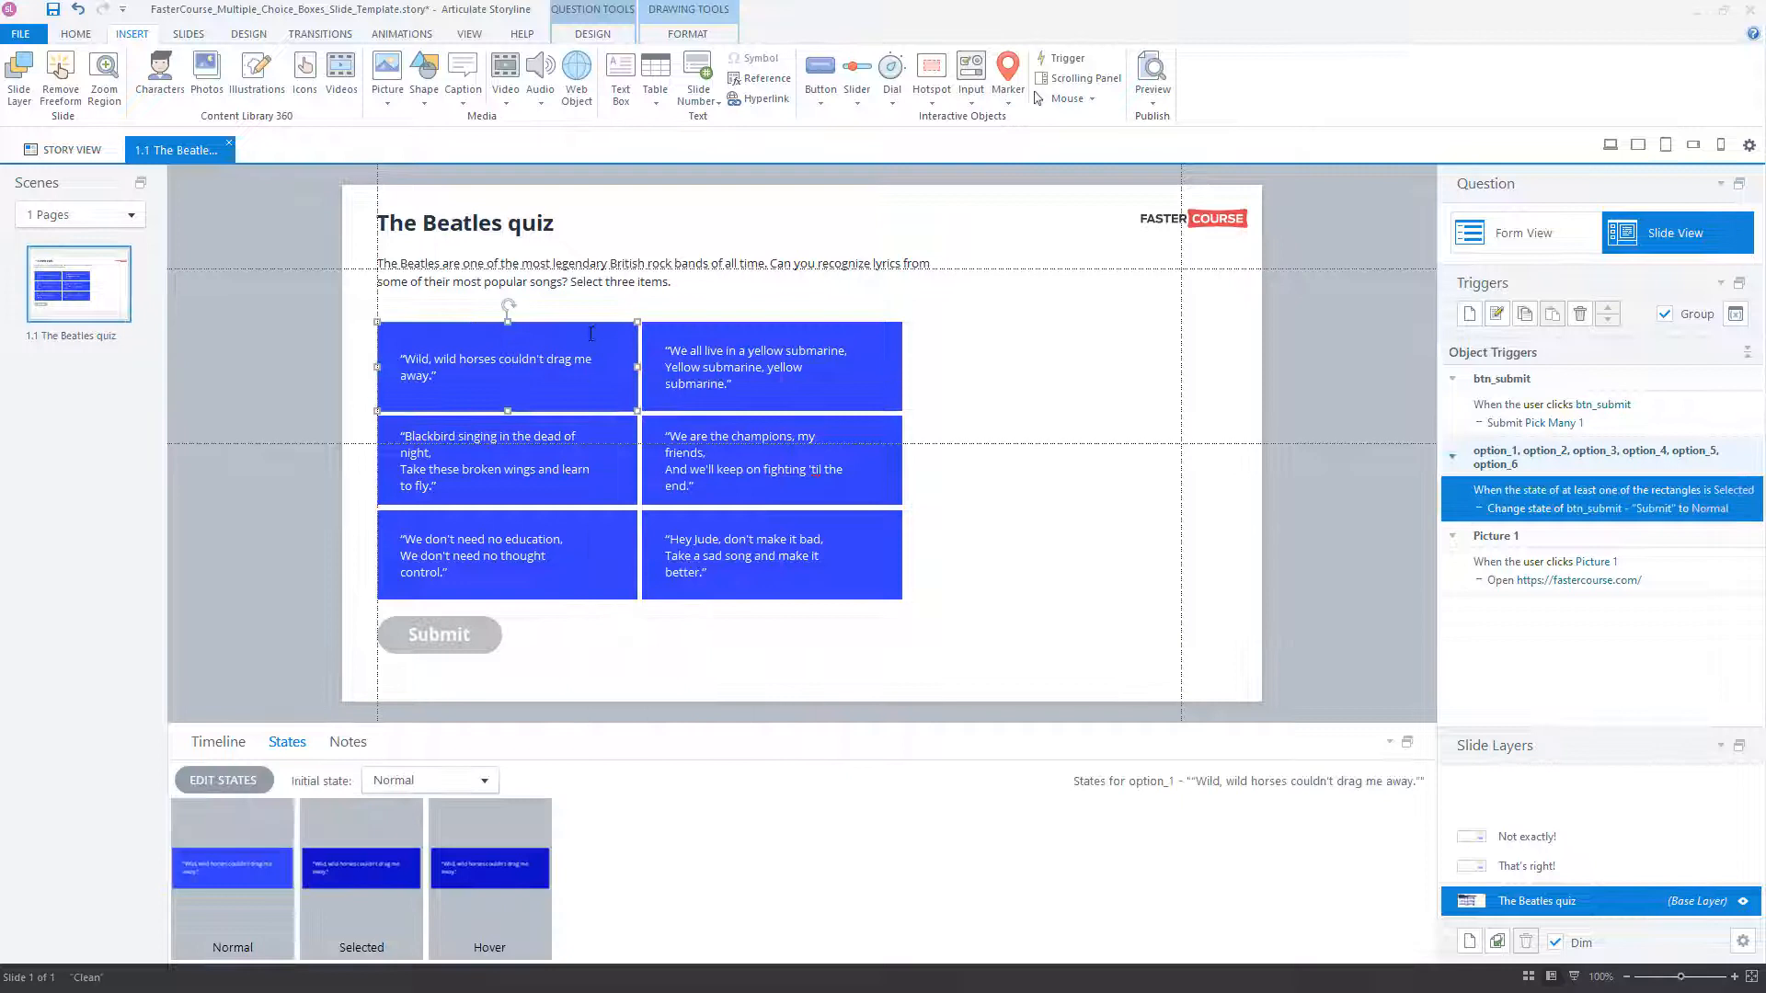
Adjust option_1's shape fill in its states and extend the hotspot overlay to all six options
left_click(222, 780)
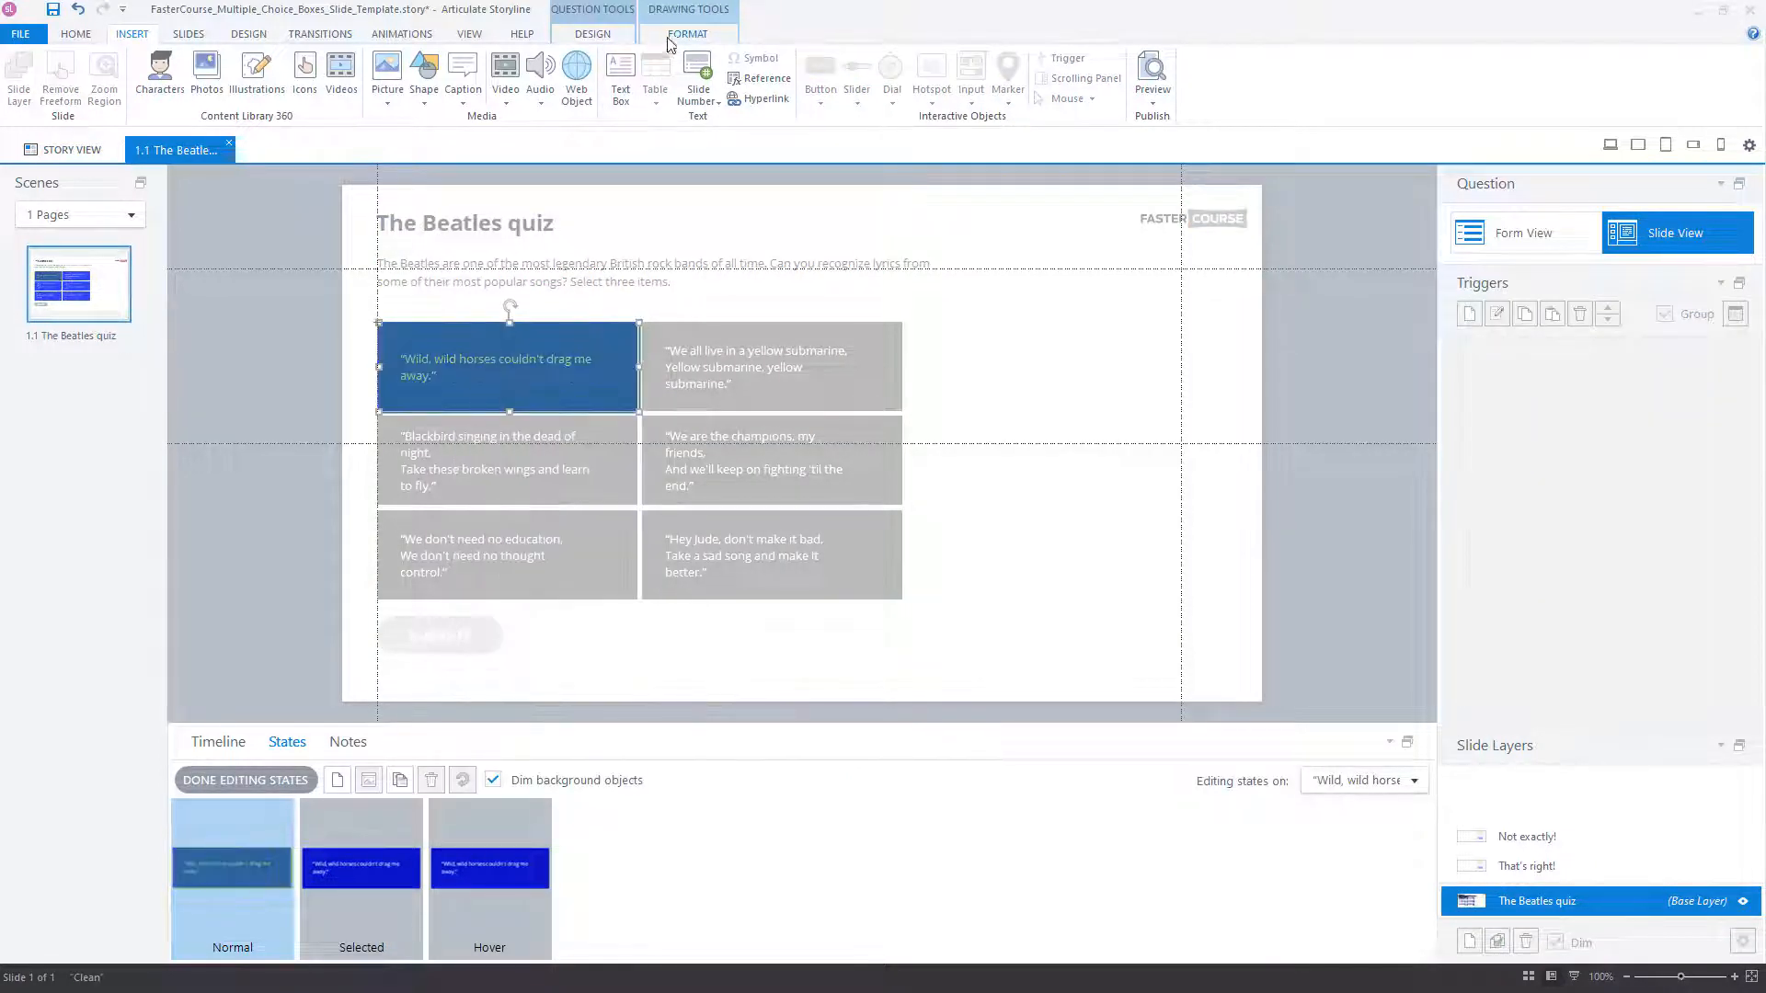
left_click(687, 33)
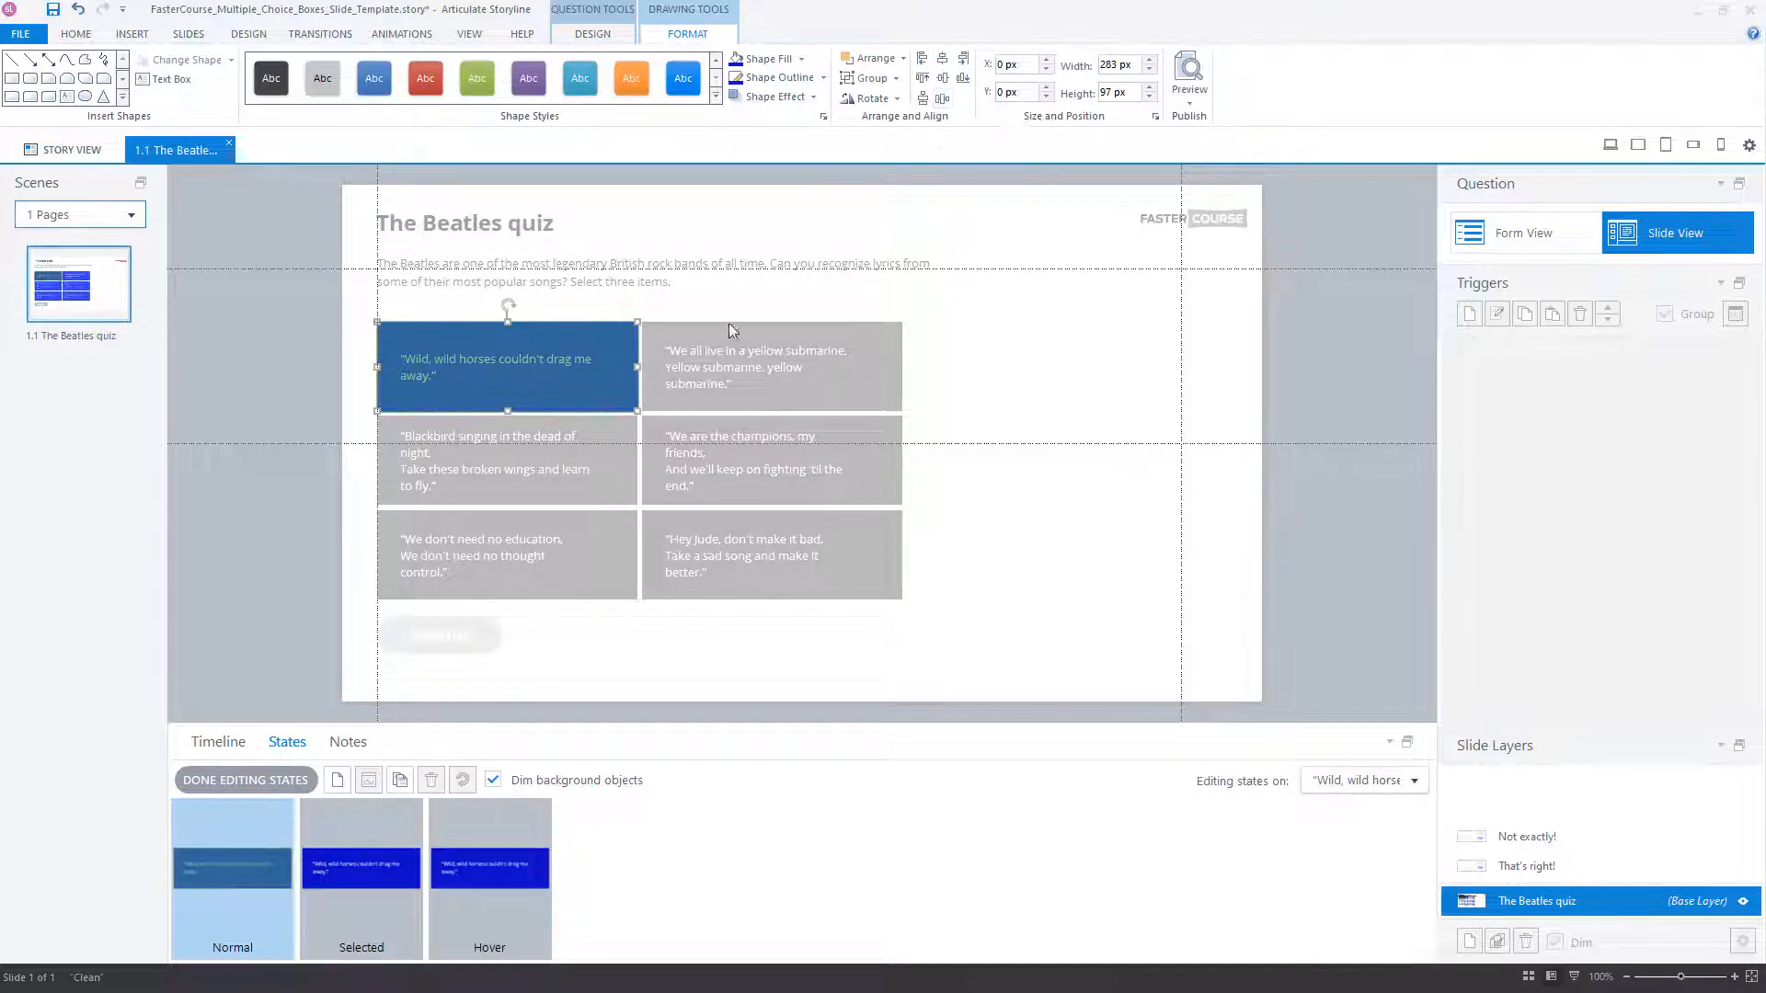
left_click(244, 780)
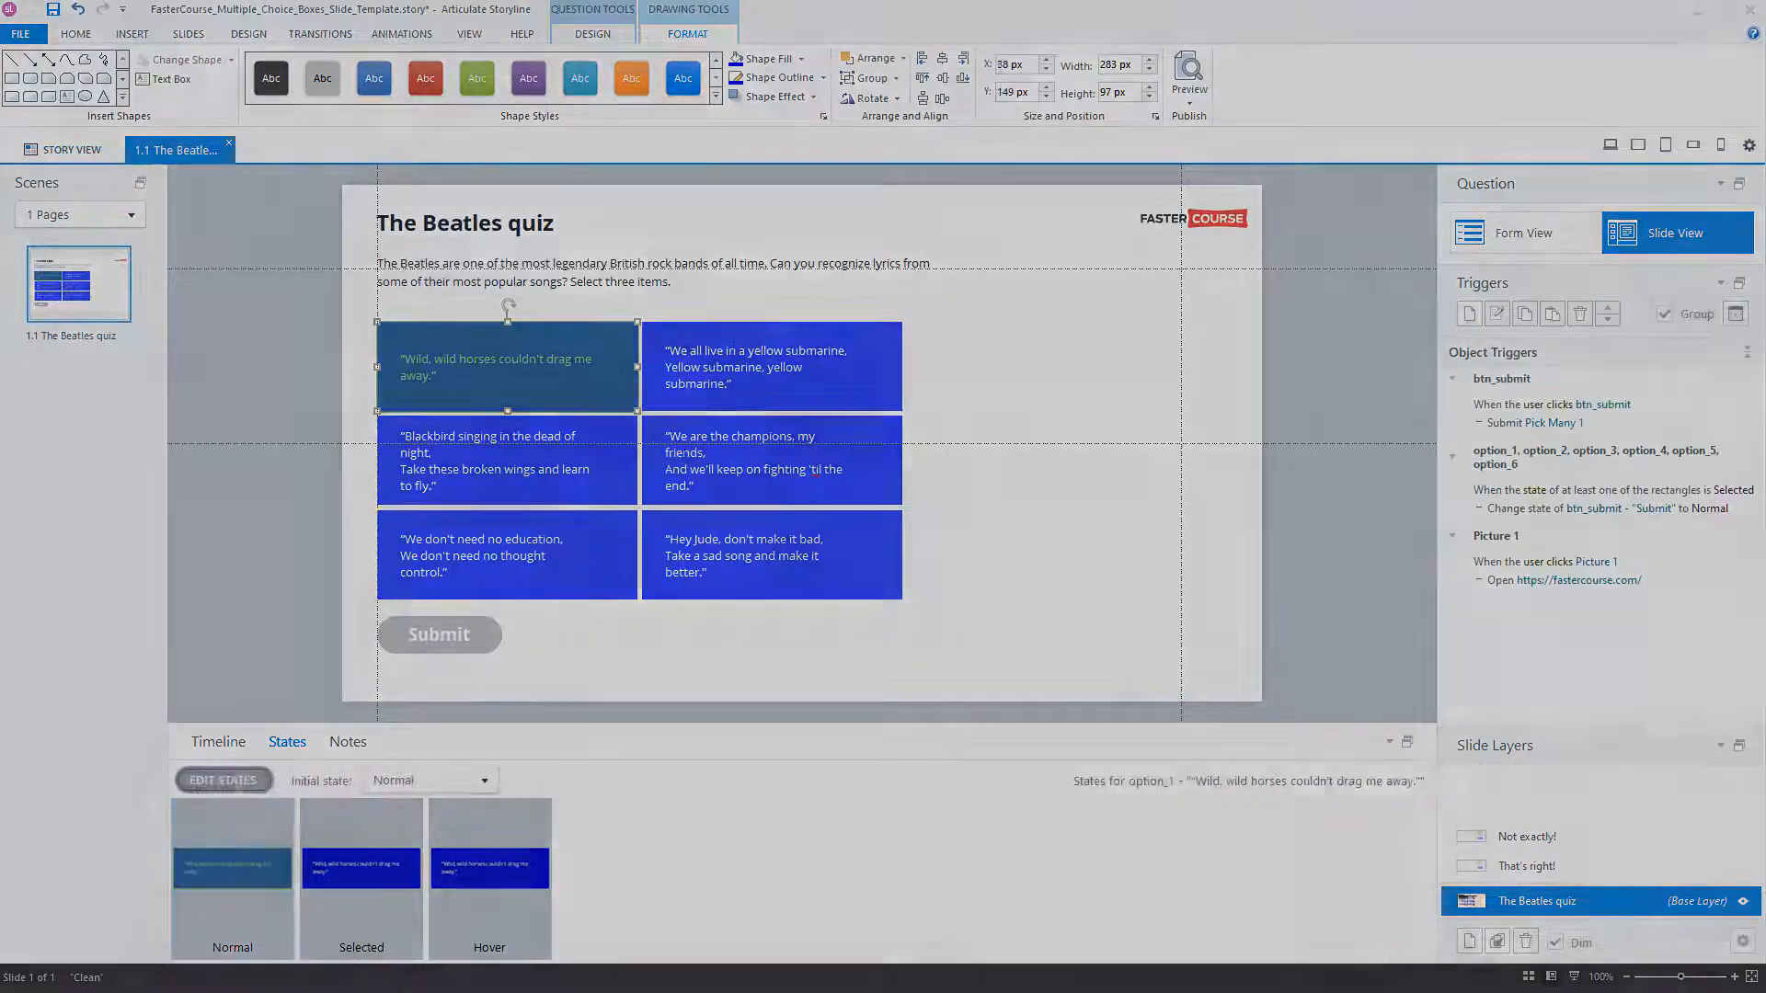
left_click(251, 474)
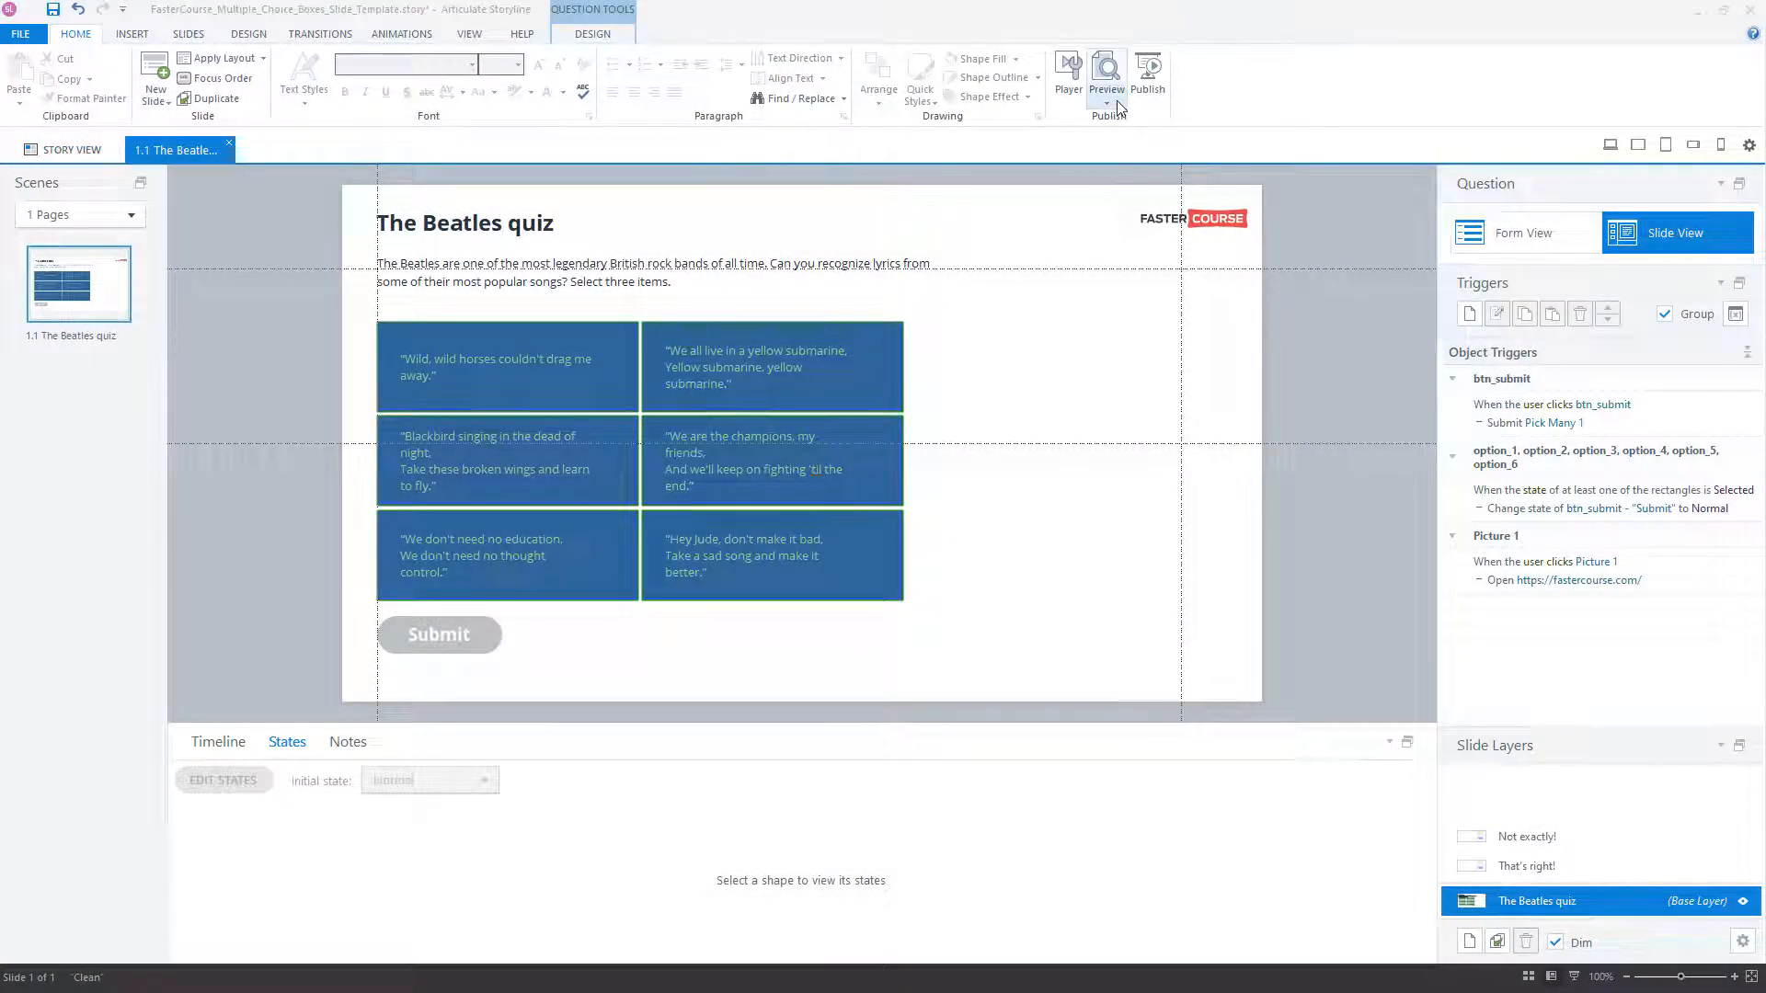
Preview the quiz, pick the three correct lyrics and submit to see That's right!
left_click(1106, 71)
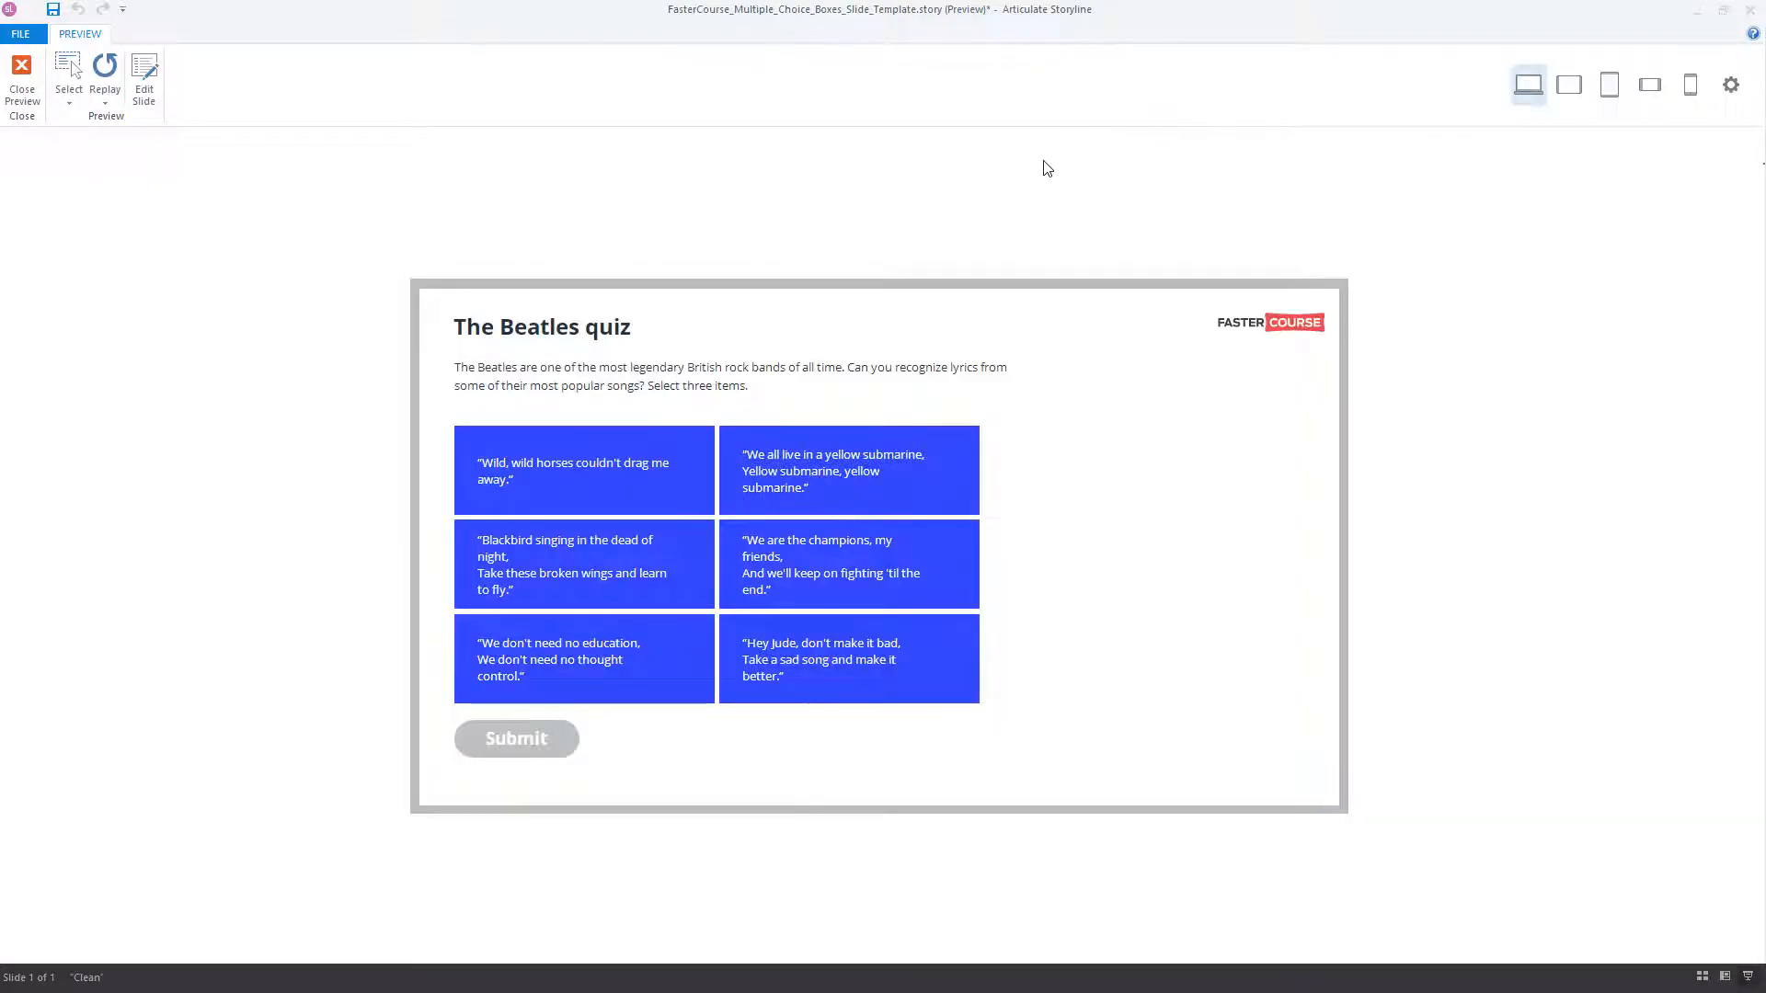
left_click(848, 470)
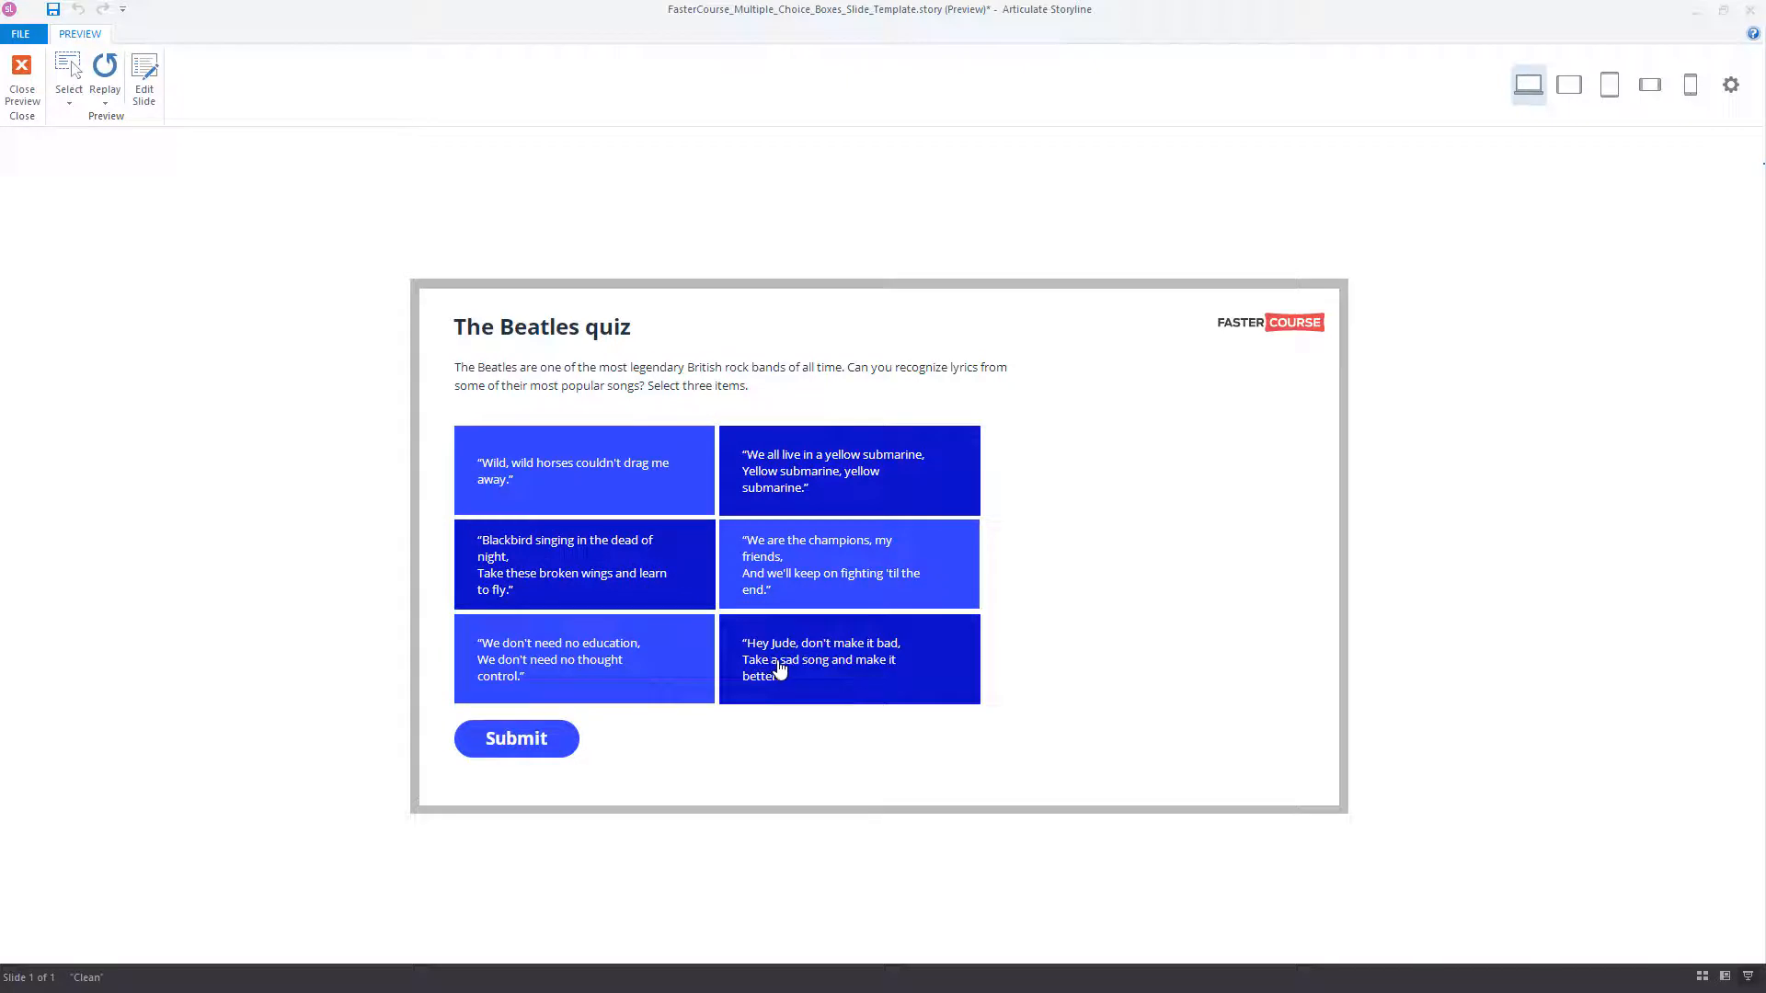
left_click(516, 739)
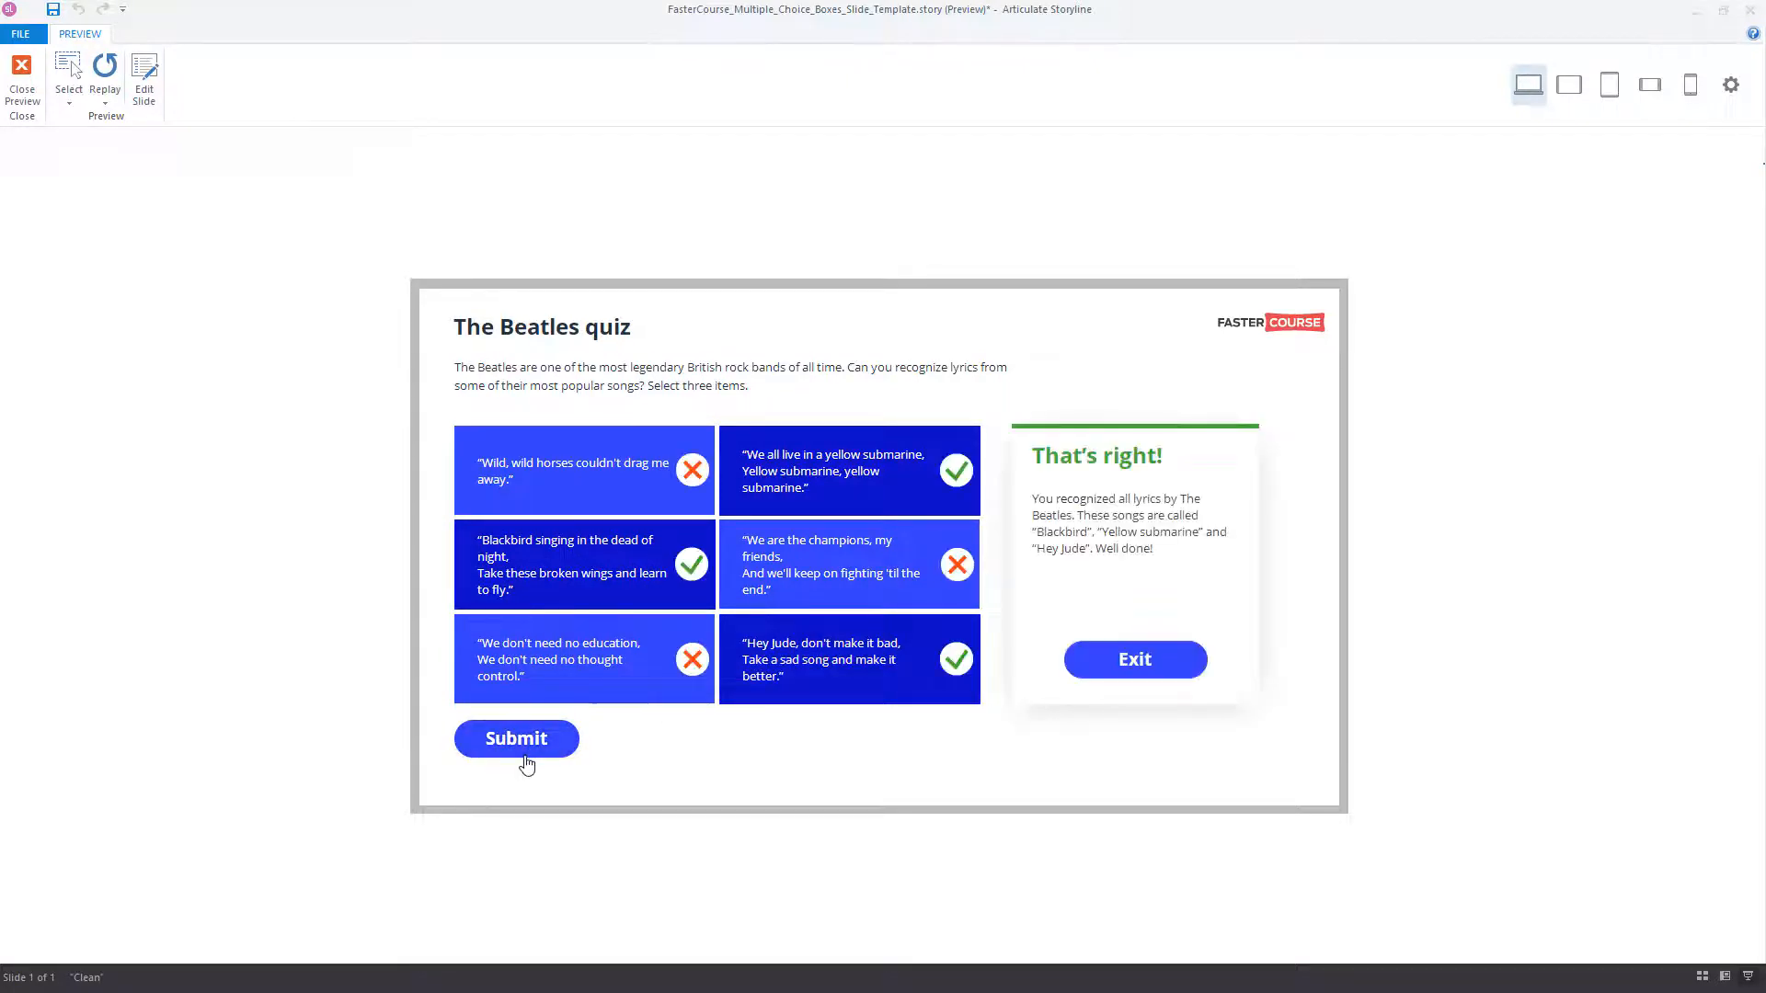